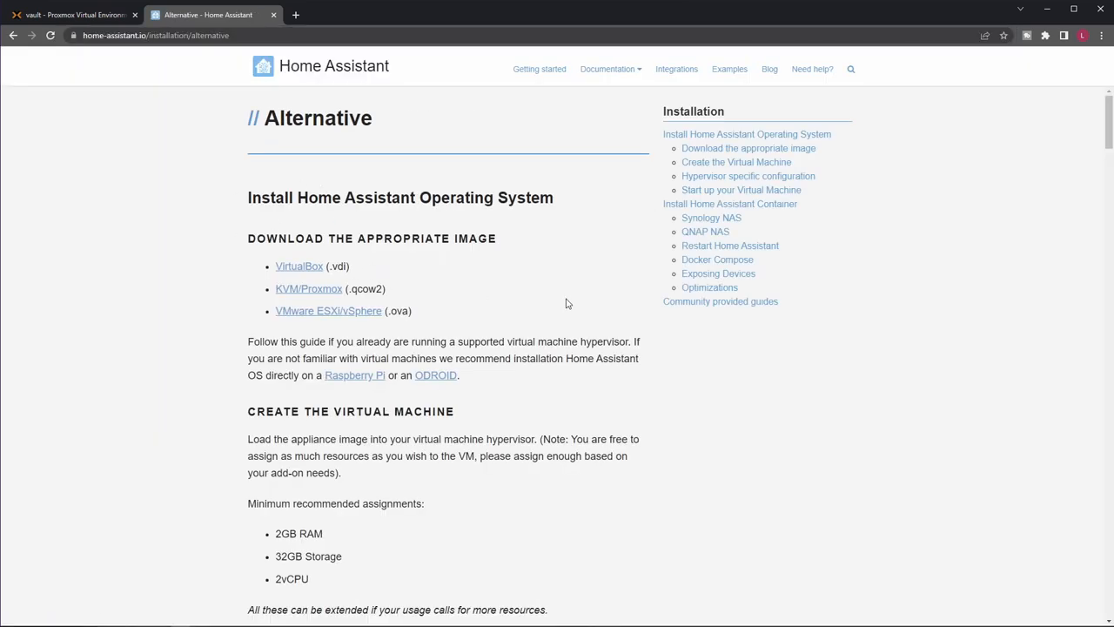
{"action": "mouse_move", "coordinate": [467, 324]}
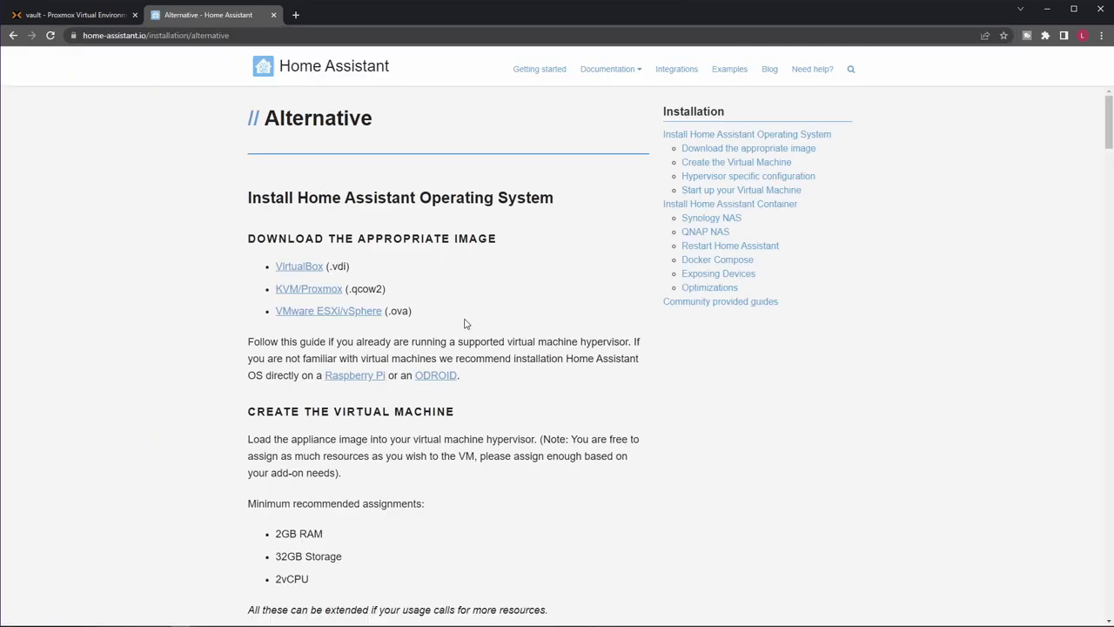
{"action": "mouse_move", "coordinate": [549, 374]}
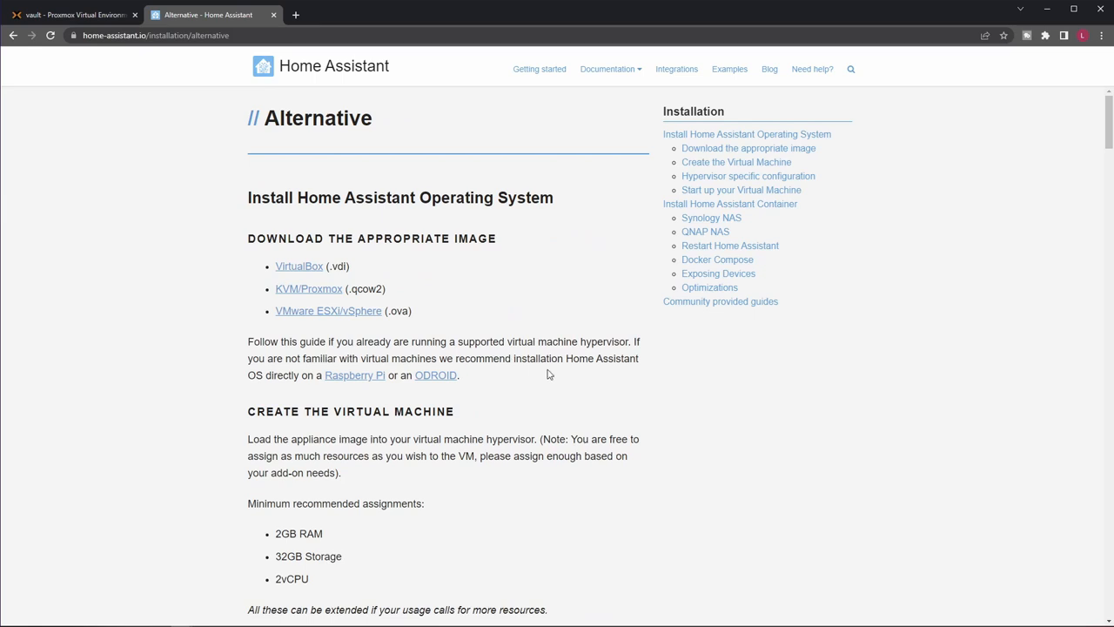
{"action": "mouse_move", "coordinate": [500, 226]}
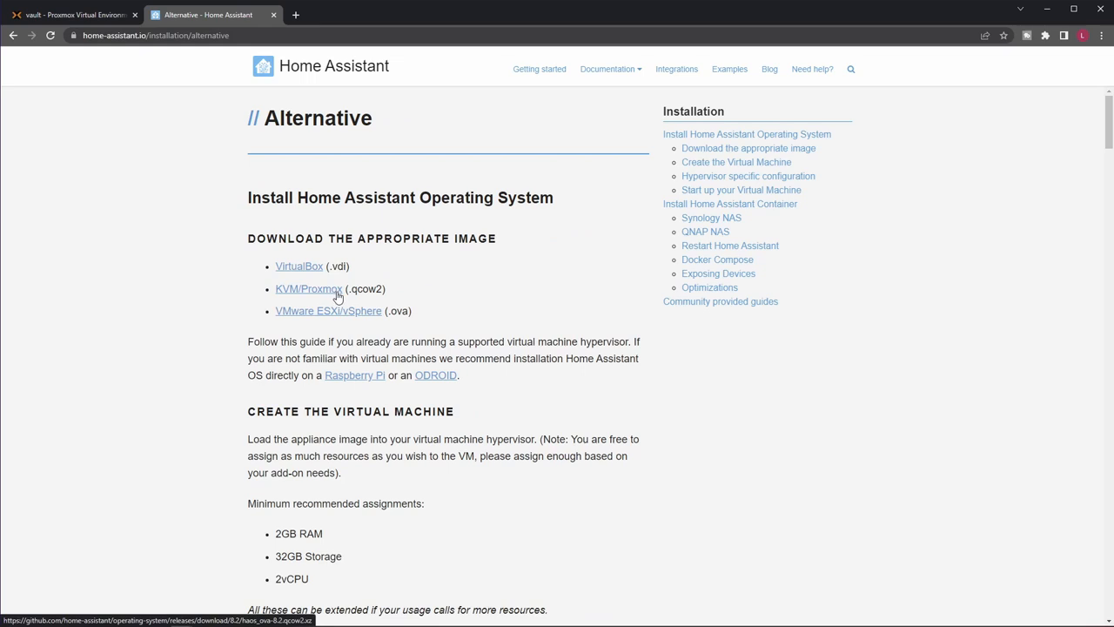
Download the Home Assistant OS qcow2 image for KVM/Proxmox from the install page.
{"action": "left_click", "coordinate": [308, 289]}
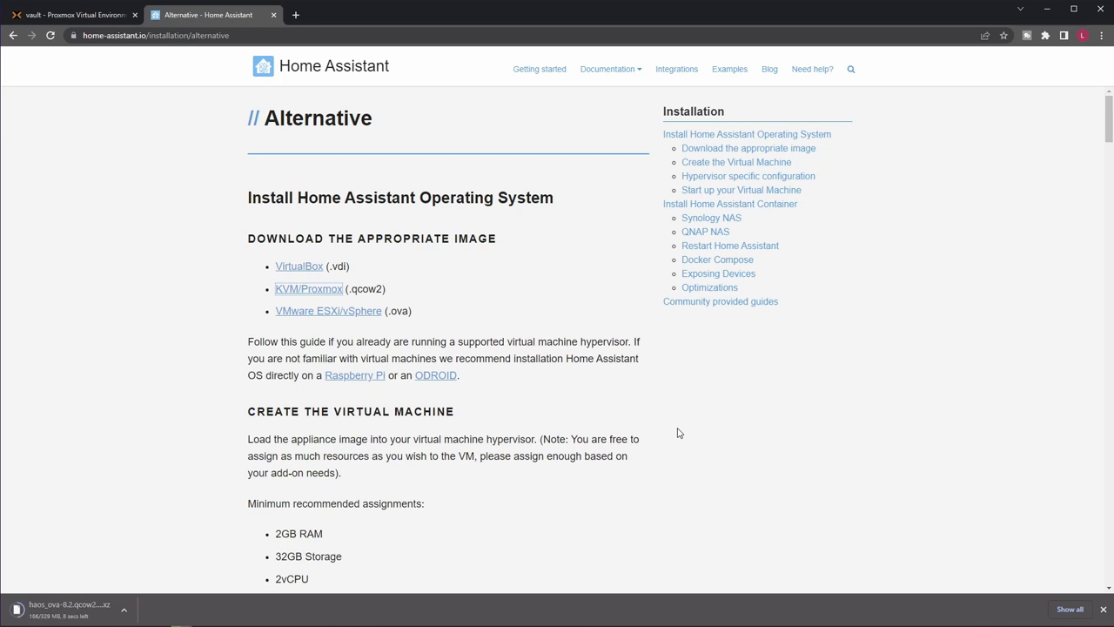
{"action": "mouse_move", "coordinate": [365, 486]}
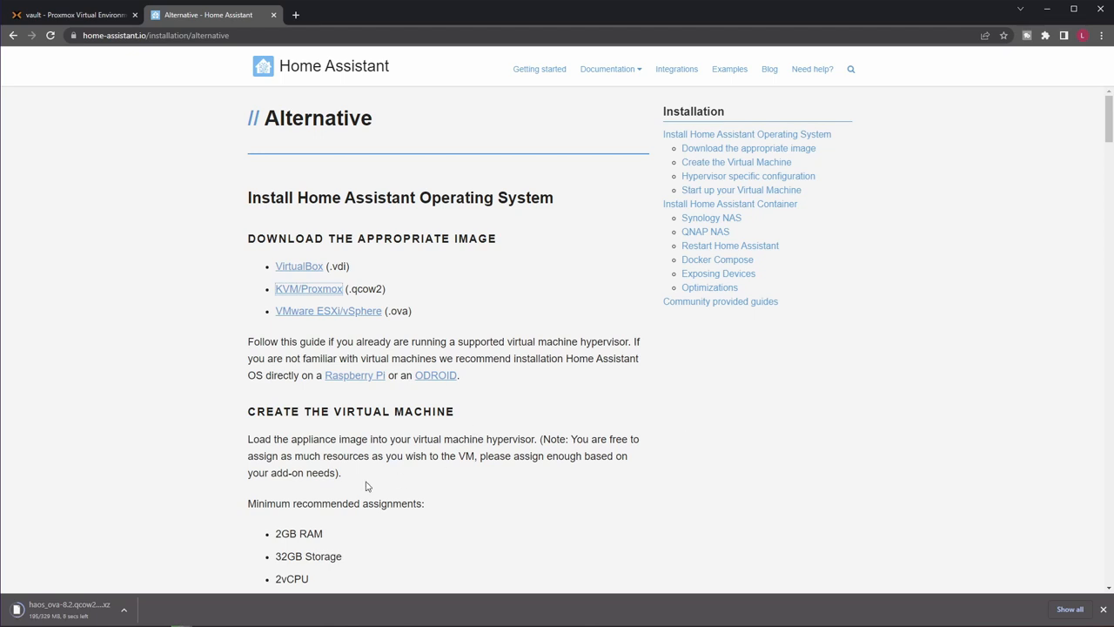
{"action": "mouse_move", "coordinate": [186, 557]}
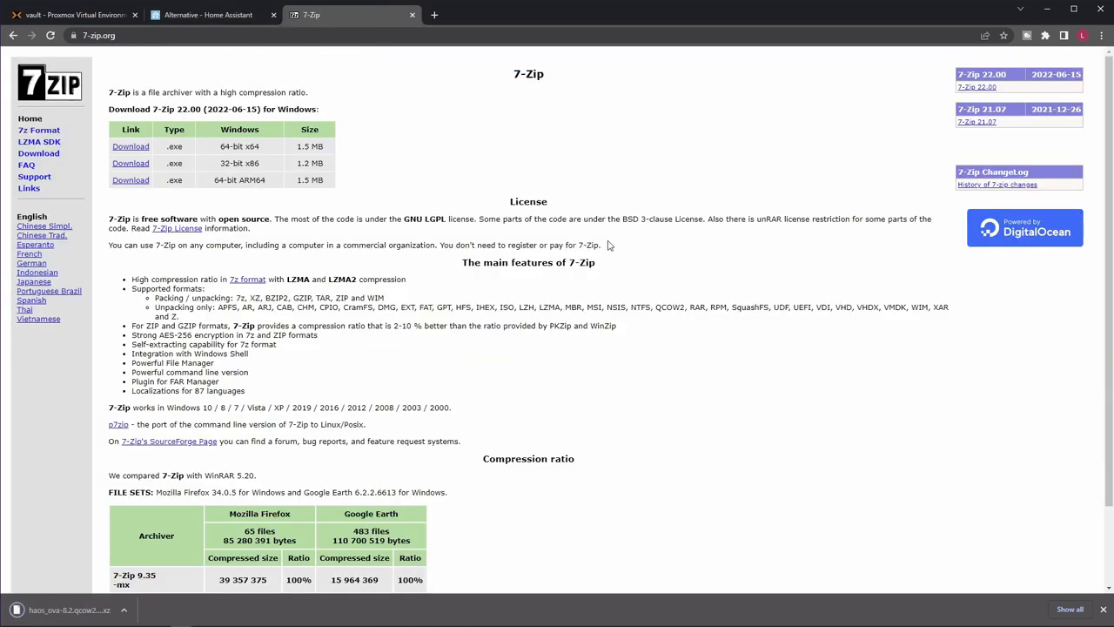
{"action": "mouse_move", "coordinate": [623, 300]}
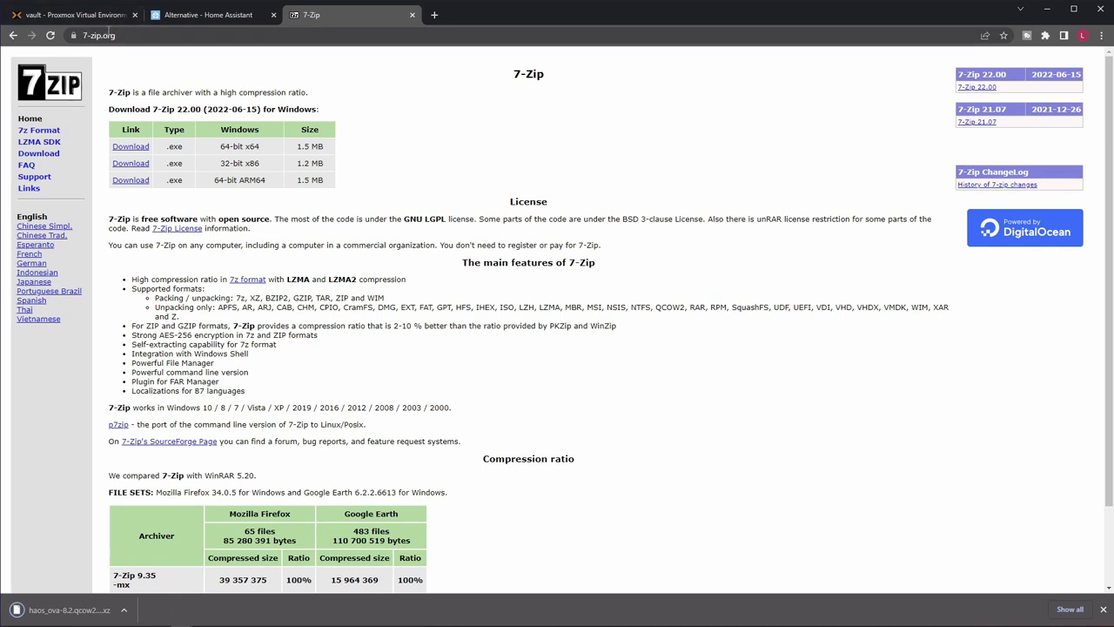
{"action": "mouse_move", "coordinate": [290, 237]}
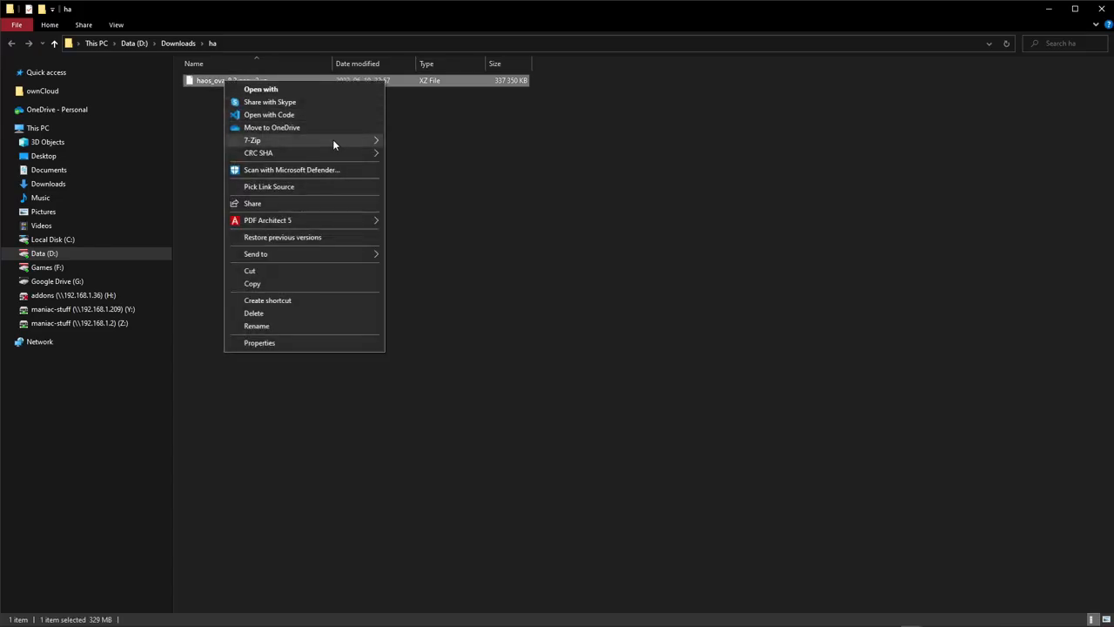
{"action": "mouse_move", "coordinate": [251, 139]}
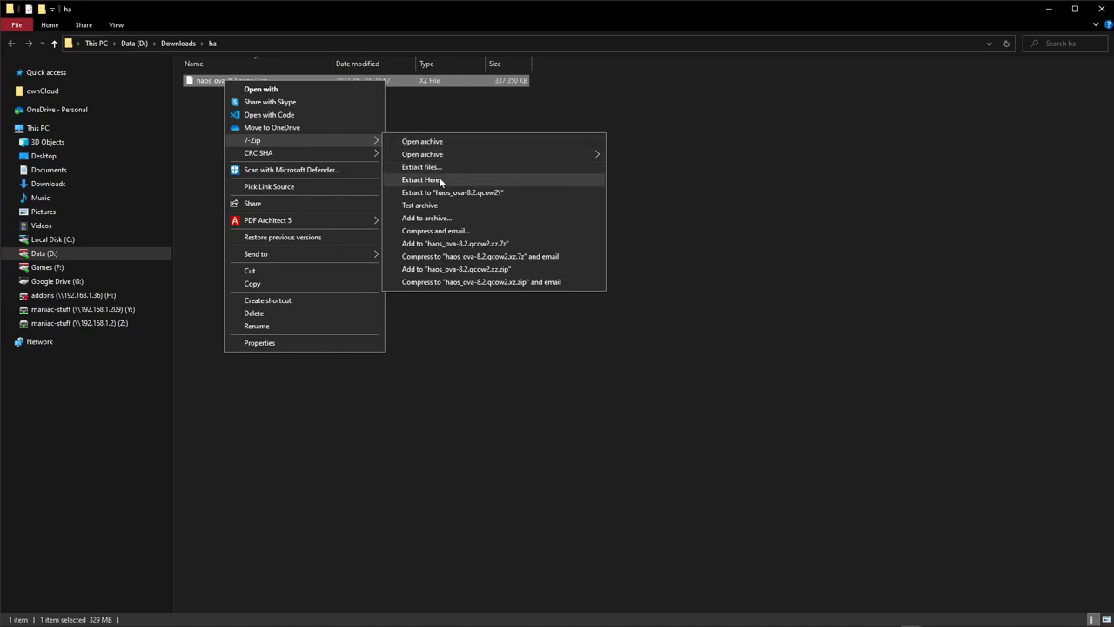
Extract the downloaded .qcow2.xz archive here with 7-Zip, leaving the haos qcow2 beside it.
{"action": "left_click", "coordinate": [421, 179]}
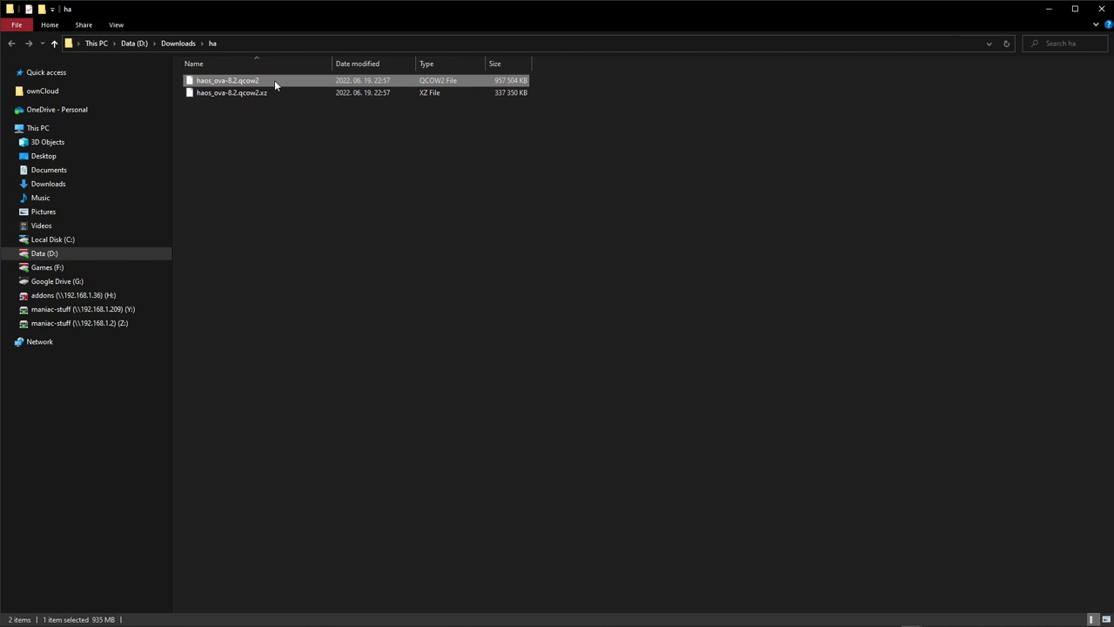
{"action": "mouse_move", "coordinate": [815, 17]}
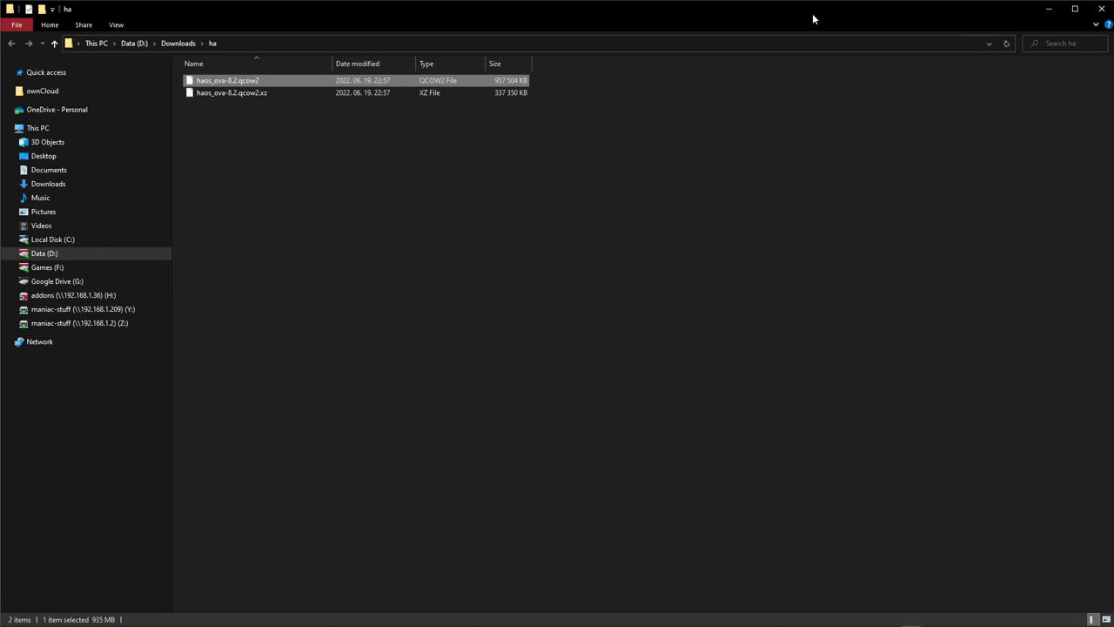
{"action": "mouse_move", "coordinate": [810, 16]}
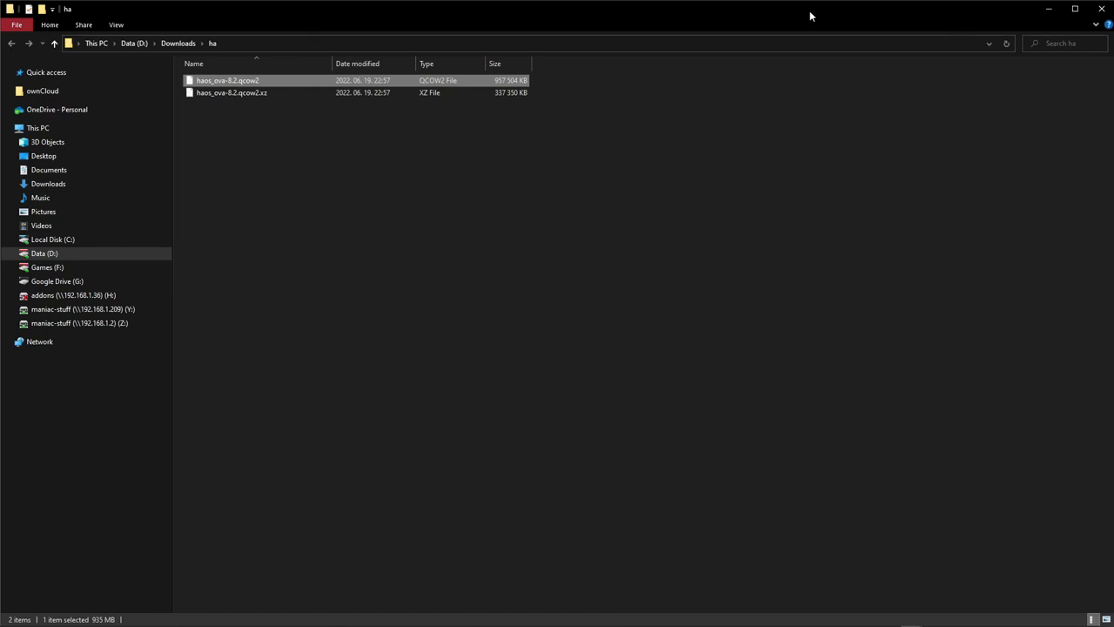
{"action": "mouse_move", "coordinate": [804, 96]}
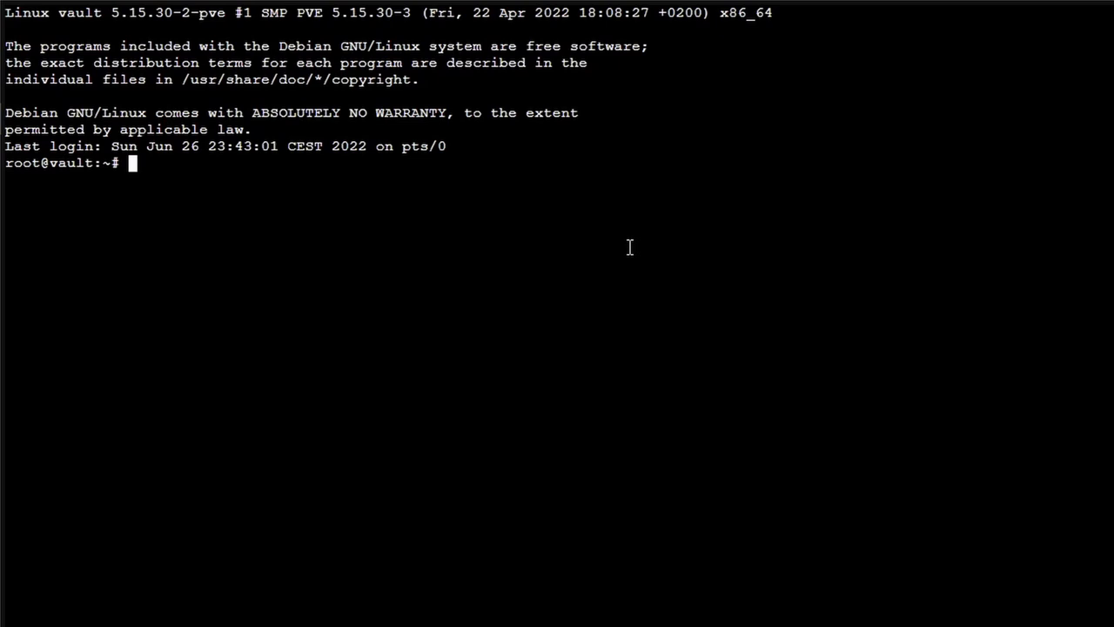
{"action": "mouse_move", "coordinate": [595, 160]}
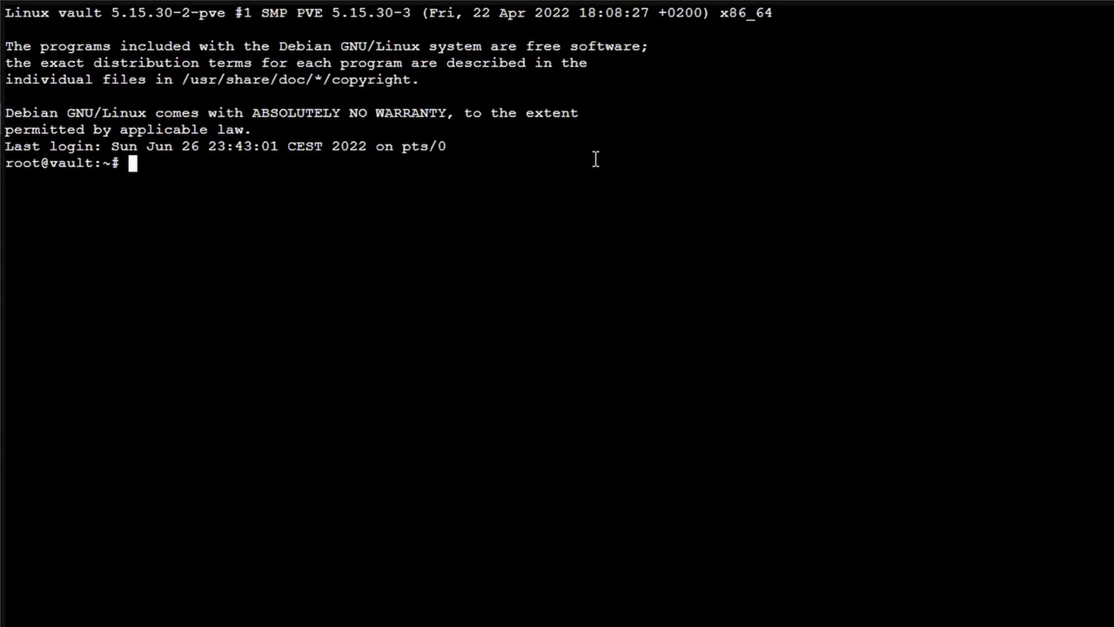
Edit /etc/ssh/sshd_config in nano to set PermitRootLogin yes and save it.
{"action": "type", "text": "nano /"}
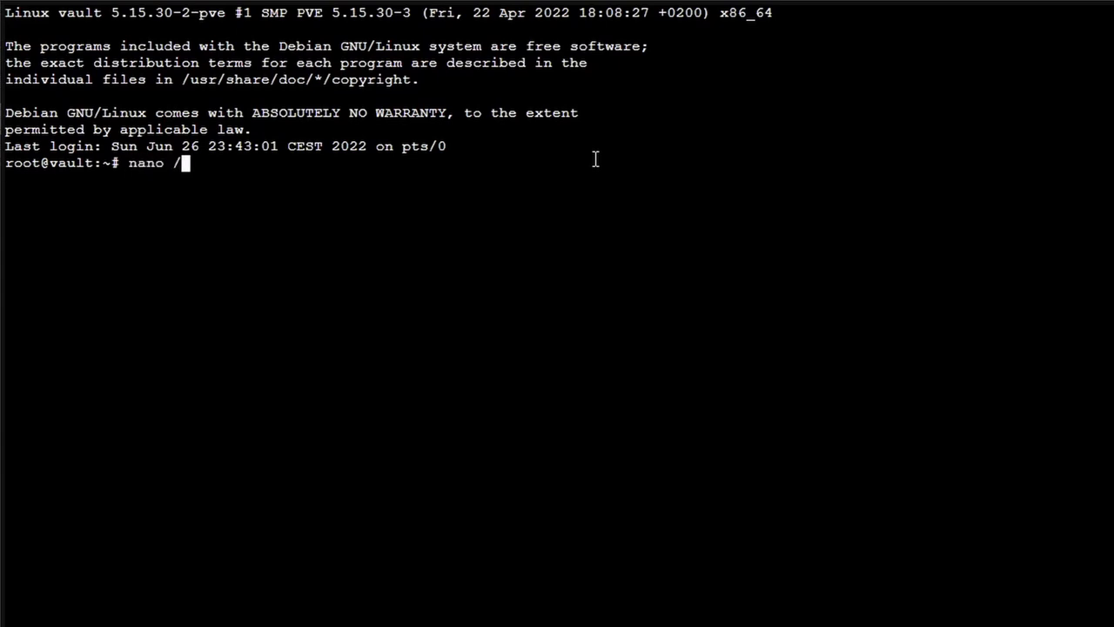
{"action": "type", "text": "etc/ssh/"}
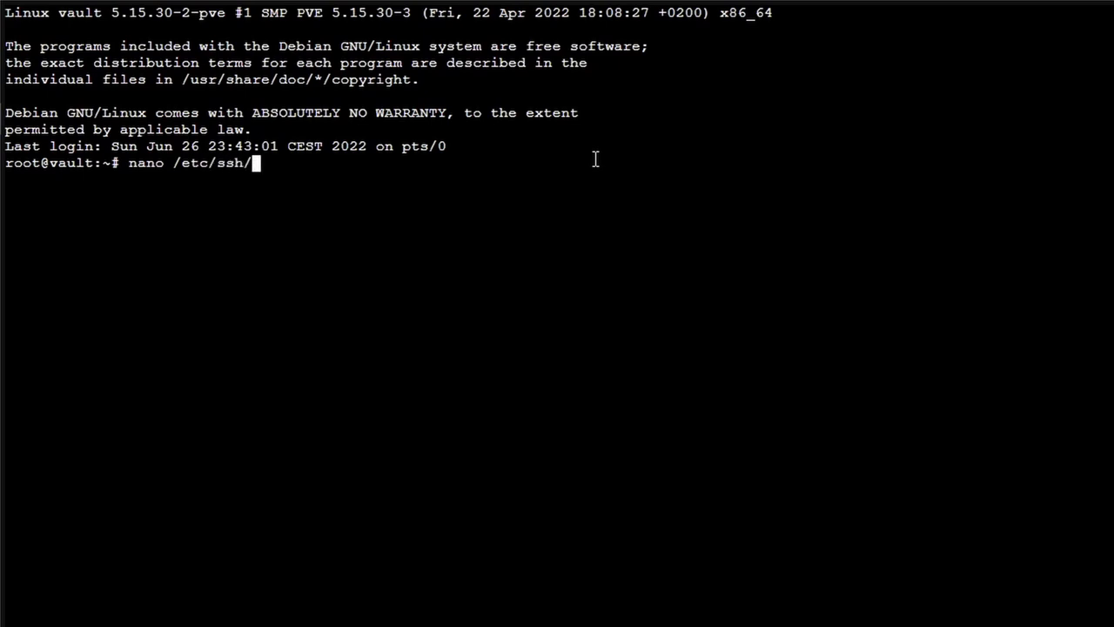
{"action": "type", "text": "sshd_"}
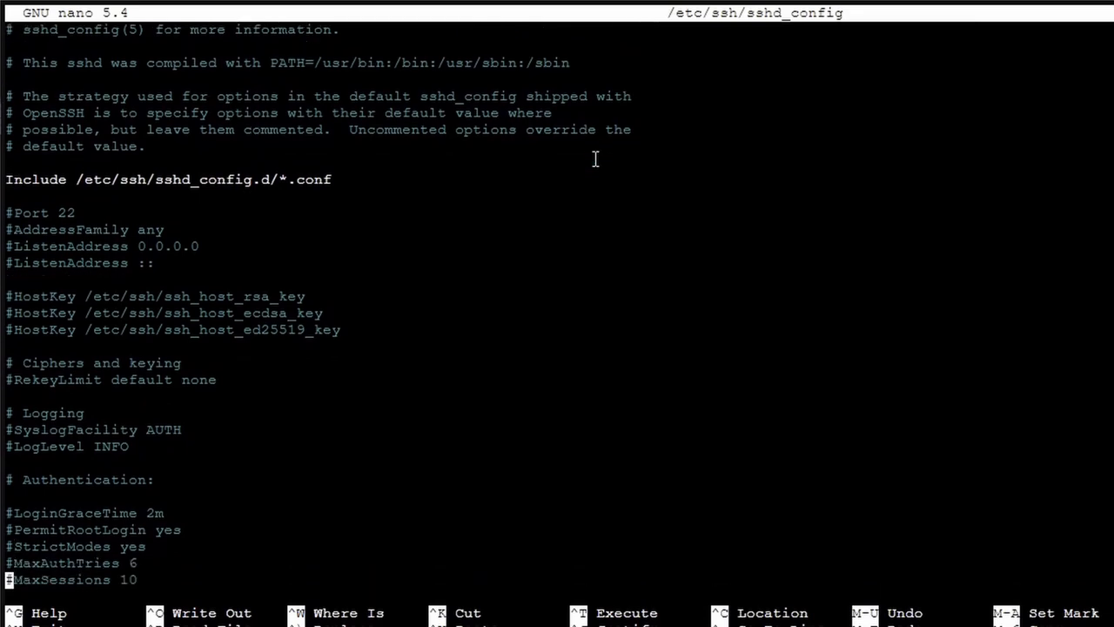
{"action": "scroll", "scroll_direction": "down", "scroll_amount": 3}
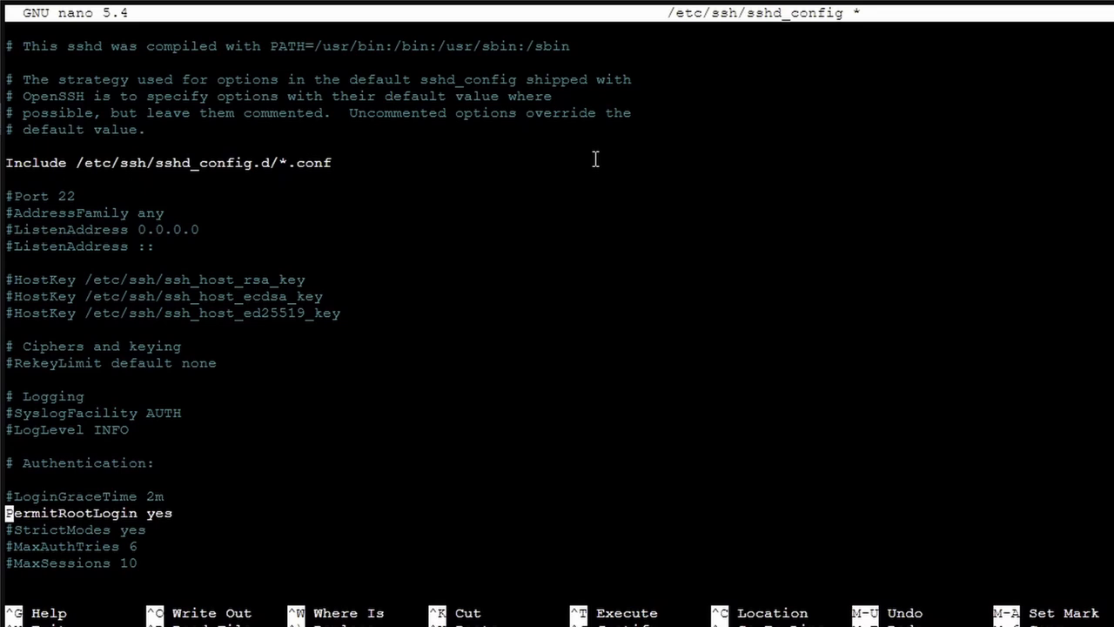
{"action": "key", "text": "ctrl+o"}
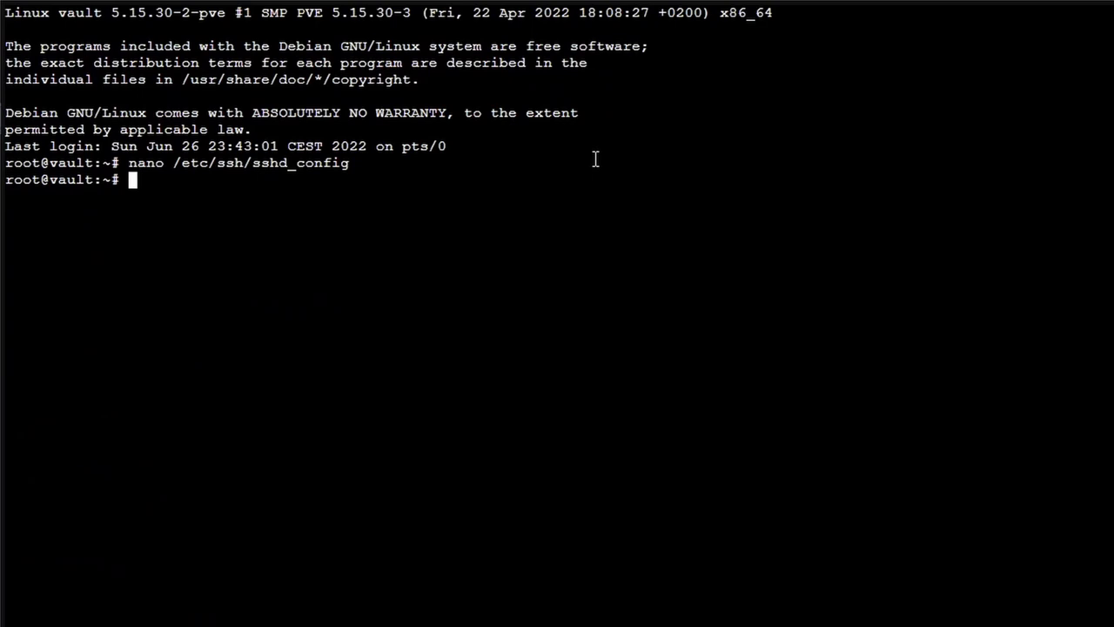
Restart the sshd service so root login over SSH takes effect.
{"action": "type", "text": "systemctl restart sshd"}
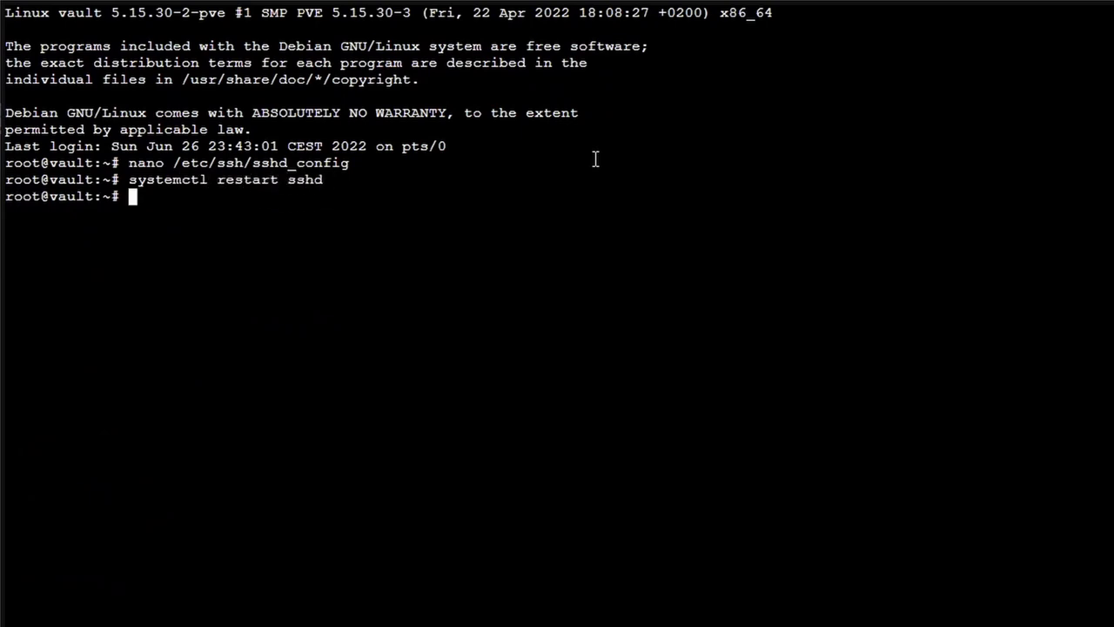
{"action": "type", "text": "s"}
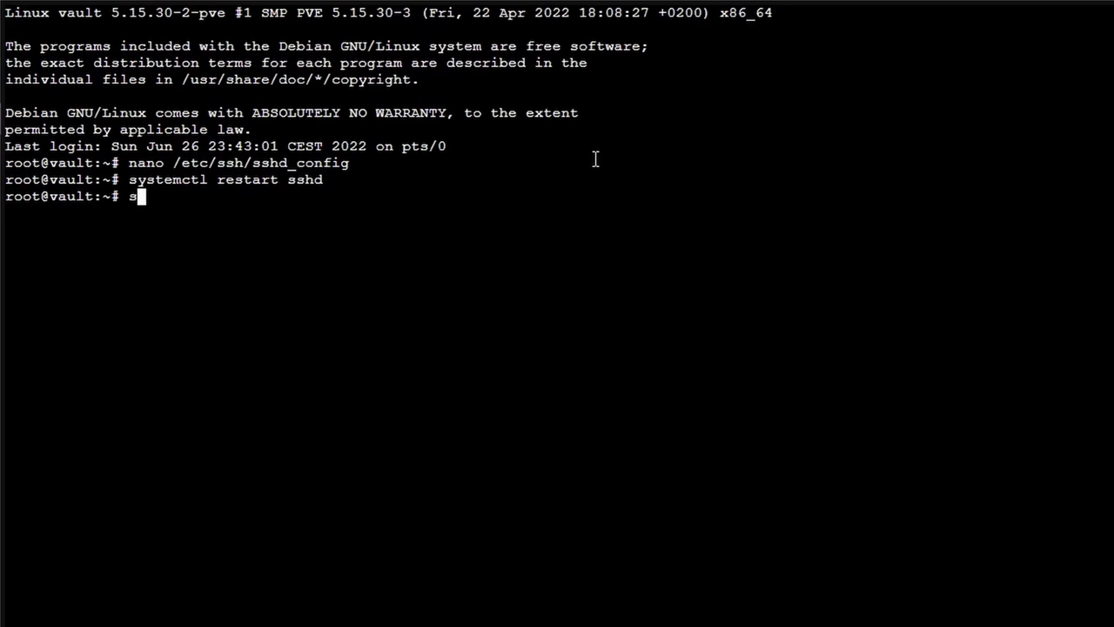
{"action": "type", "text": "y"}
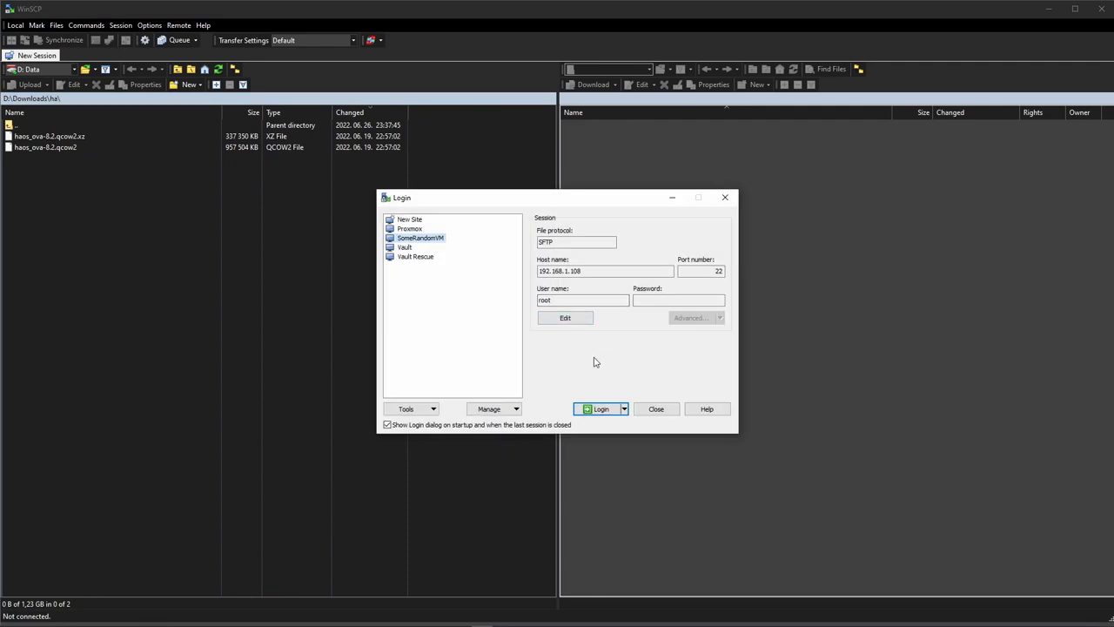
{"action": "mouse_move", "coordinate": [510, 377]}
{"action": "type", "text": "77"}
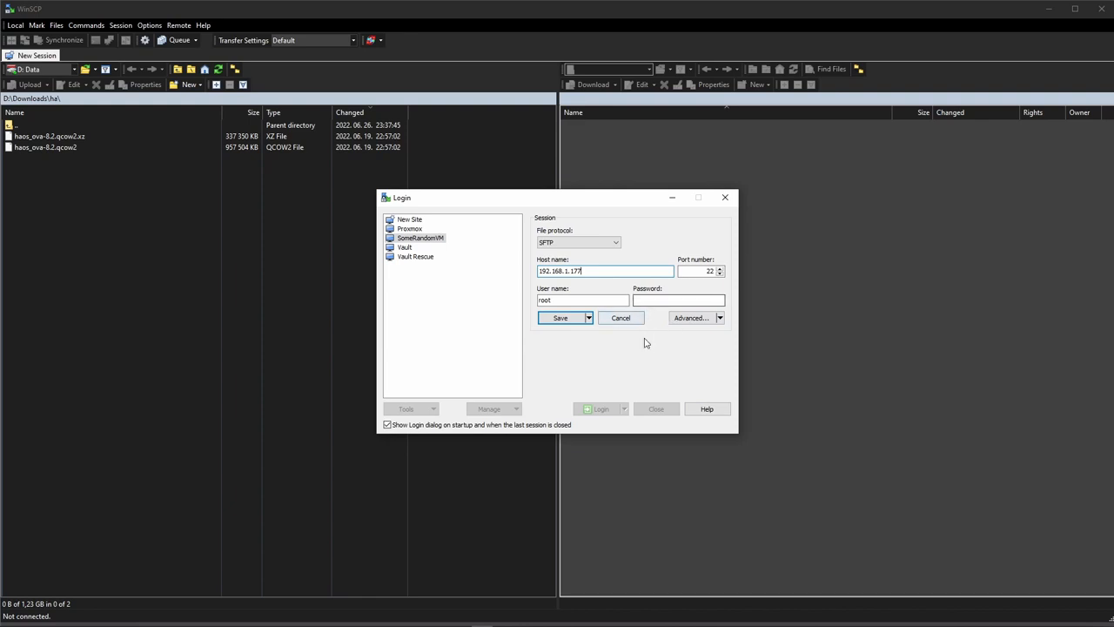
{"action": "mouse_move", "coordinate": [648, 349]}
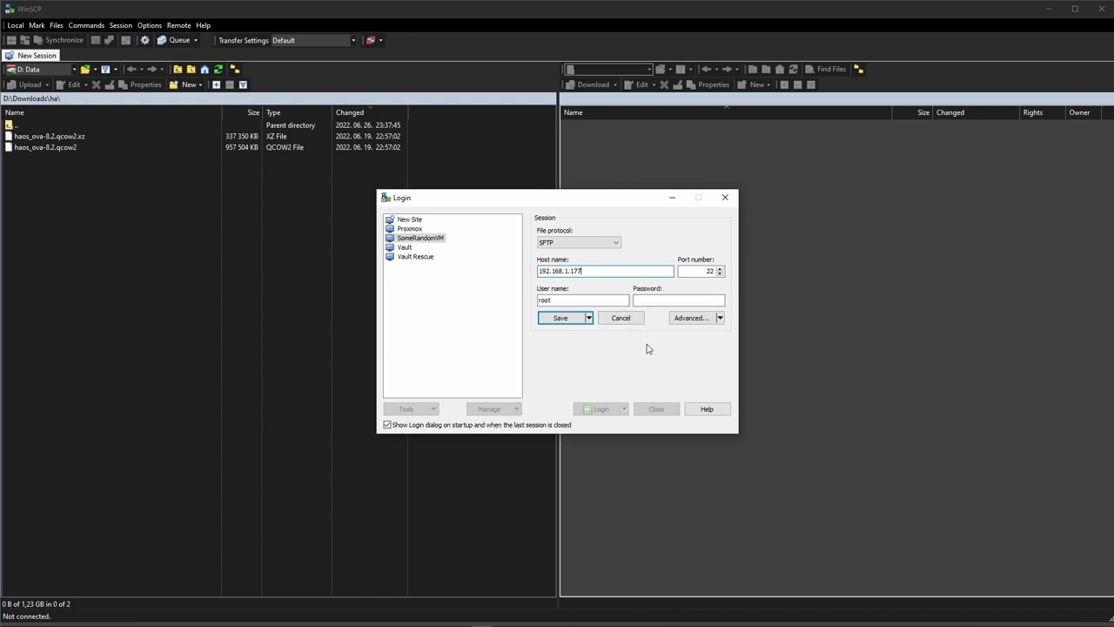
Connect WinSCP to the Proxmox host over SFTP as root, accepting the new host key.
{"action": "left_click", "coordinate": [422, 237]}
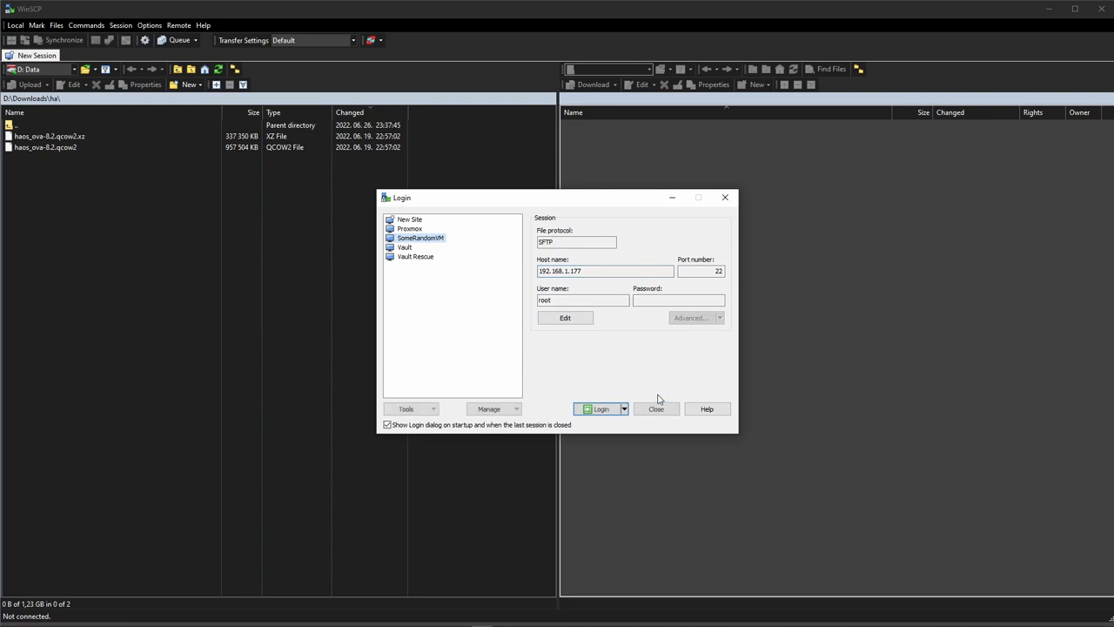
{"action": "left_click", "coordinate": [601, 408]}
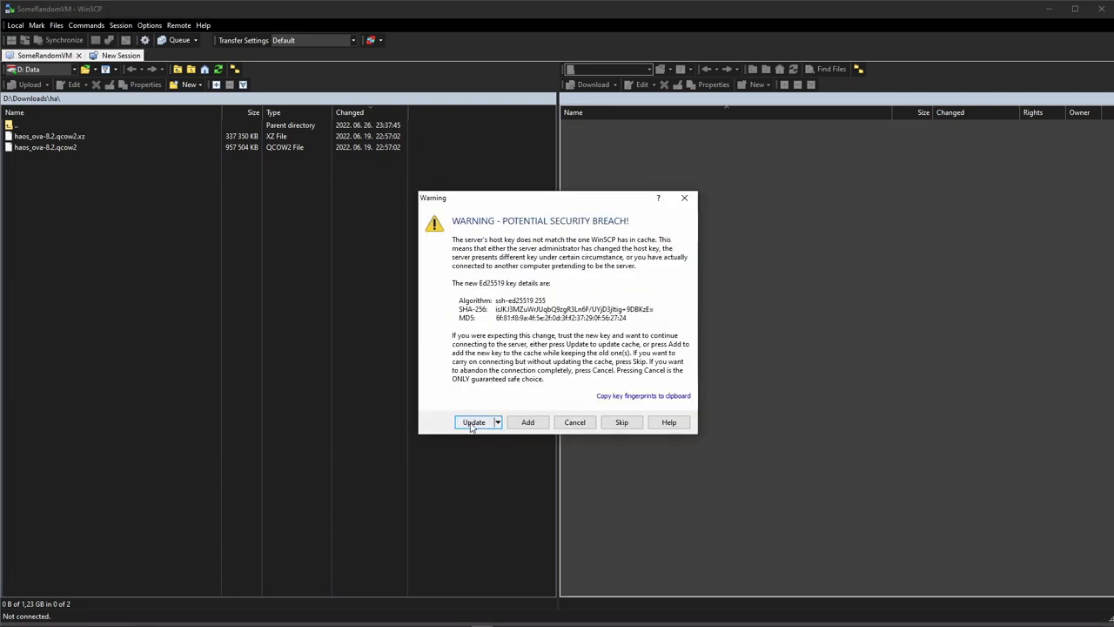
{"action": "left_click", "coordinate": [473, 423]}
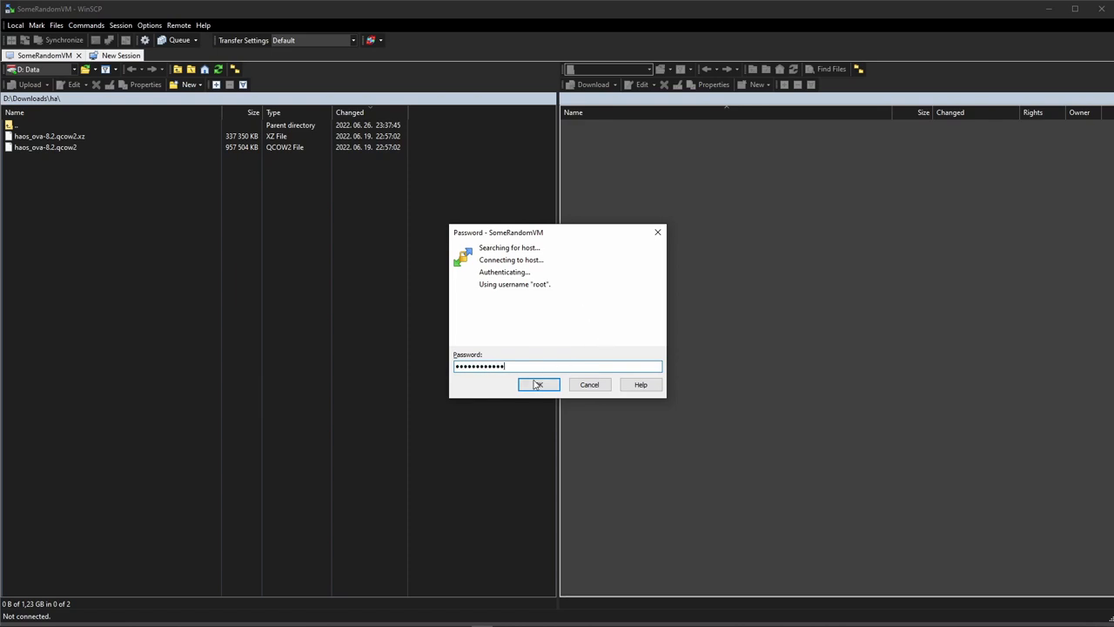
{"action": "left_click", "coordinate": [538, 384]}
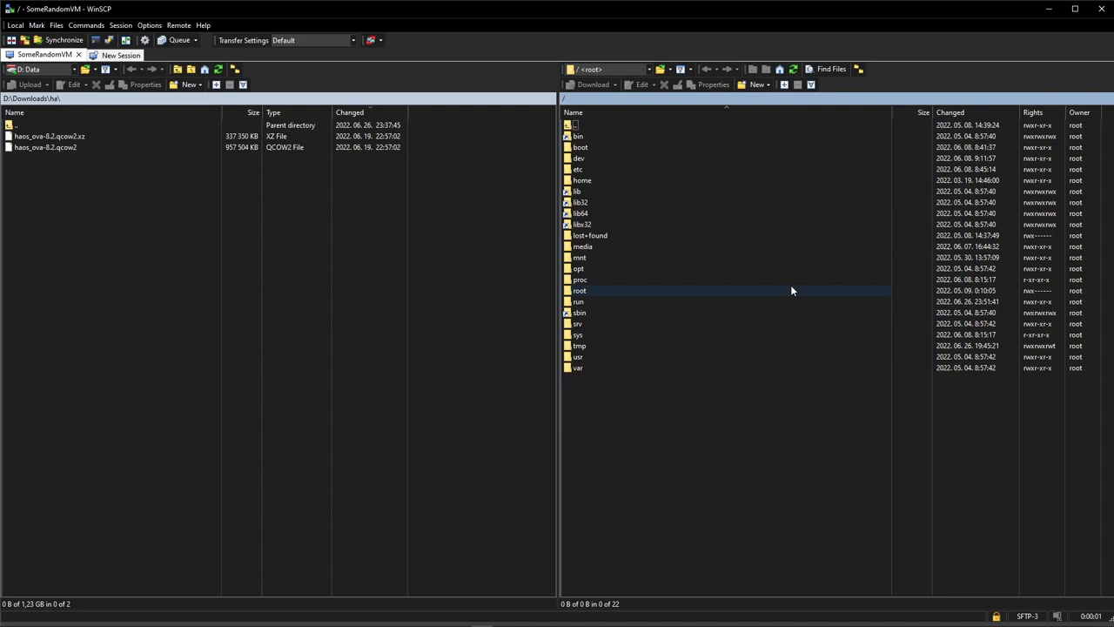
{"action": "mouse_move", "coordinate": [658, 295]}
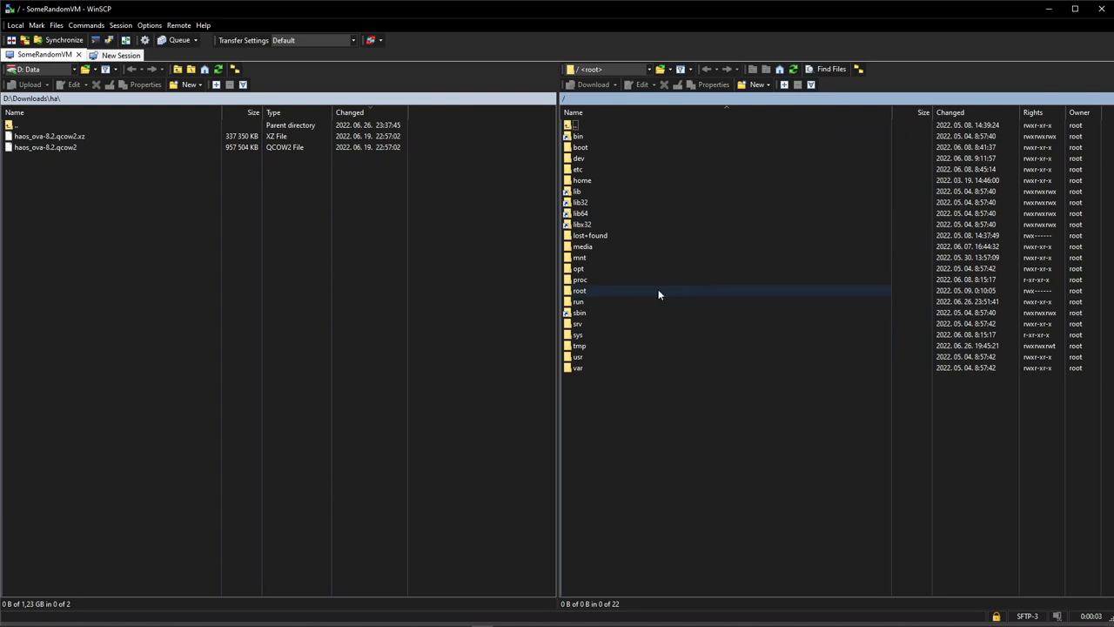
Browse to the remote root home folder beside the local Home Assistant disk image.
{"action": "double_click", "coordinate": [579, 289]}
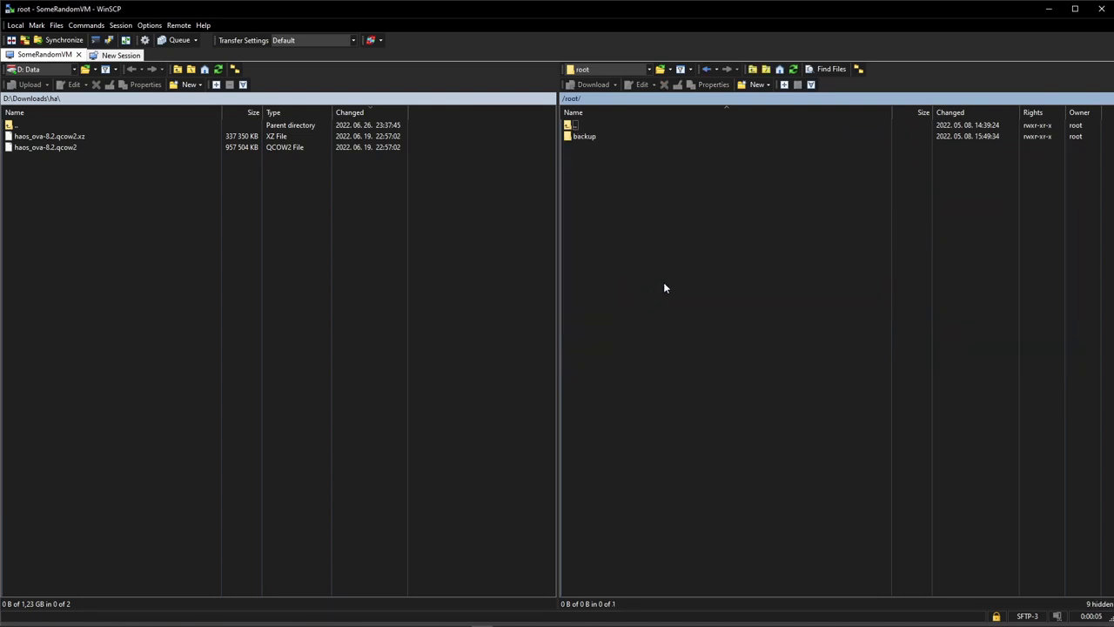
{"action": "mouse_move", "coordinate": [721, 265]}
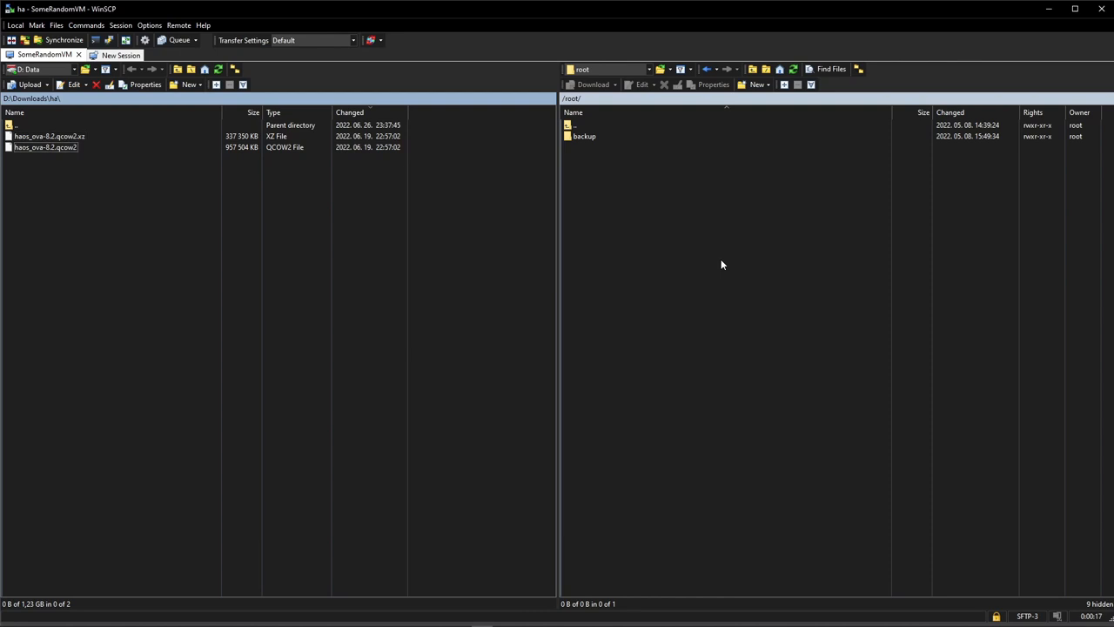
{"action": "left_click", "coordinate": [26, 84]}
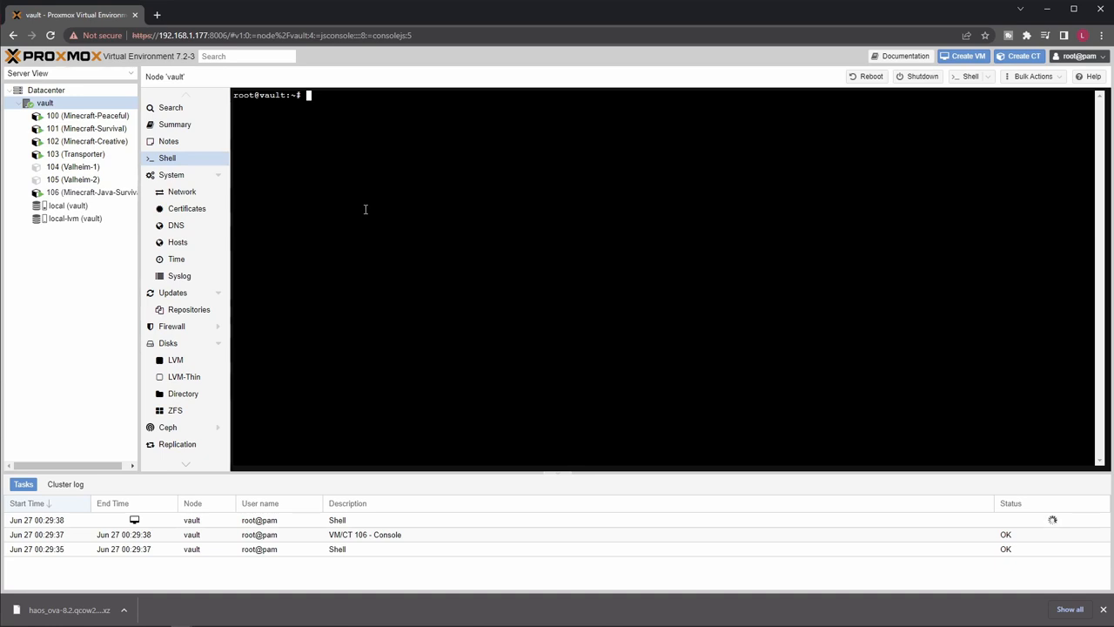
Create a new VM on the vault node named HA-VM, set to start at boot.
{"action": "left_click", "coordinate": [87, 191]}
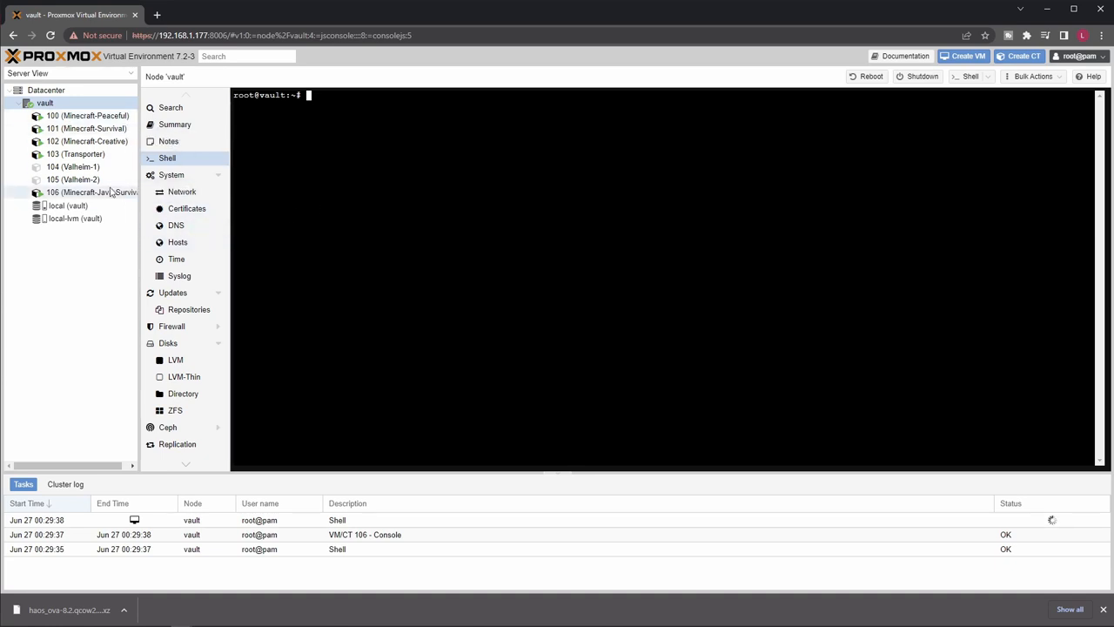
{"action": "right_click", "coordinate": [45, 102]}
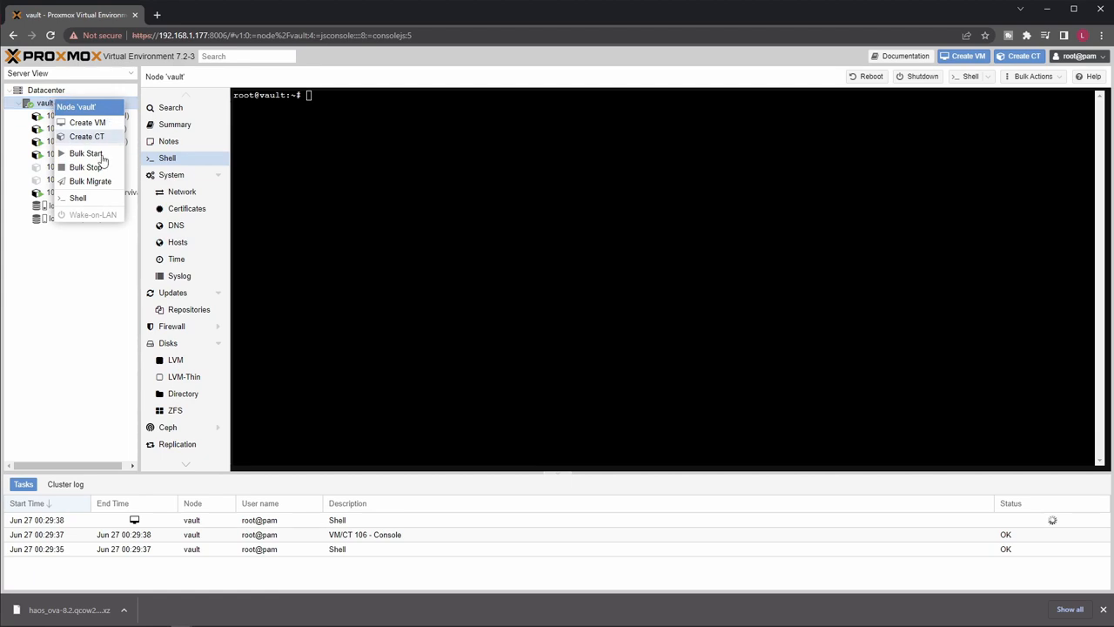
{"action": "left_click", "coordinate": [87, 122]}
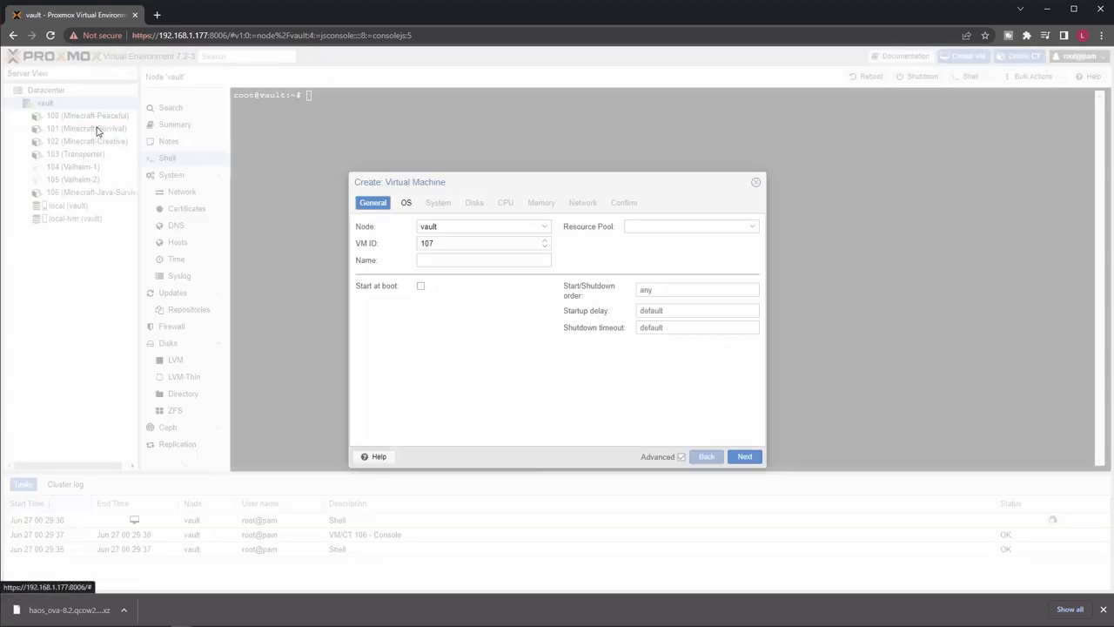
{"action": "left_click", "coordinate": [484, 261]}
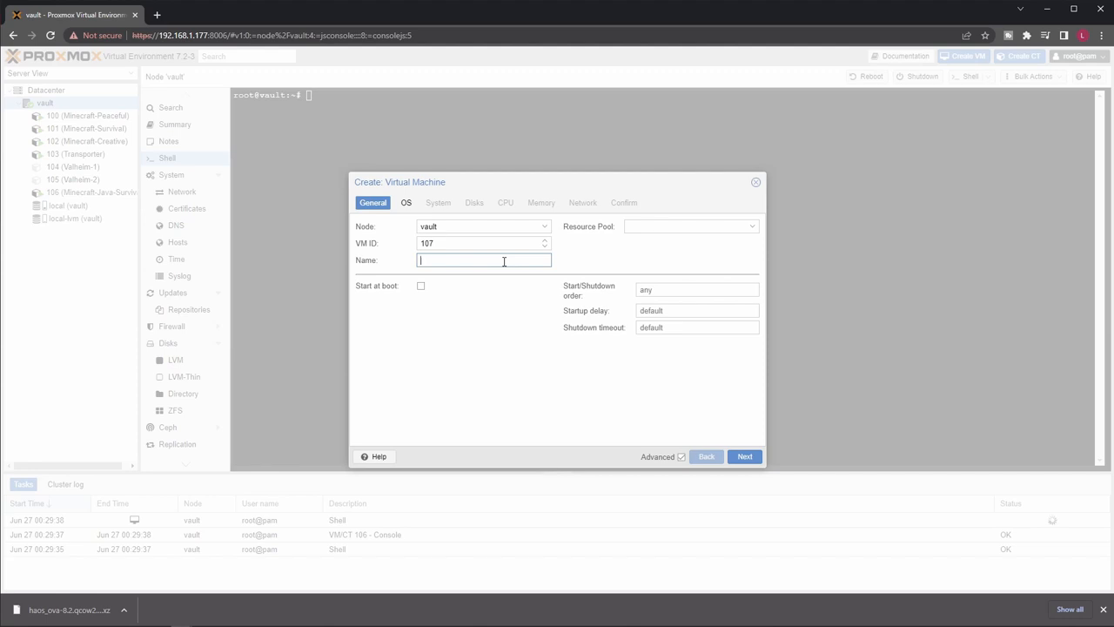
{"action": "type", "text": "HA-VM"}
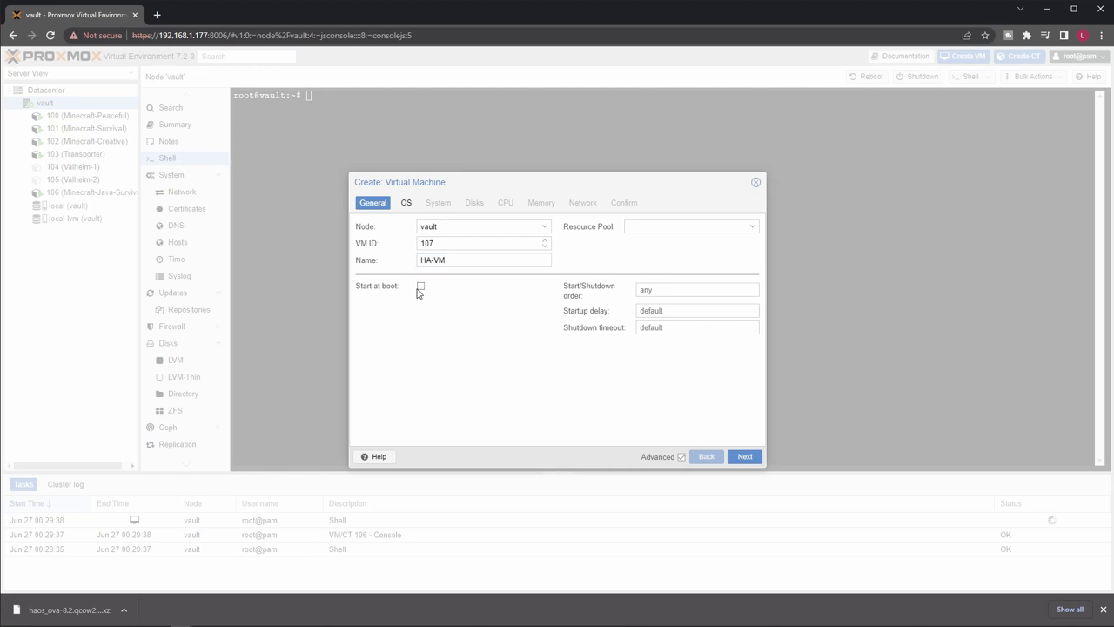
{"action": "left_click", "coordinate": [421, 285]}
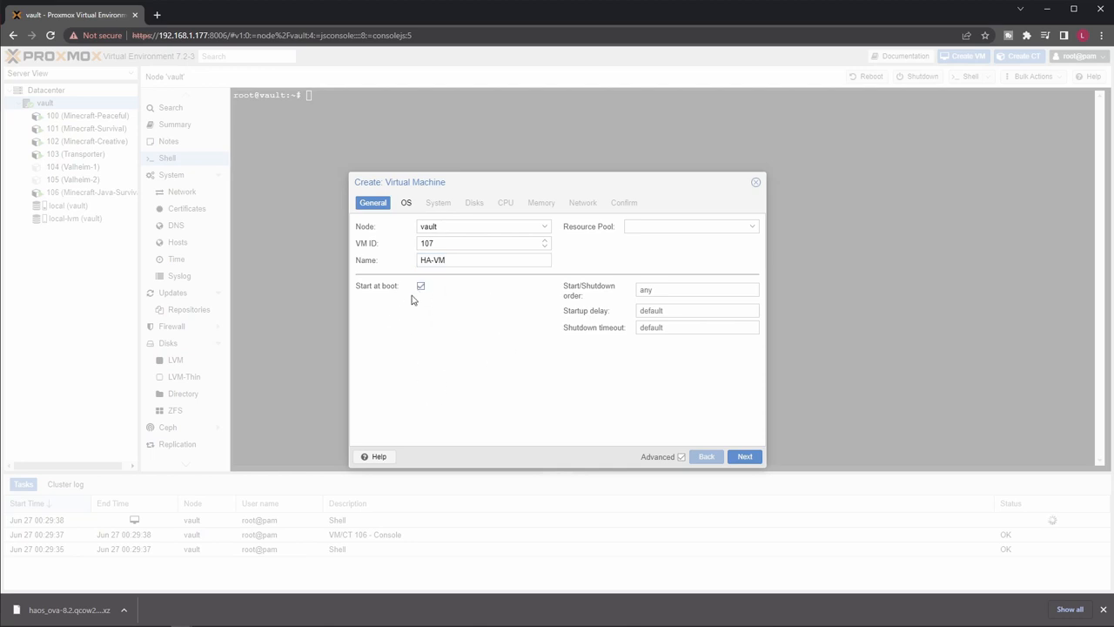
{"action": "mouse_move", "coordinate": [481, 379]}
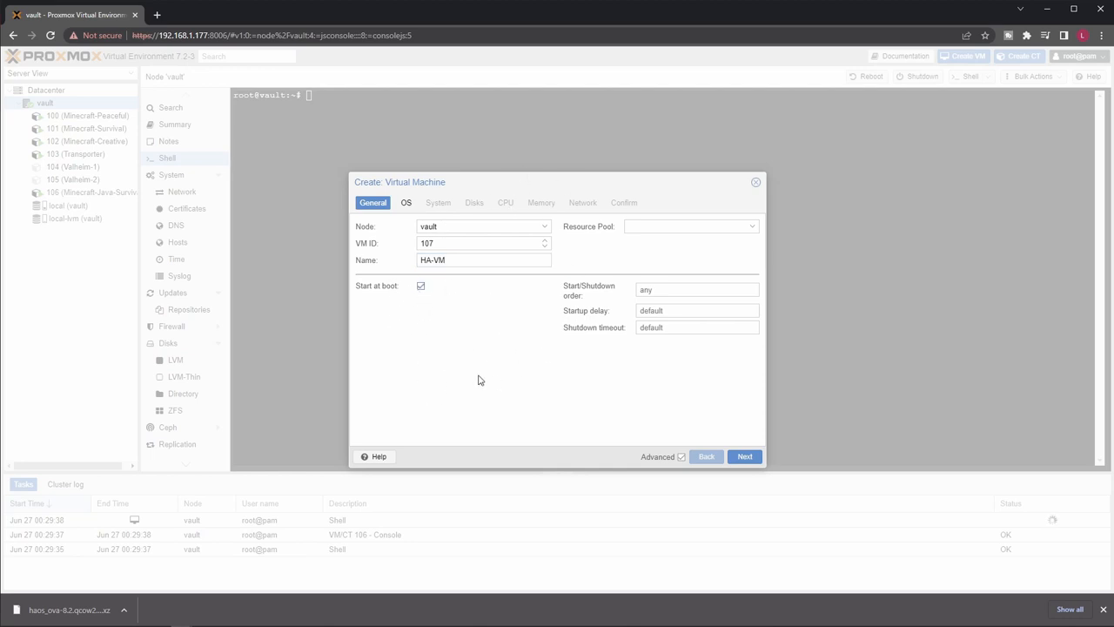
{"action": "mouse_move", "coordinate": [728, 489]}
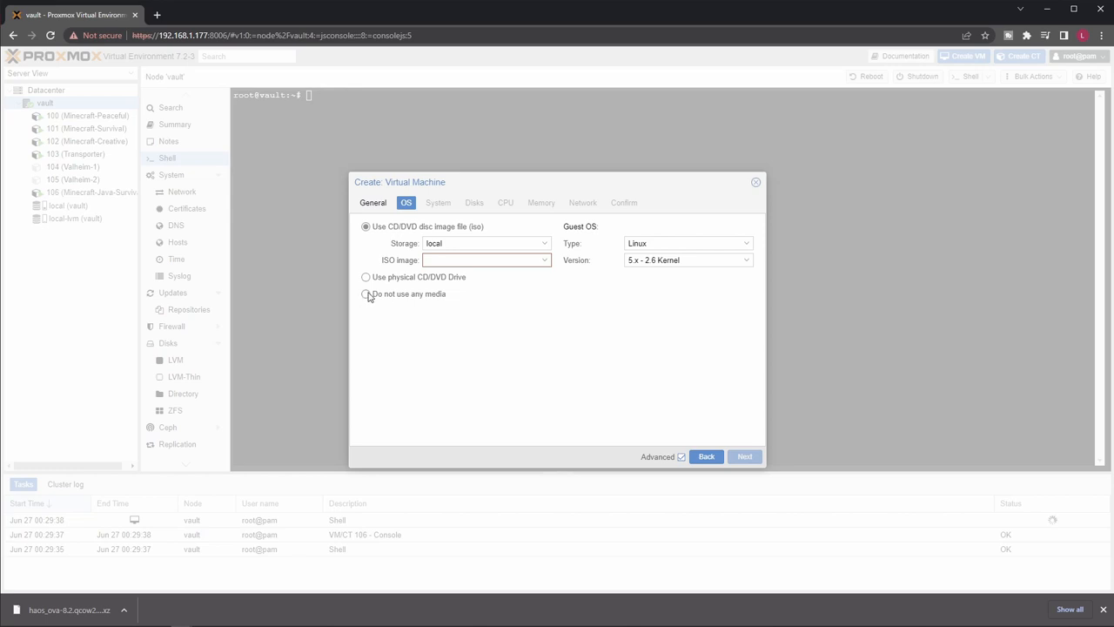
Use no install media, OVMF (UEFI) firmware with EFI disk on local-lvm, and enable the QEMU agent.
{"action": "left_click", "coordinate": [366, 292]}
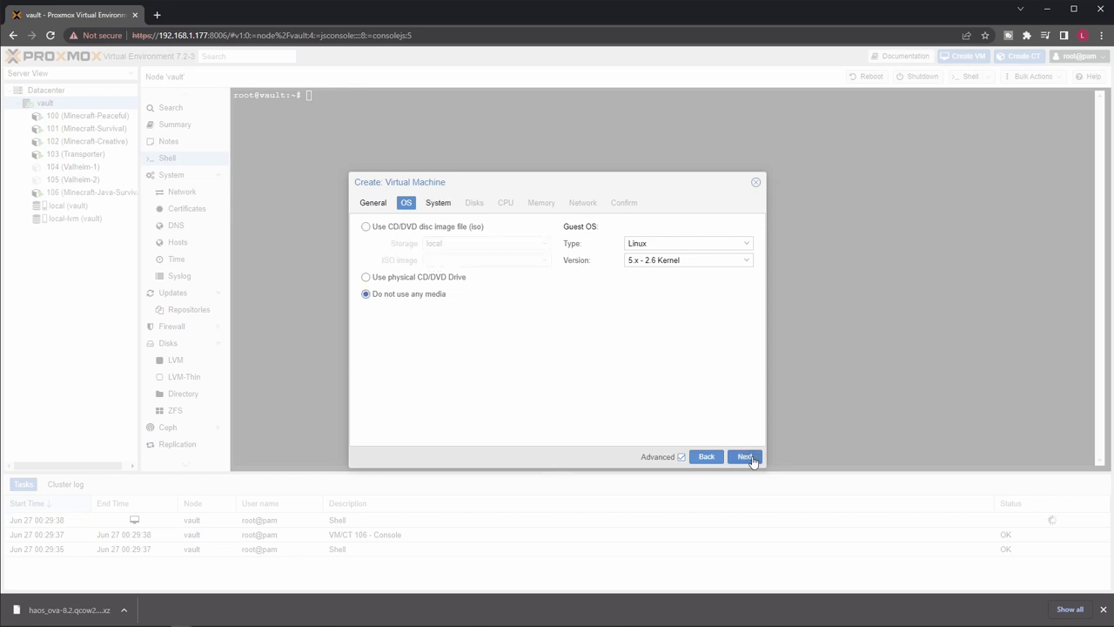
{"action": "left_click", "coordinate": [745, 456]}
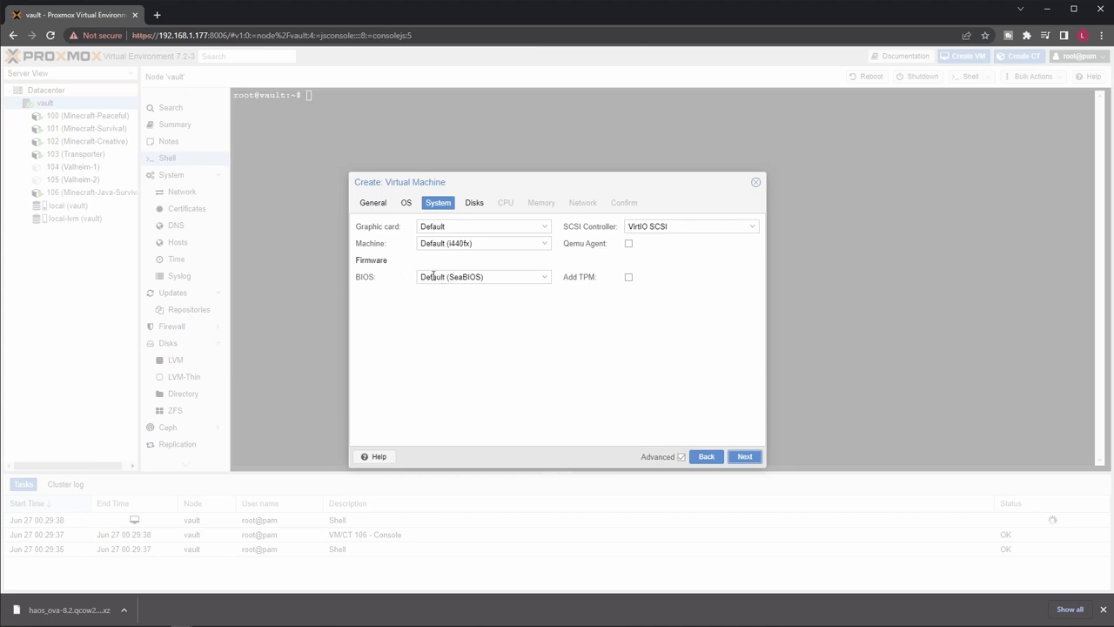
{"action": "left_click", "coordinate": [484, 277]}
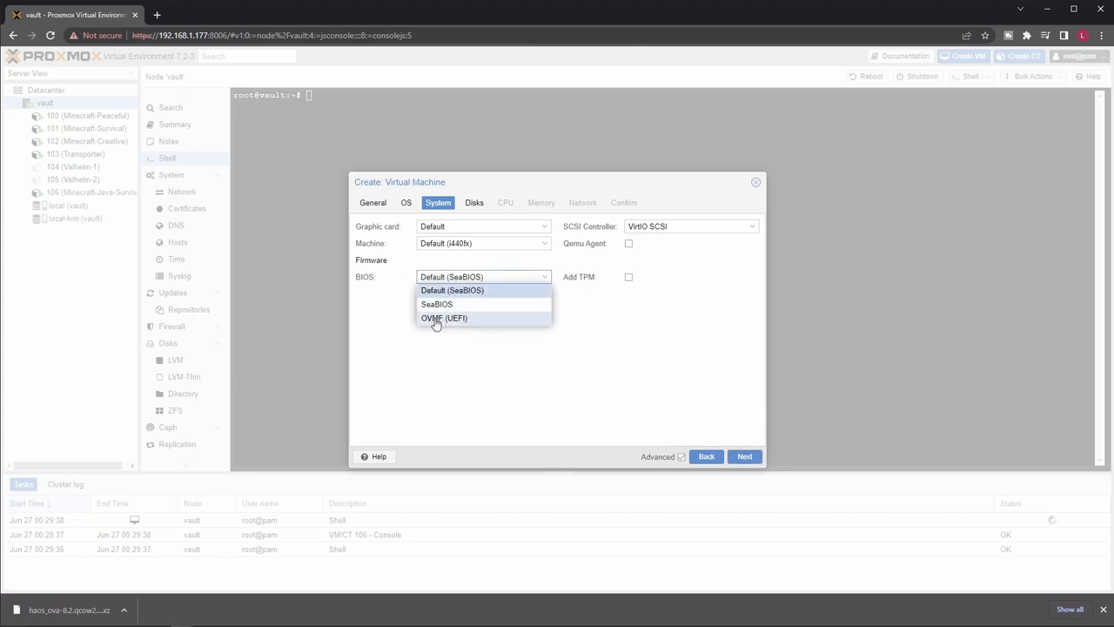
{"action": "left_click", "coordinate": [444, 317]}
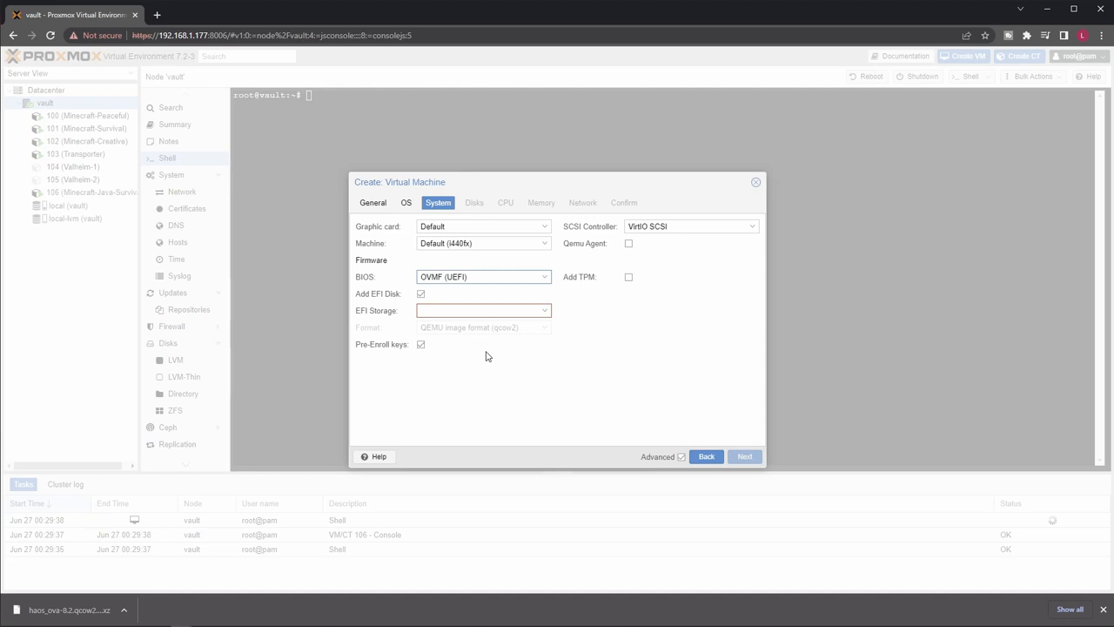
{"action": "mouse_move", "coordinate": [571, 357]}
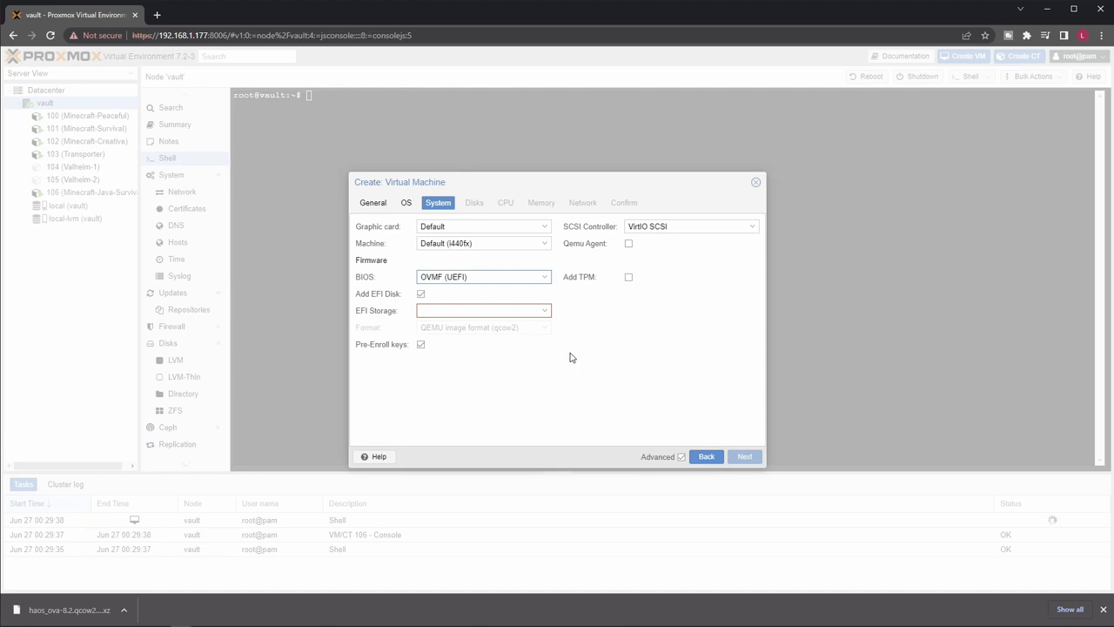
{"action": "mouse_move", "coordinate": [551, 314]}
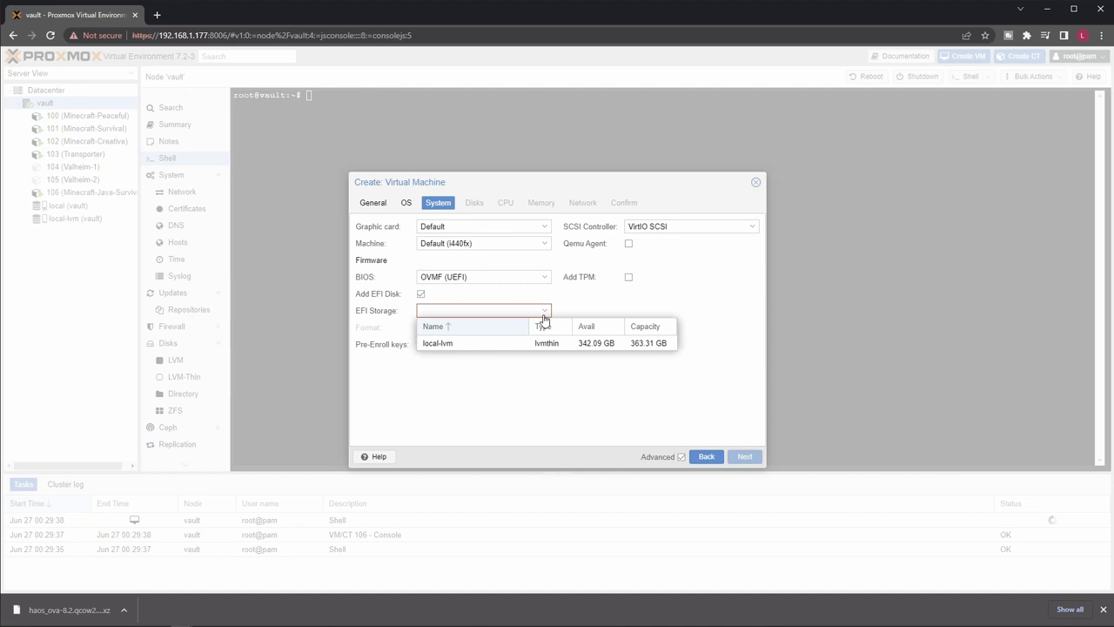
{"action": "left_click", "coordinate": [439, 341]}
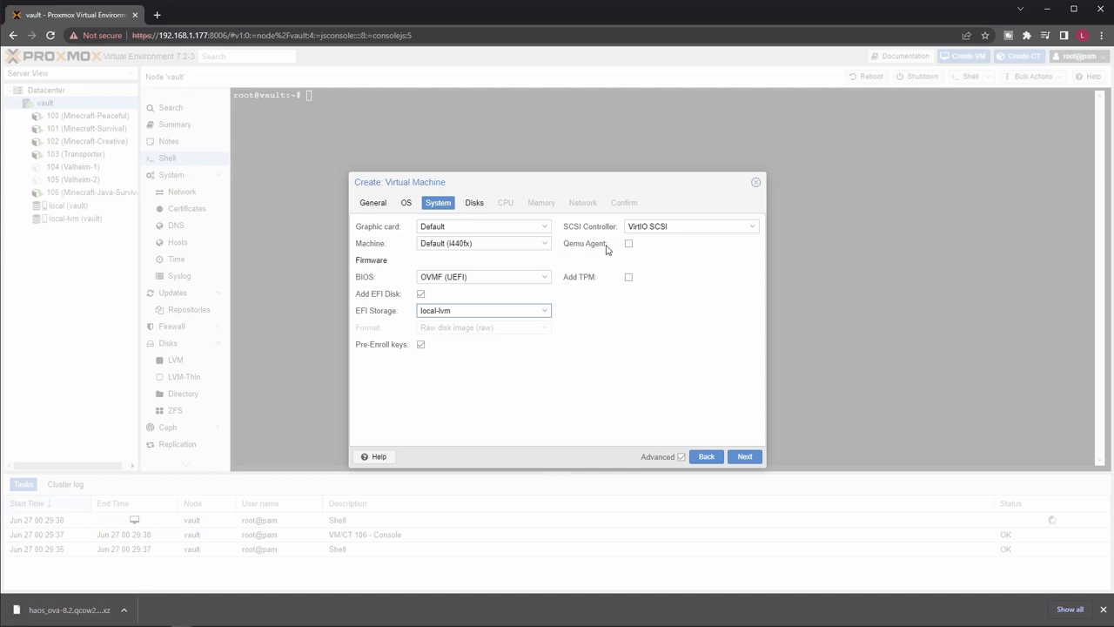
{"action": "mouse_move", "coordinate": [664, 275]}
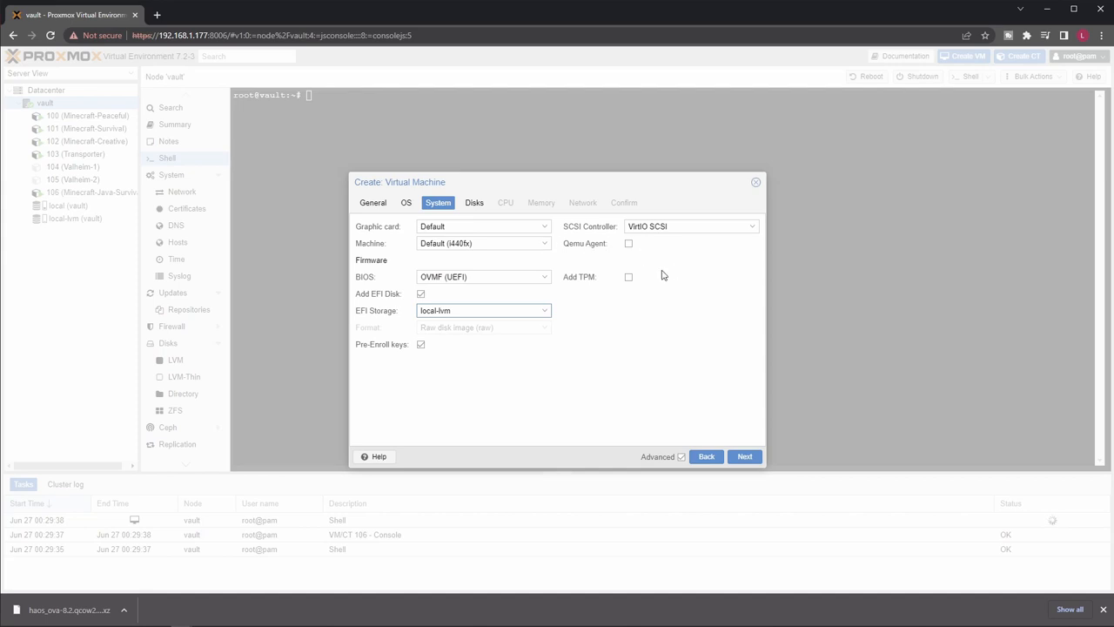
{"action": "mouse_move", "coordinate": [686, 266]}
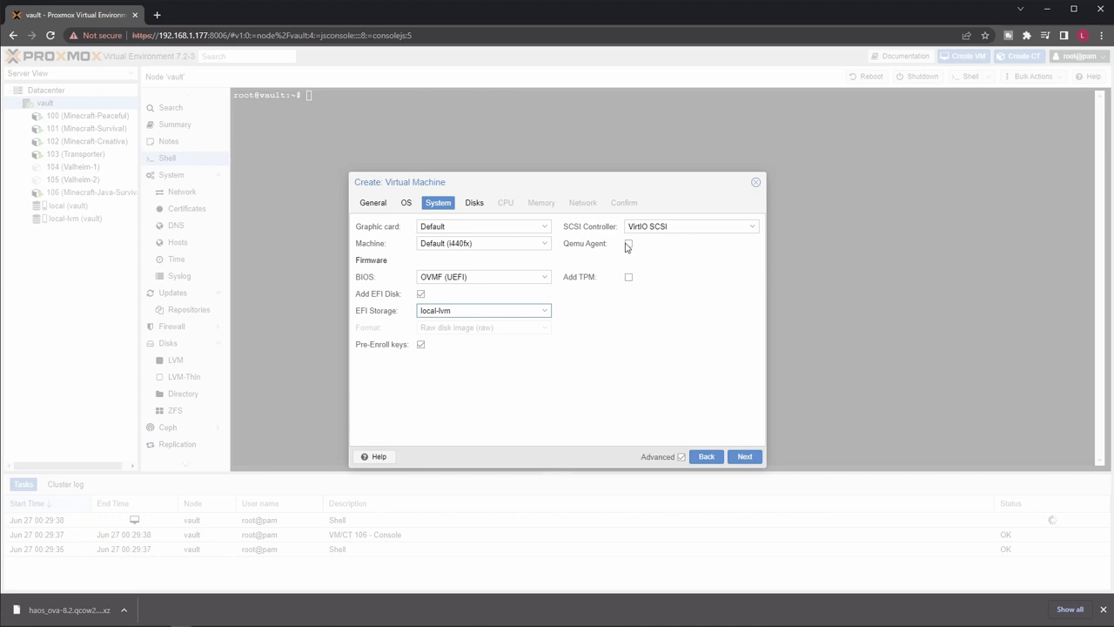
{"action": "left_click", "coordinate": [628, 244]}
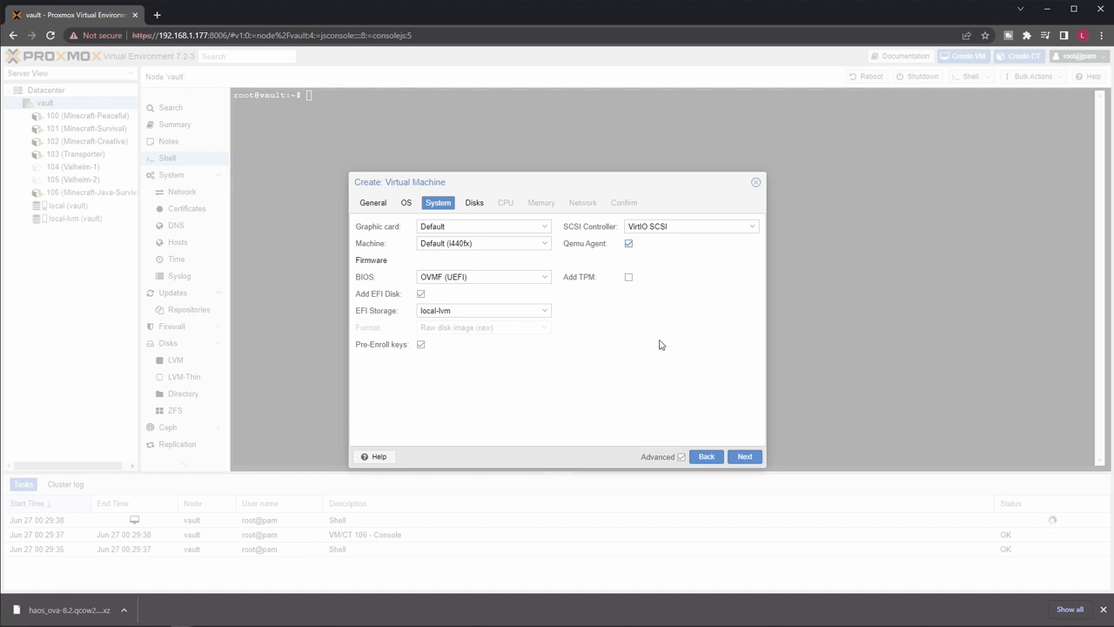
{"action": "mouse_move", "coordinate": [693, 377]}
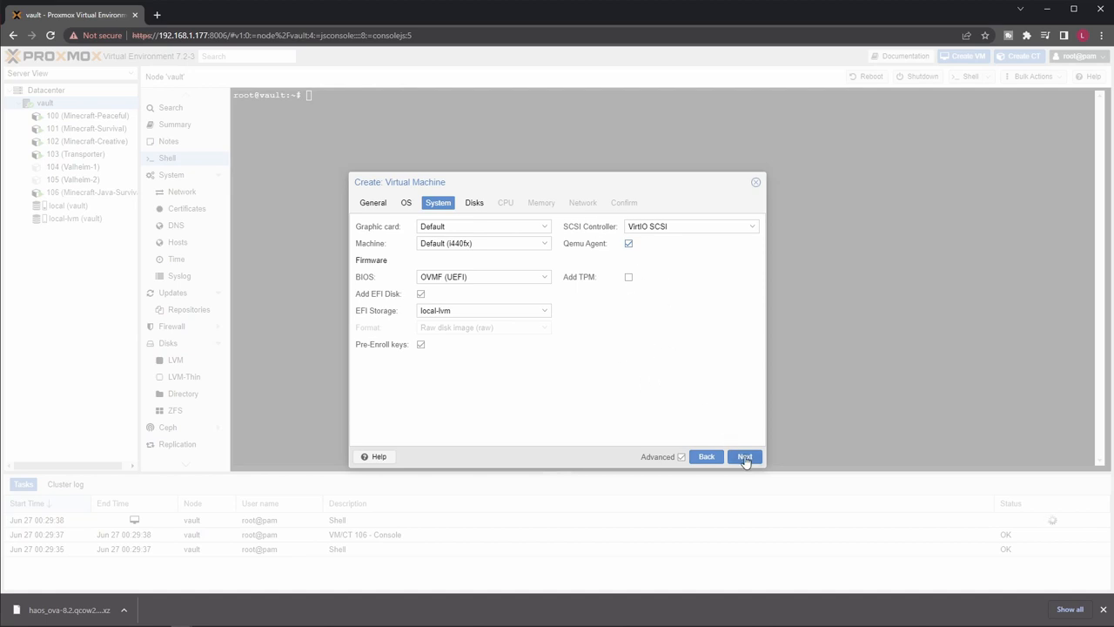
{"action": "left_click", "coordinate": [745, 456]}
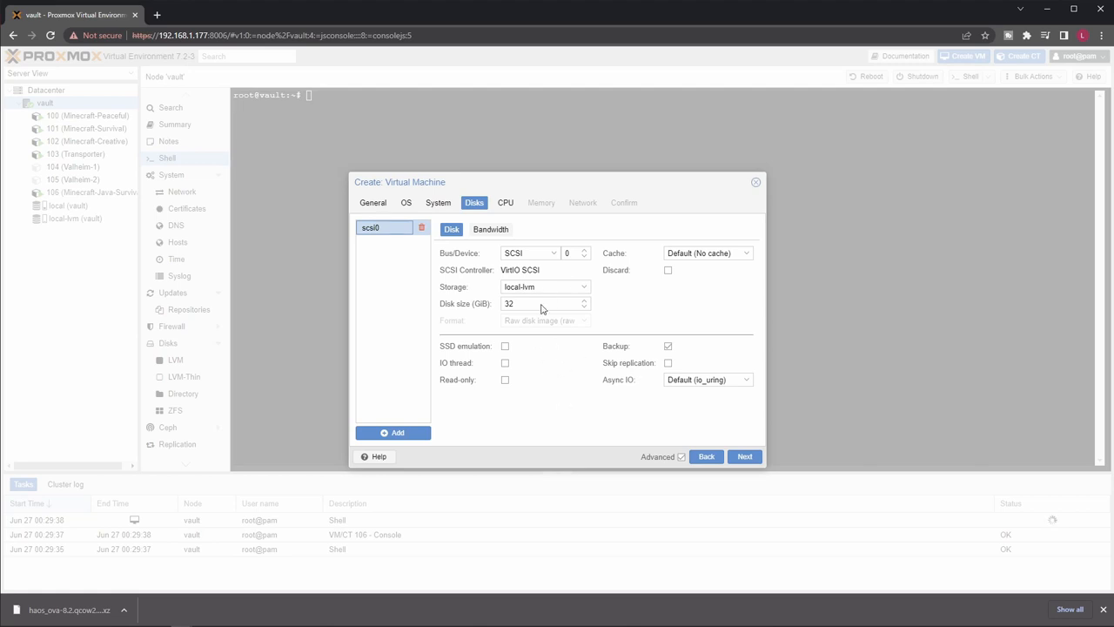
{"action": "mouse_move", "coordinate": [421, 226]}
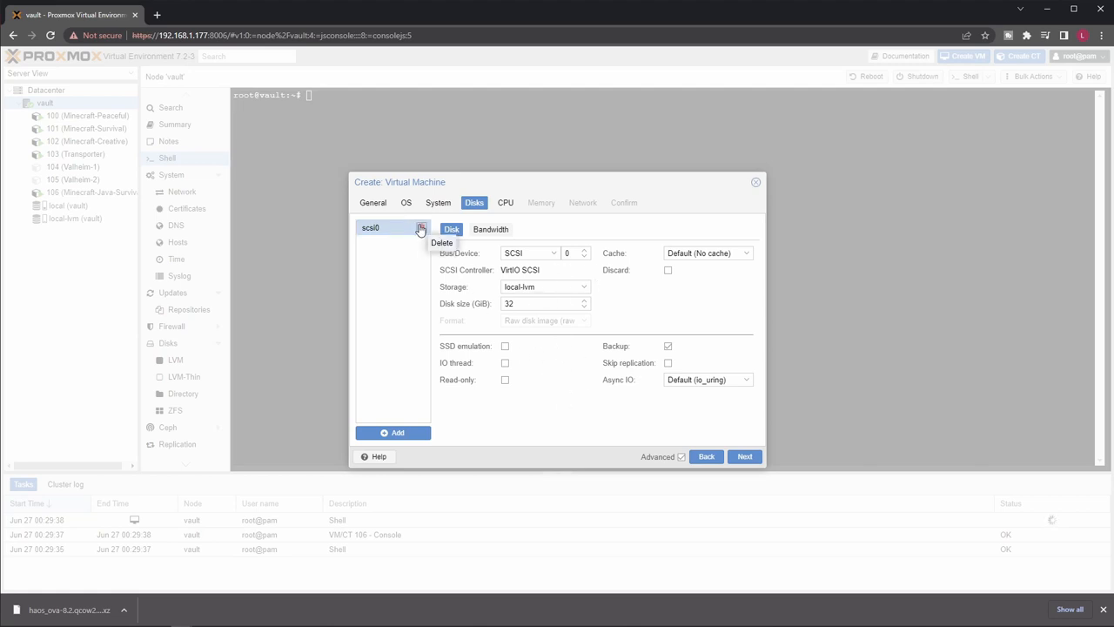
Remove the default 32 GB disk and give the VM 2 cores with 2048 MB memory.
{"action": "left_click", "coordinate": [421, 226]}
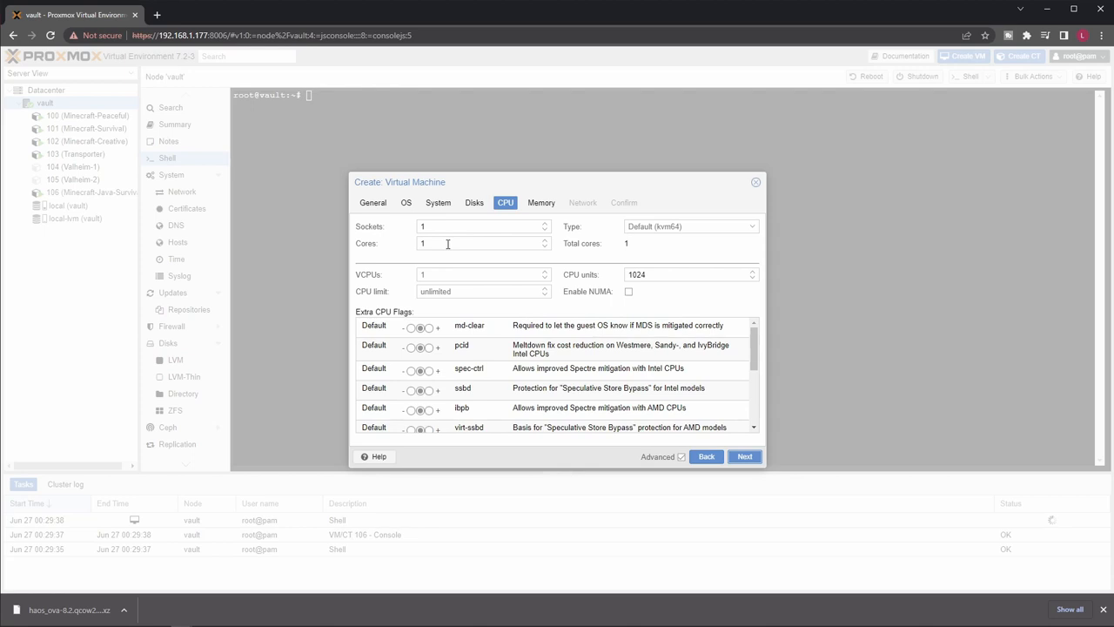
{"action": "type", "text": "2"}
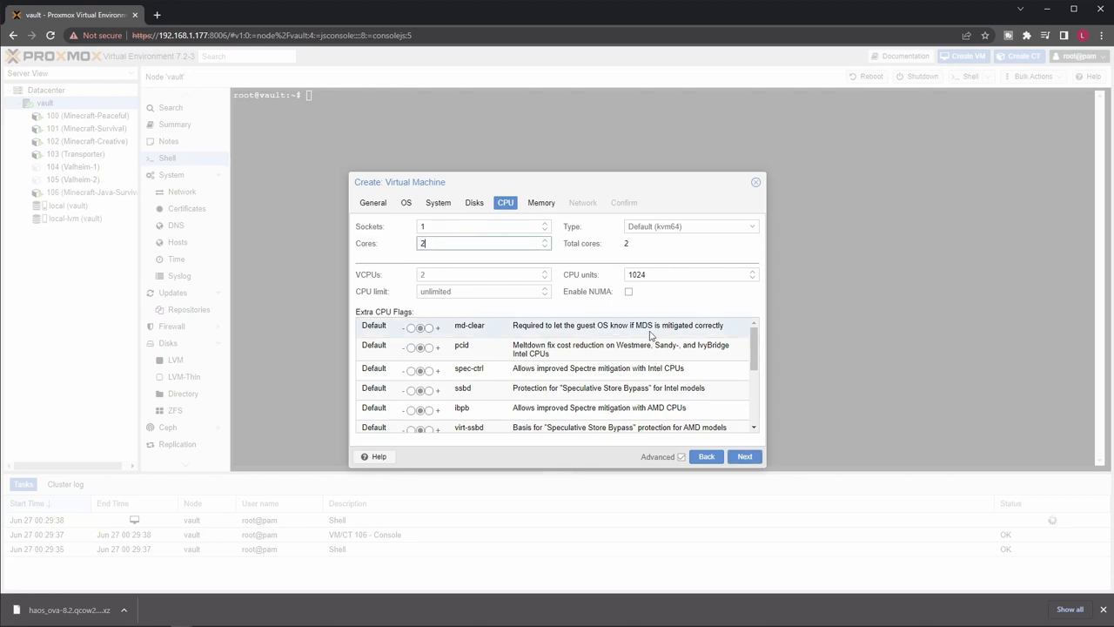
{"action": "mouse_move", "coordinate": [658, 414]}
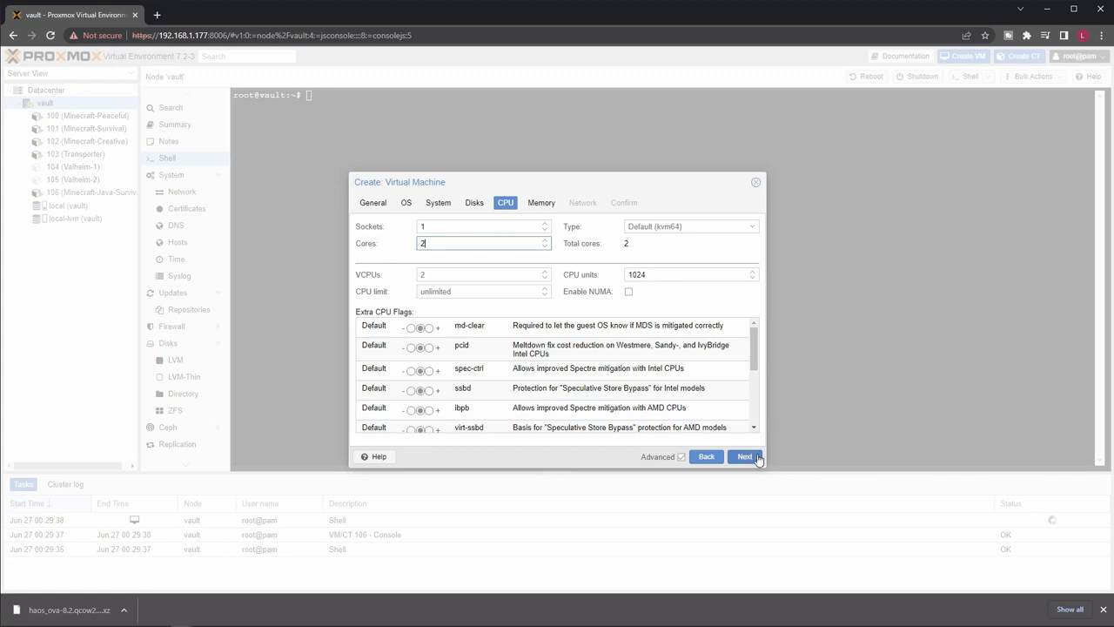
{"action": "left_click", "coordinate": [745, 456]}
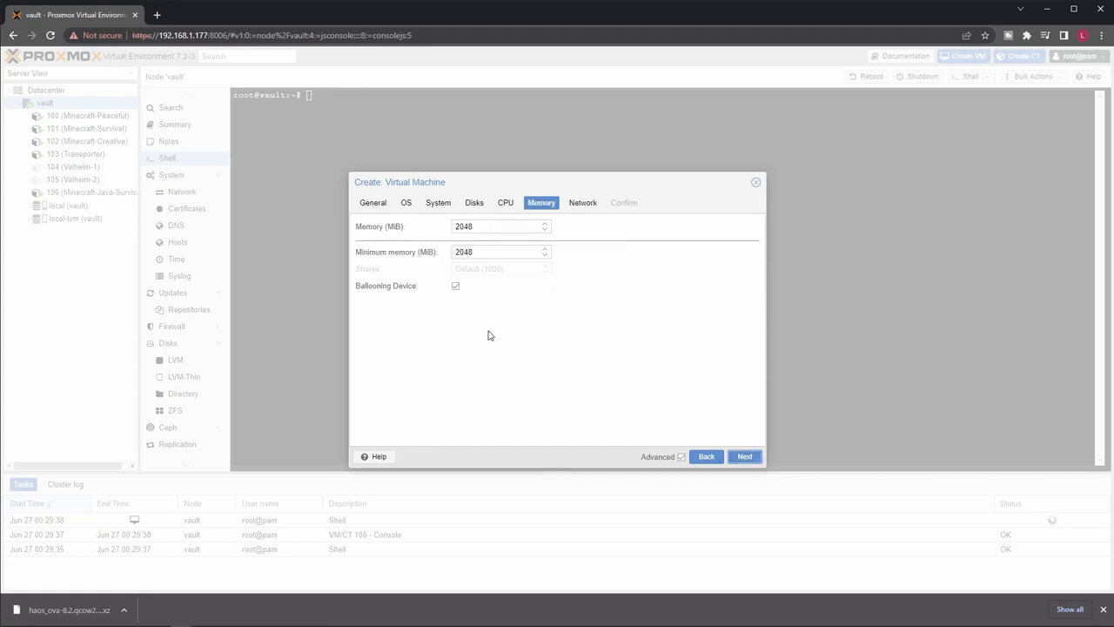
{"action": "mouse_move", "coordinate": [439, 352]}
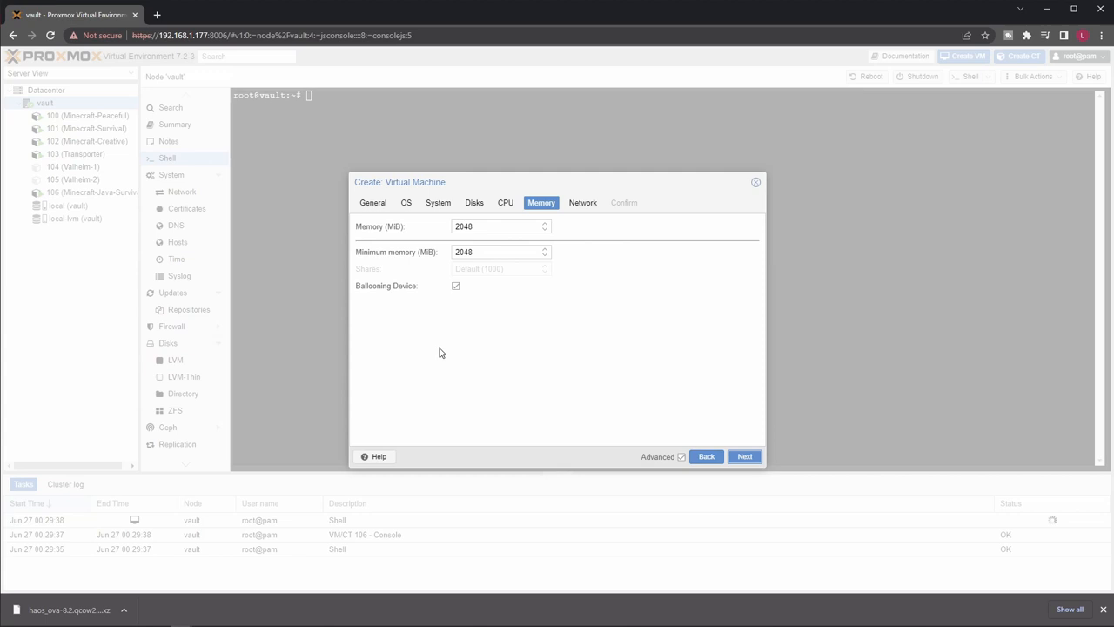
{"action": "mouse_move", "coordinate": [479, 242]}
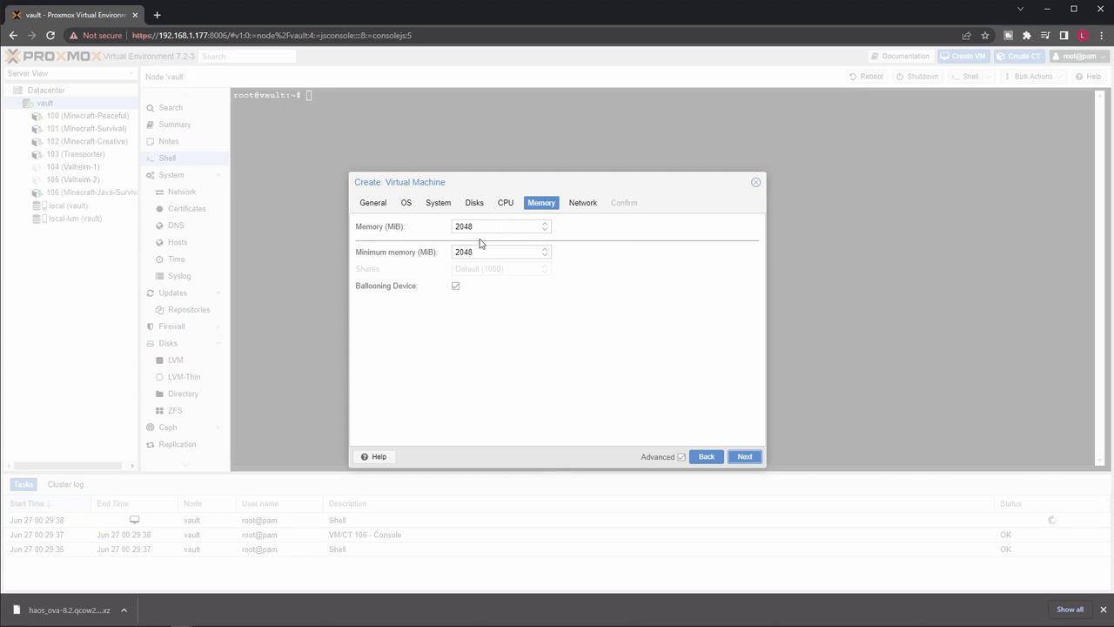
{"action": "mouse_move", "coordinate": [522, 320]}
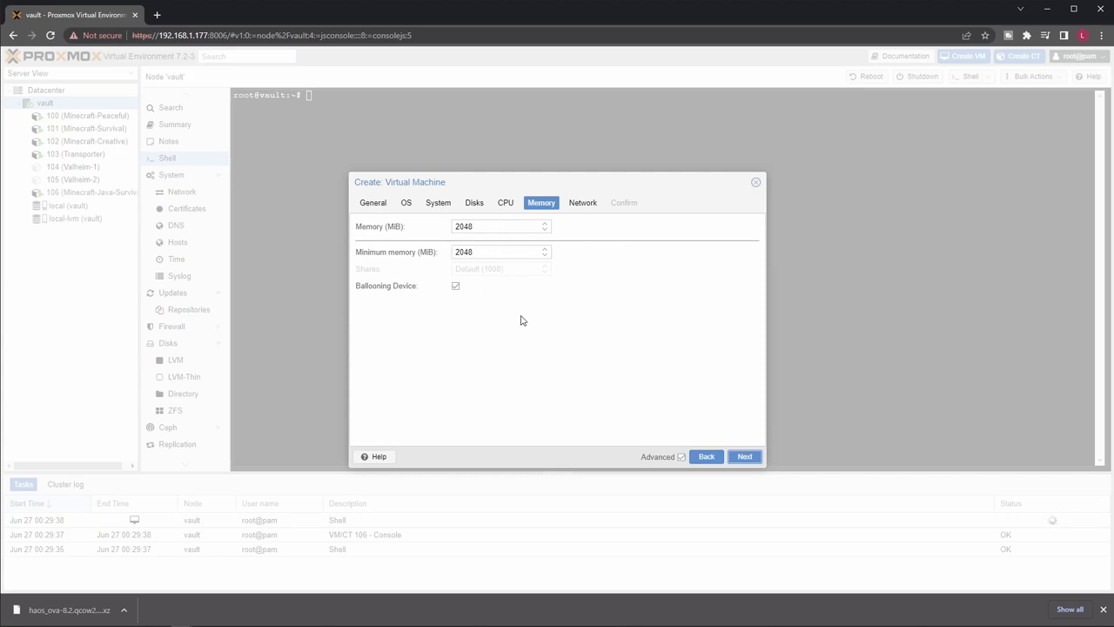
{"action": "mouse_move", "coordinate": [512, 271]}
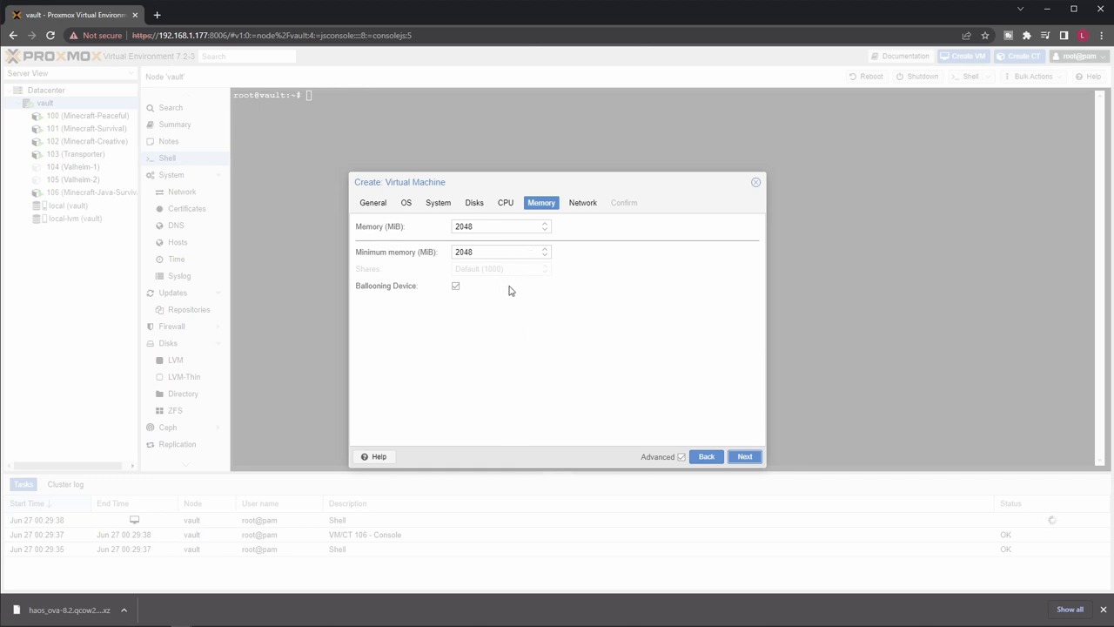
{"action": "mouse_move", "coordinate": [587, 324]}
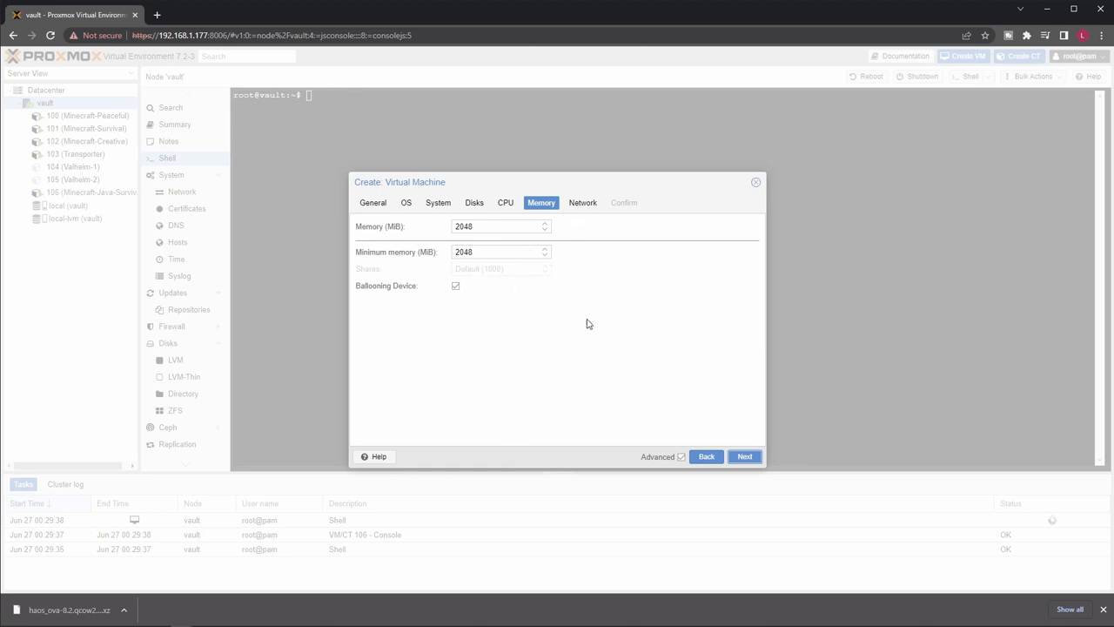
{"action": "mouse_move", "coordinate": [526, 385]}
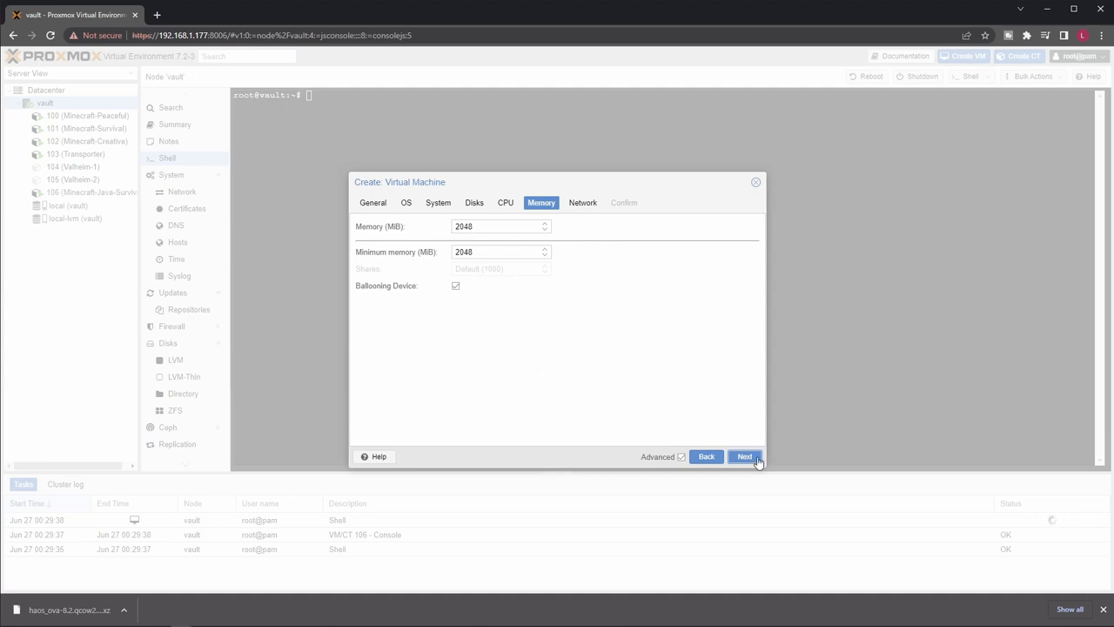
{"action": "left_click", "coordinate": [746, 456]}
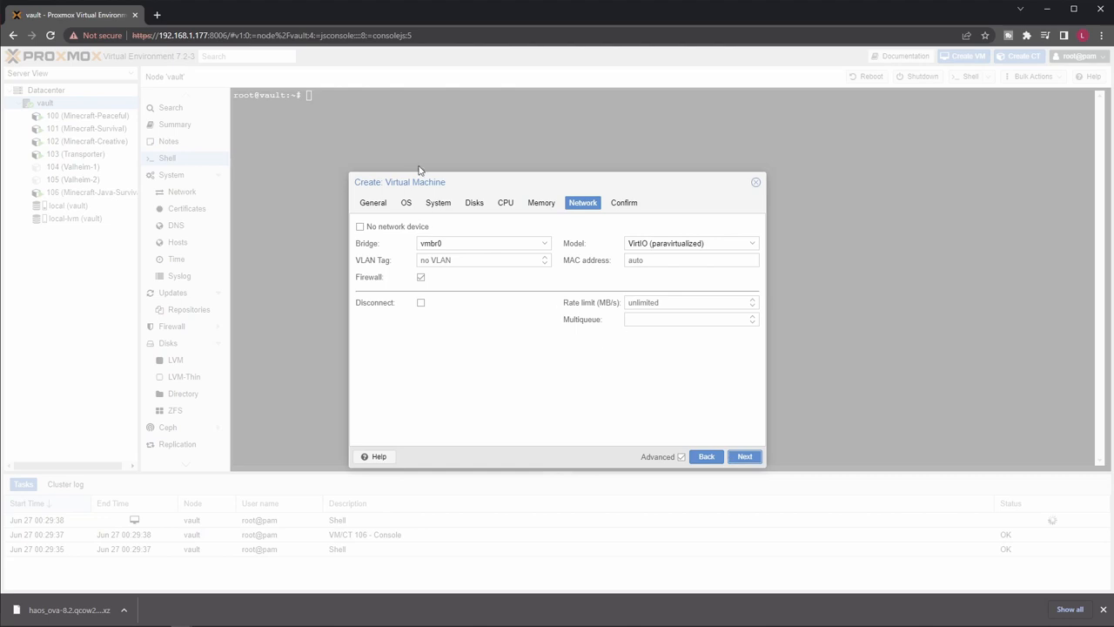
{"action": "mouse_move", "coordinate": [612, 410]}
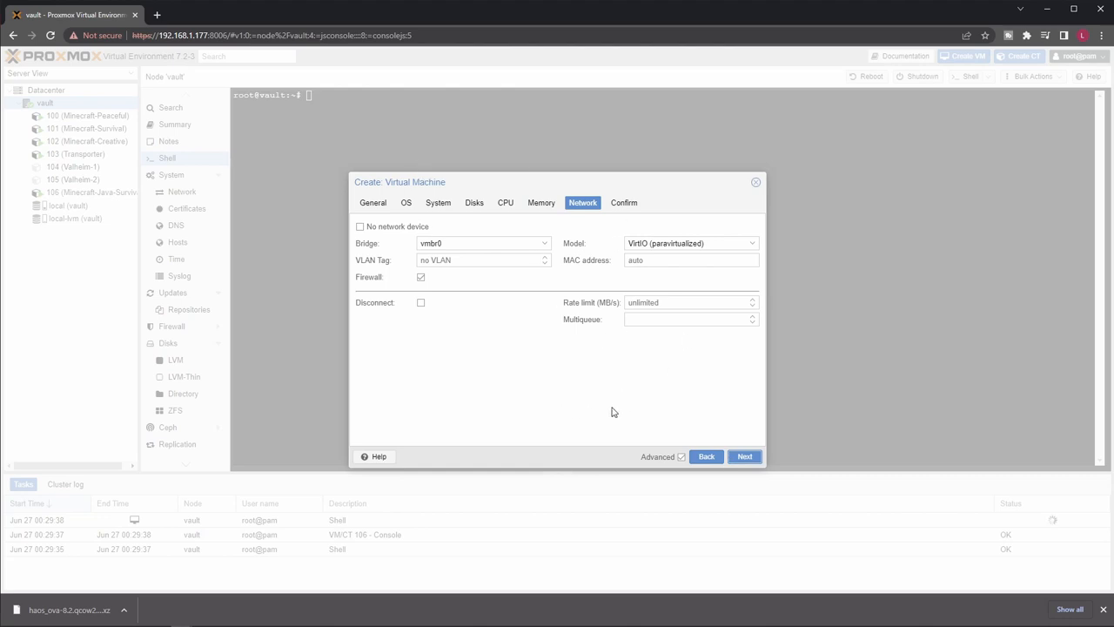
{"action": "mouse_move", "coordinate": [550, 308]}
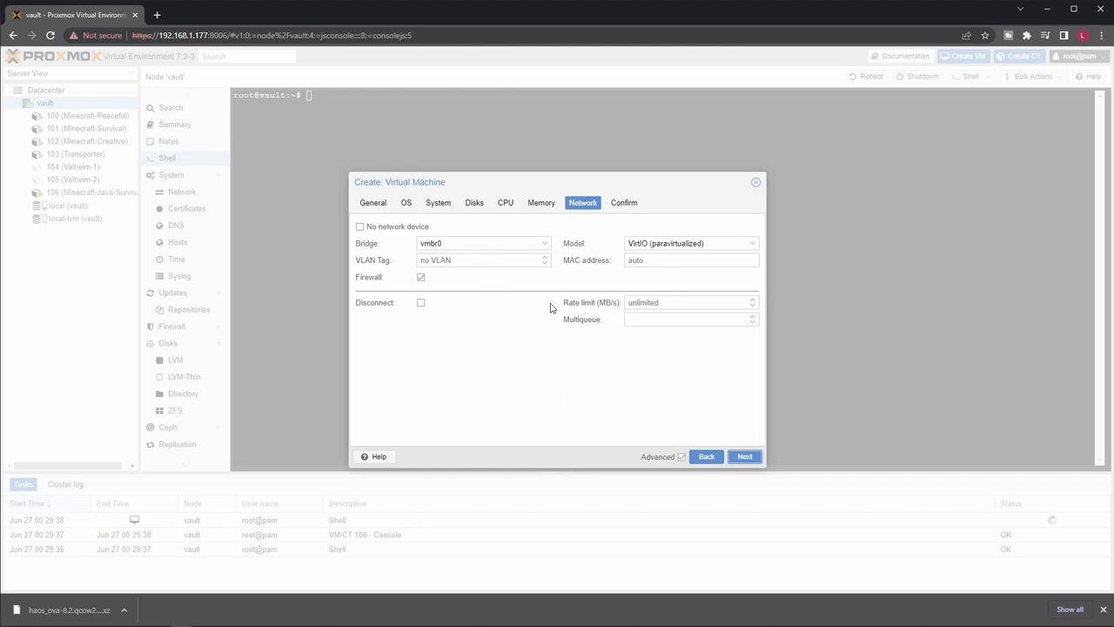
{"action": "mouse_move", "coordinate": [449, 313]}
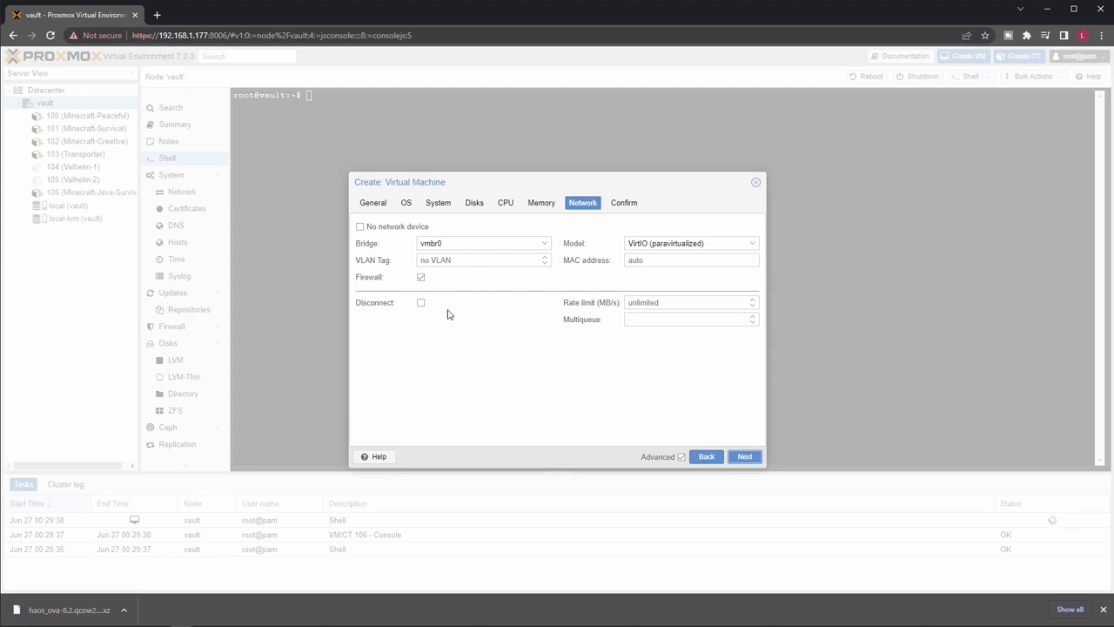
{"action": "mouse_move", "coordinate": [491, 258]}
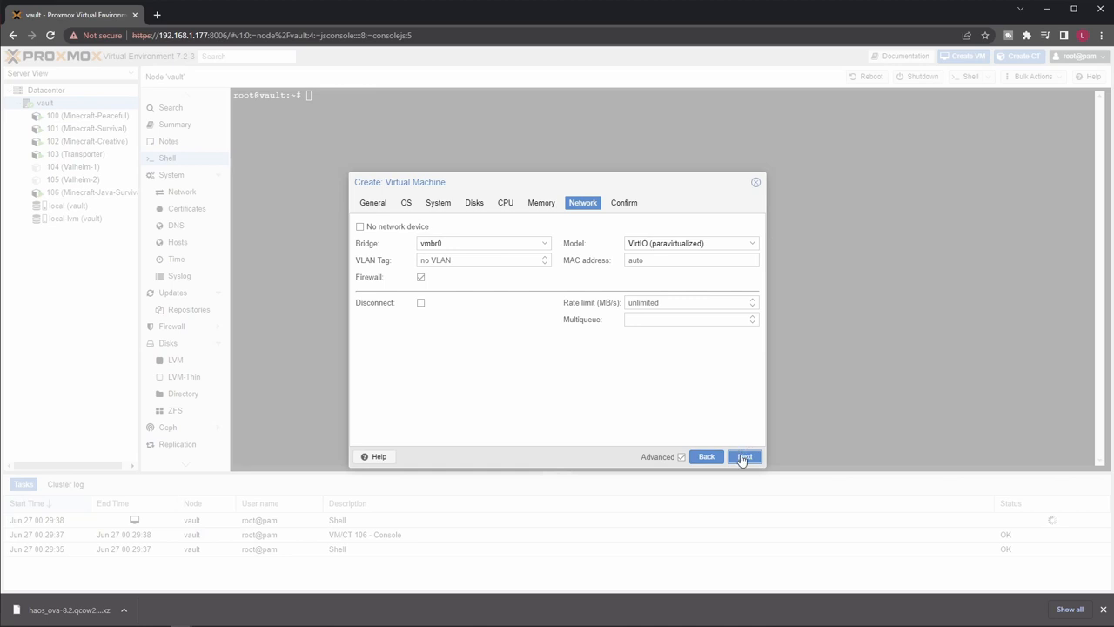
Keep the default bridged network device, review the summary and finish creating HA-VM.
{"action": "left_click", "coordinate": [746, 456]}
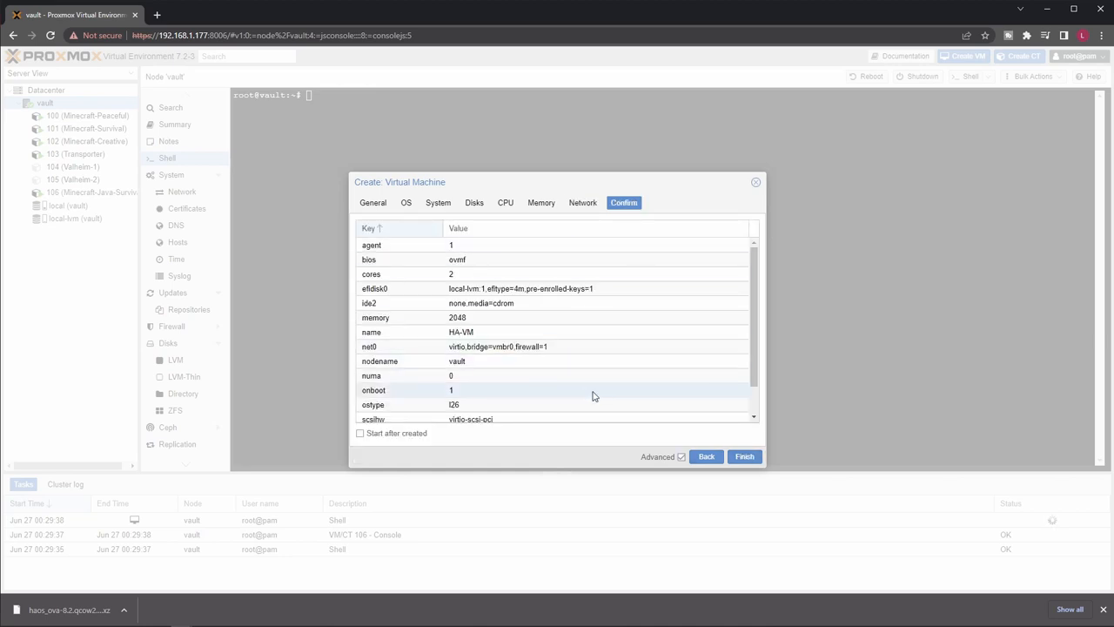
{"action": "scroll", "scroll_direction": "down", "scroll_amount": 3}
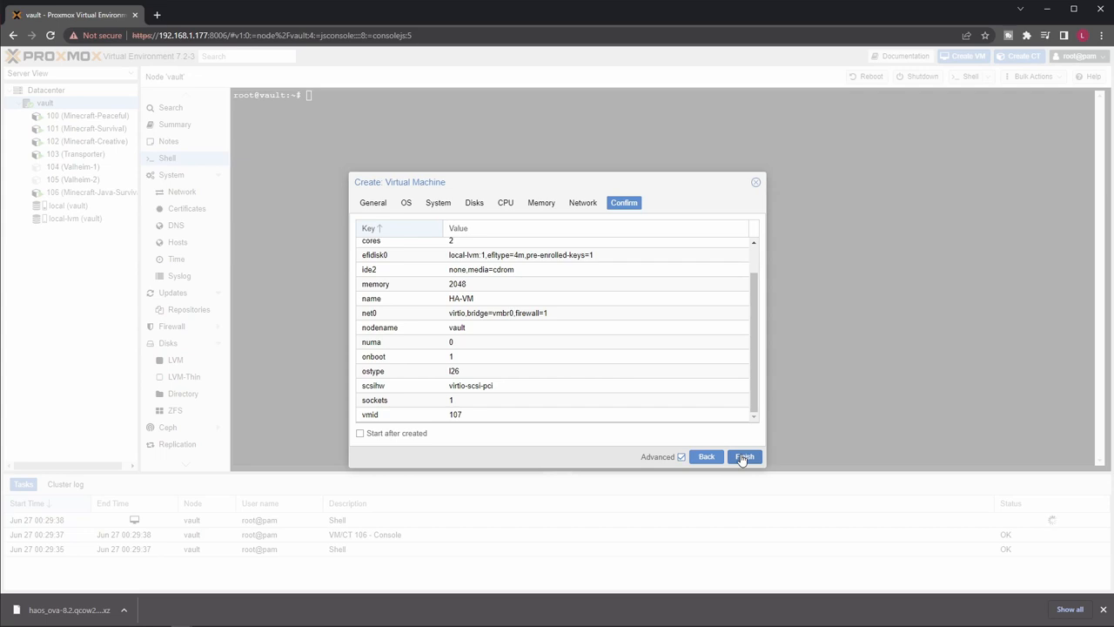
{"action": "left_click", "coordinate": [745, 456]}
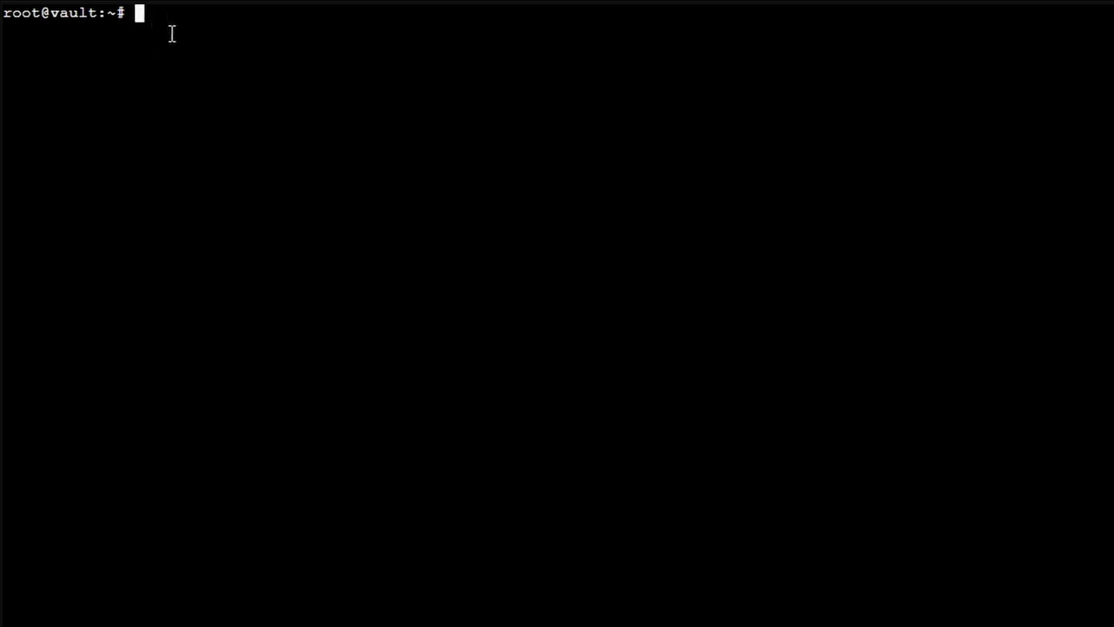
Clear the shell and type qm importdisk 107 /root/haos_ova-8.2.qcow2 local-lvm --format qcow2.
{"action": "type", "text": "clear"}
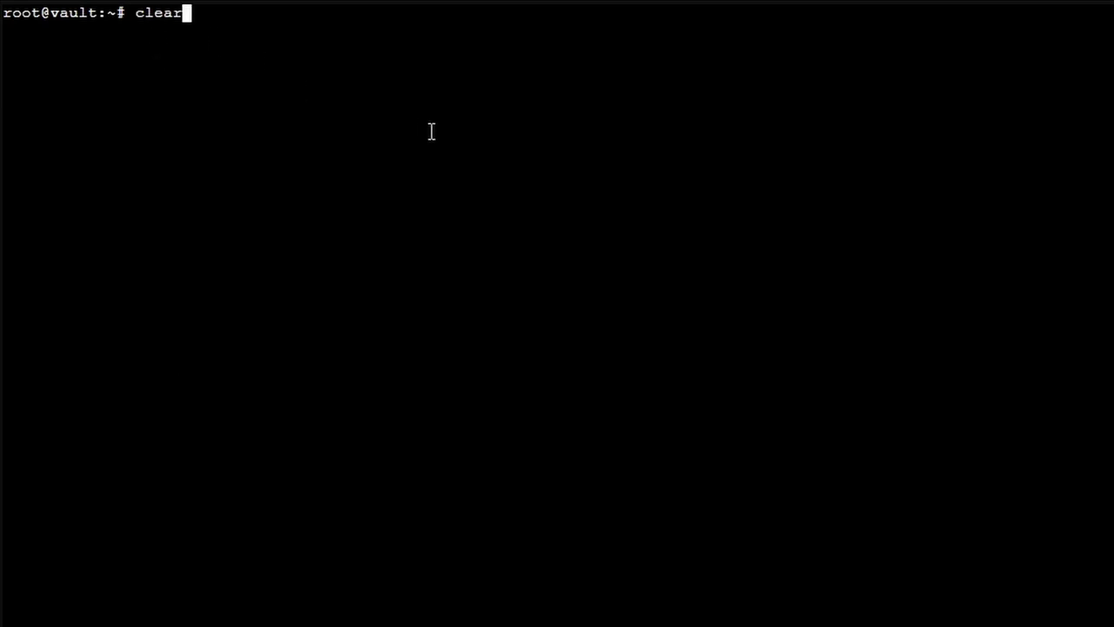
{"action": "type", "text": "qm importdisk 107 /root/haos_ova-8.2.qcow2 local-lvm --format qcow2"}
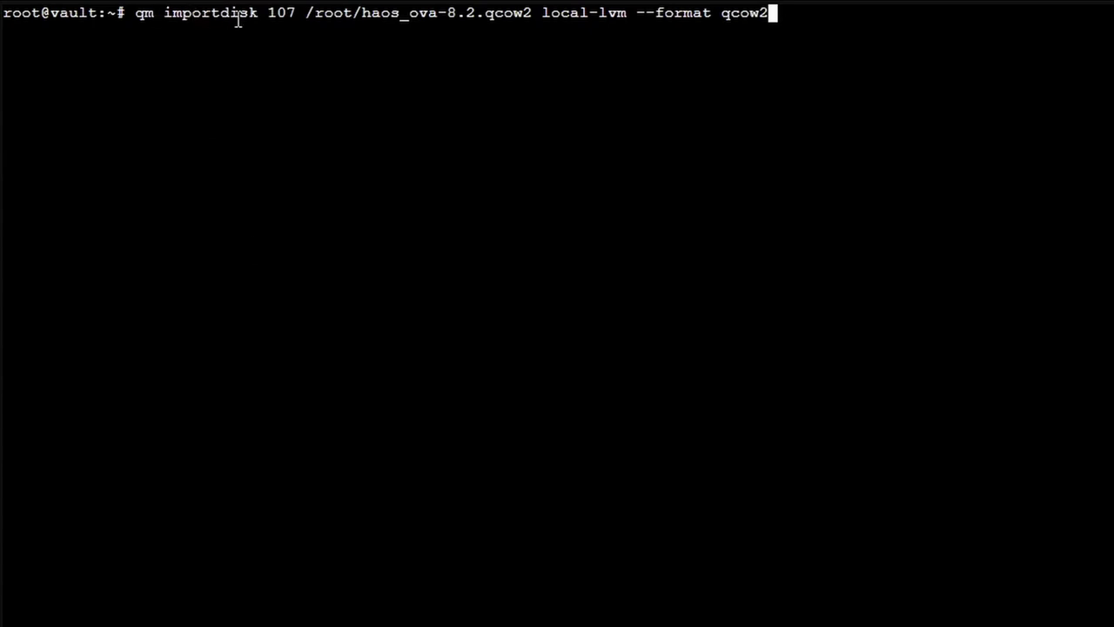
{"action": "mouse_move", "coordinate": [292, 14]}
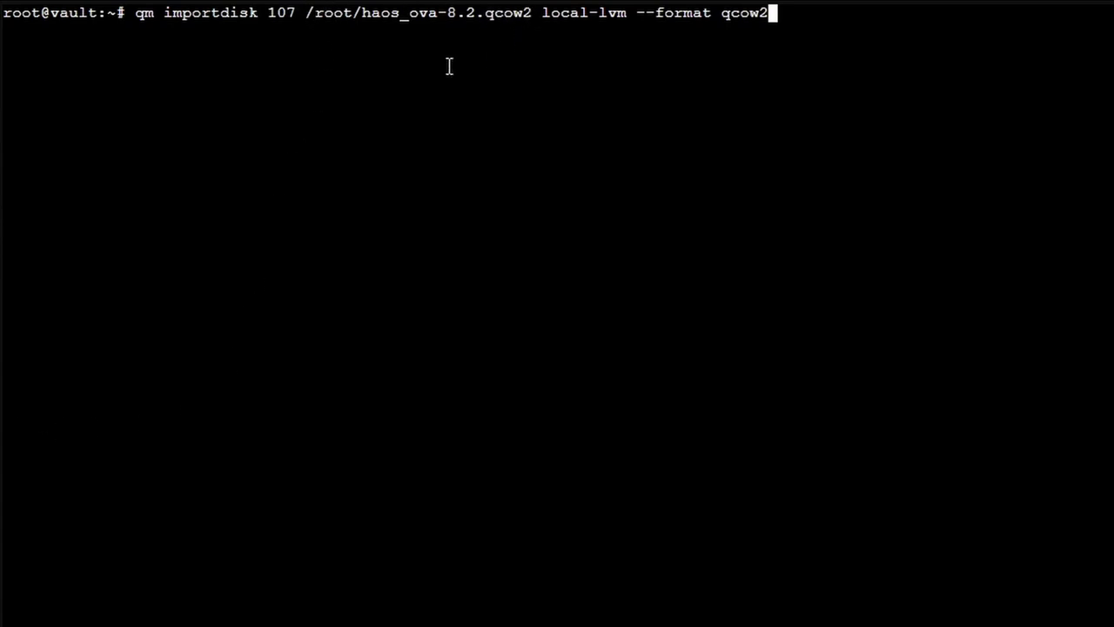
{"action": "mouse_move", "coordinate": [418, 319]}
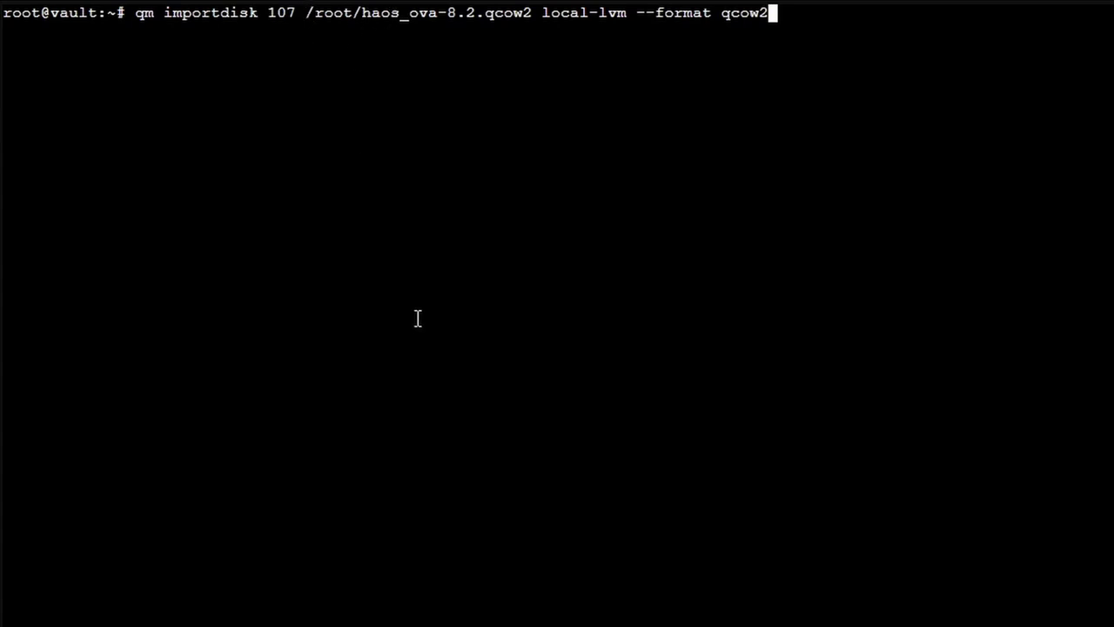
{"action": "mouse_move", "coordinate": [365, 19]}
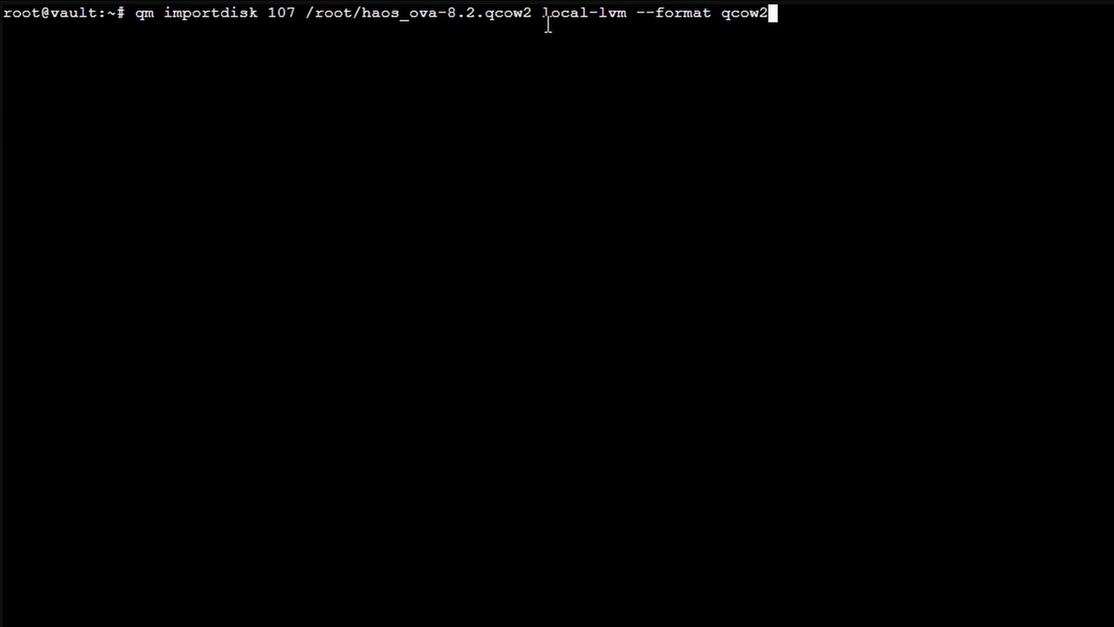
{"action": "mouse_move", "coordinate": [571, 9]}
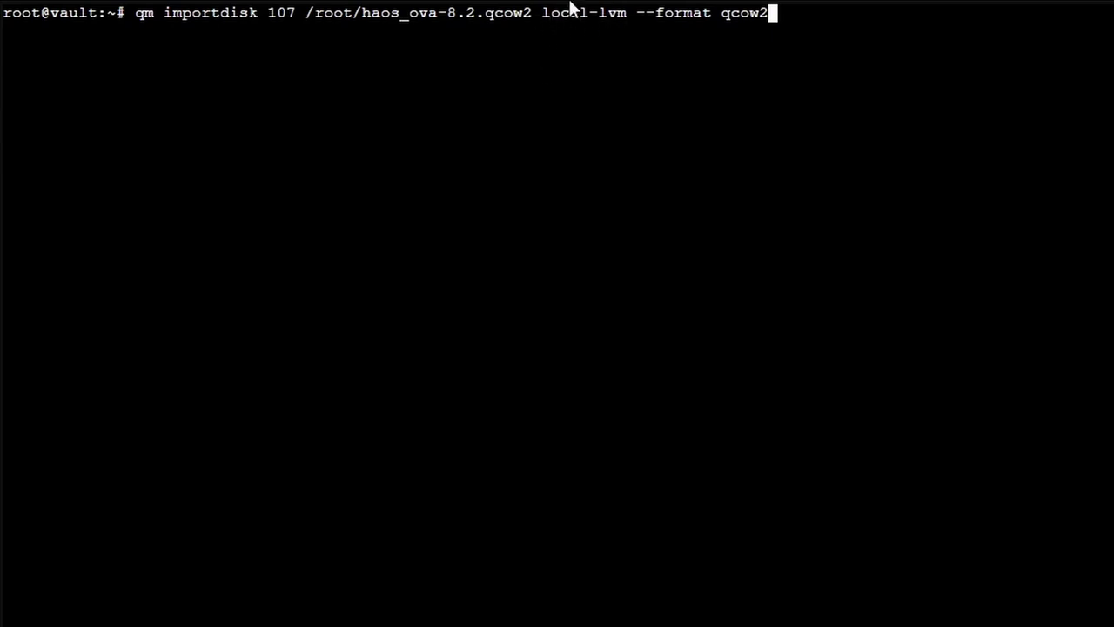
{"action": "mouse_move", "coordinate": [602, 171]}
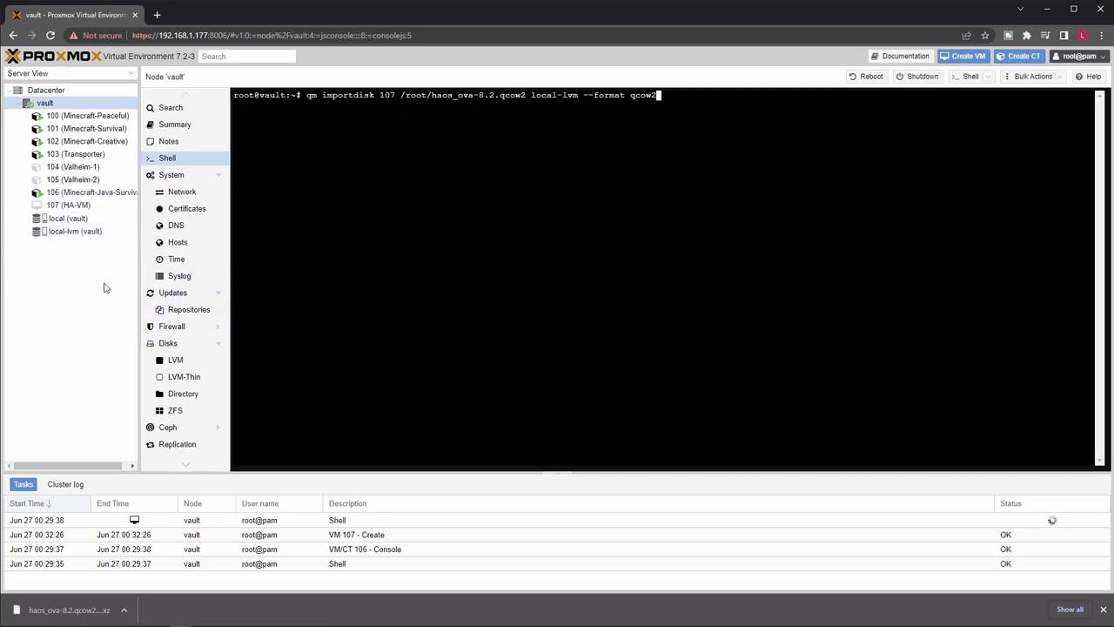
Check the local and local-lvm storage summaries, then retype the qm importdisk command in a fresh vault shell.
{"action": "left_click", "coordinate": [74, 230]}
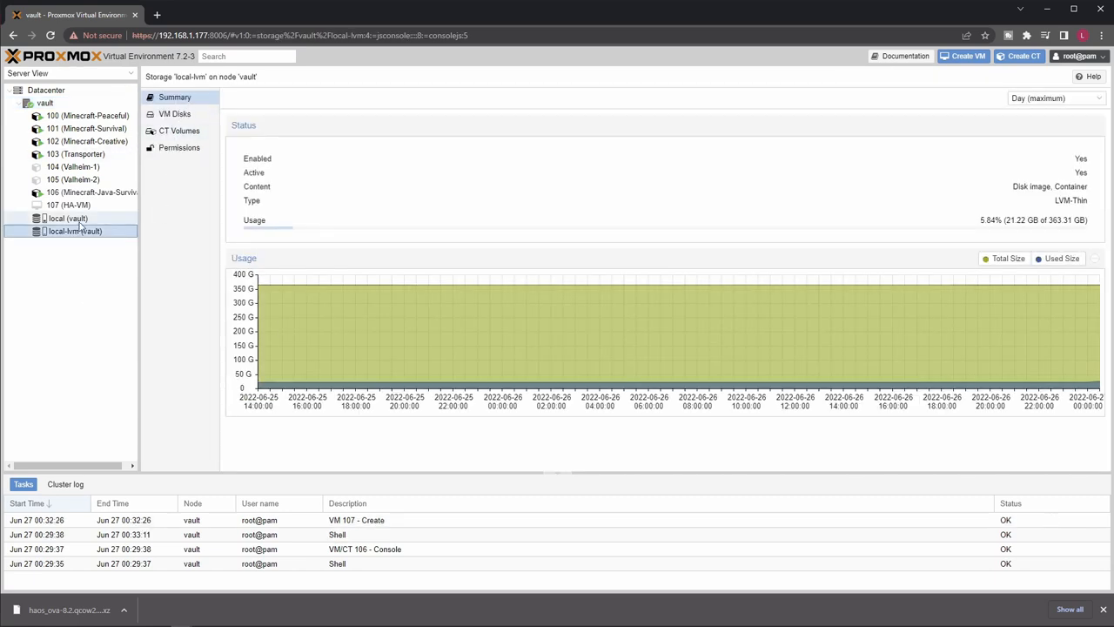
{"action": "left_click", "coordinate": [68, 219]}
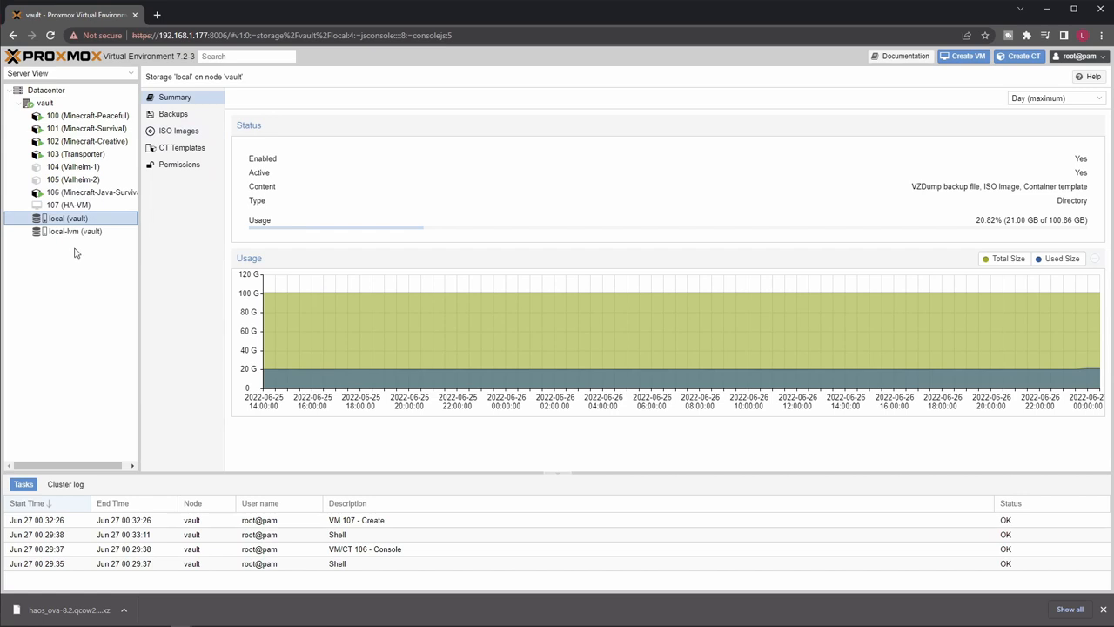
{"action": "left_click", "coordinate": [73, 230]}
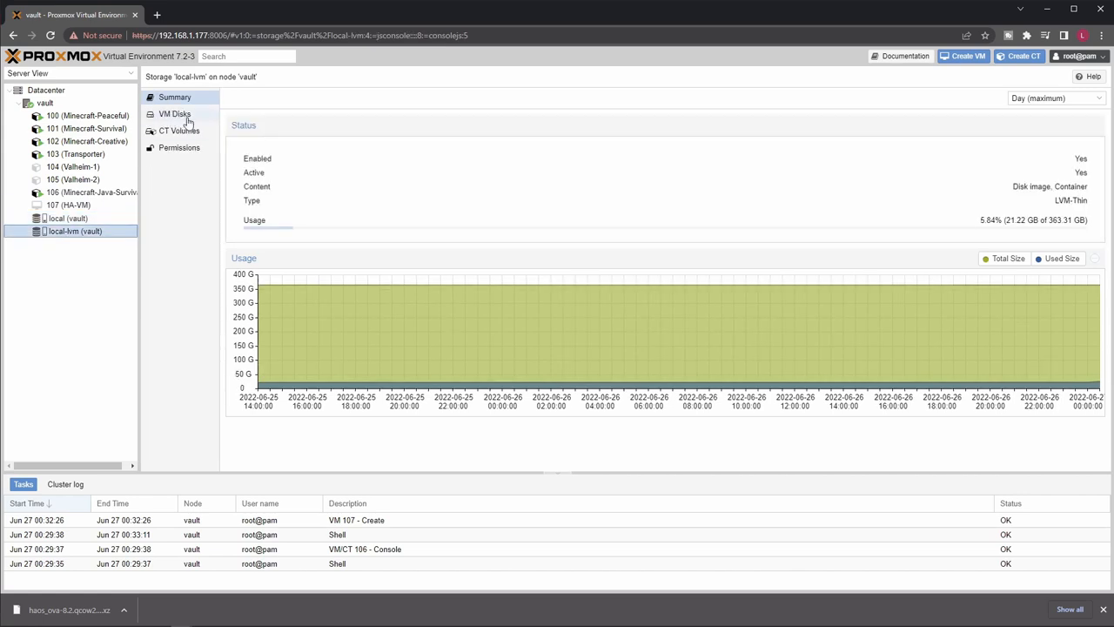
{"action": "left_click", "coordinate": [44, 103]}
{"action": "type", "text": "clear"}
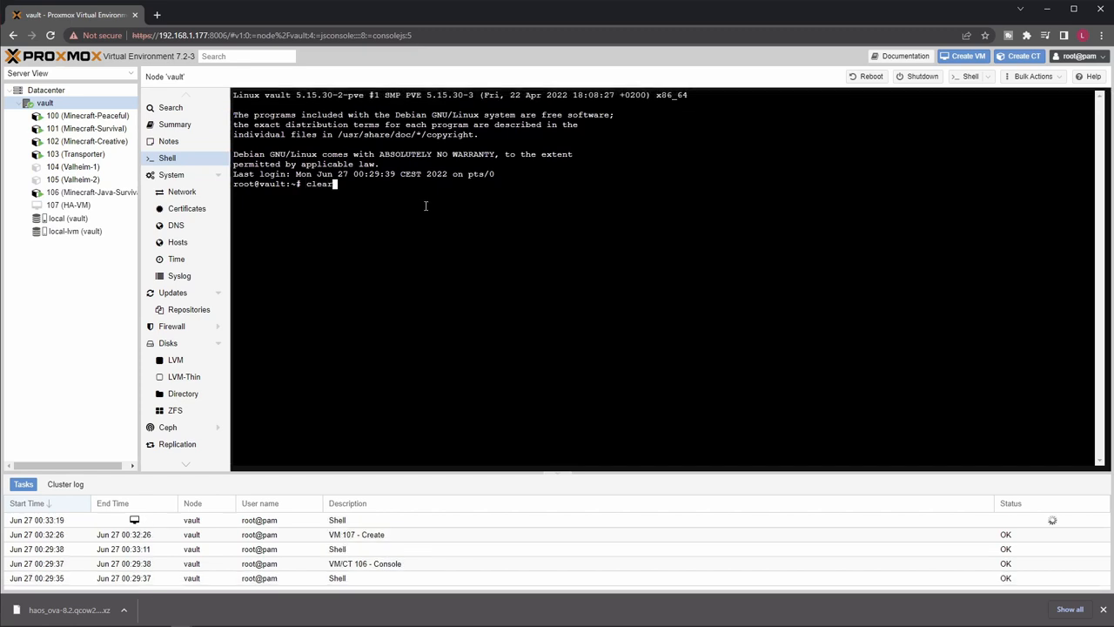
{"action": "type", "text": "qm importdisk 107 /root/haos_ova-8.2.qcow2 local-lvm --format qcow2"}
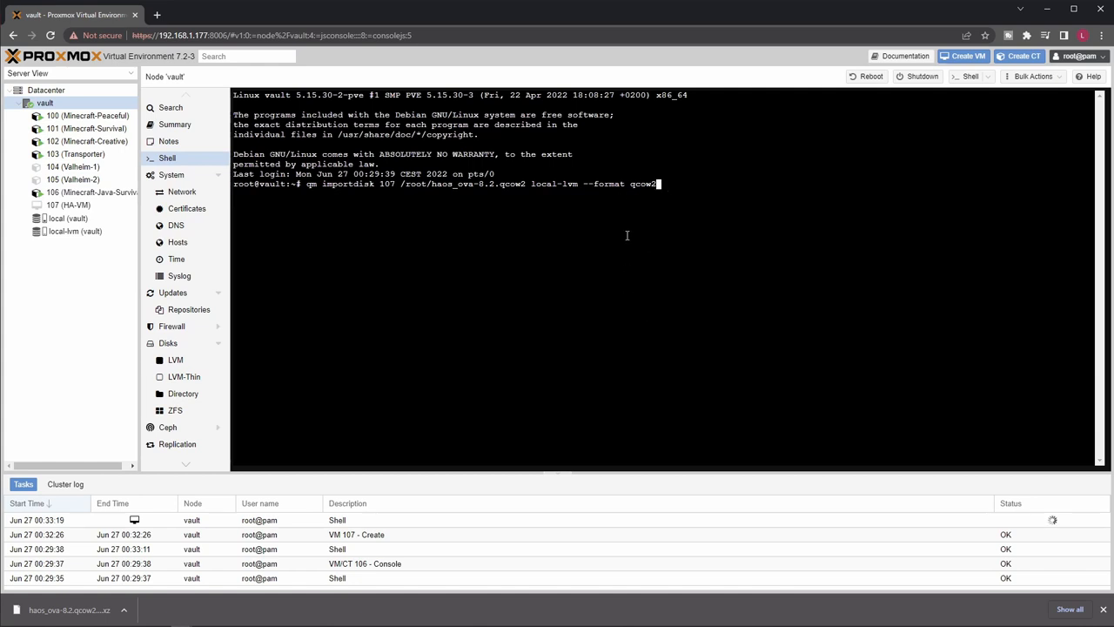
{"action": "mouse_move", "coordinate": [693, 287]}
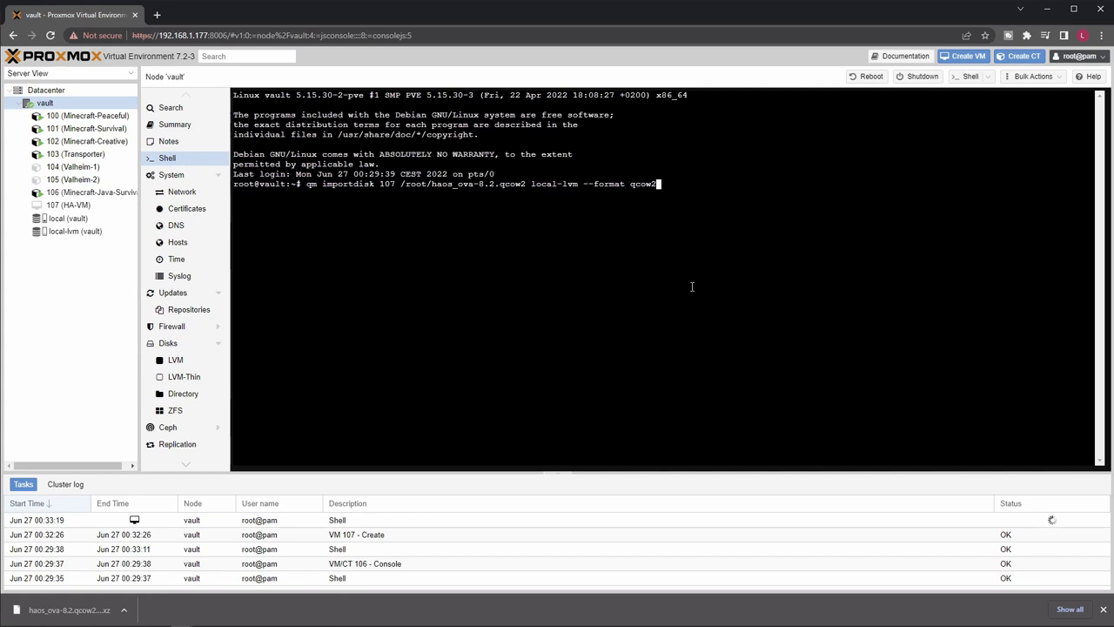
Run the import, adding haos_ova-8.2.qcow2 to local-lvm as vm-107-disk-1 (unused0).
{"action": "key", "text": "Return"}
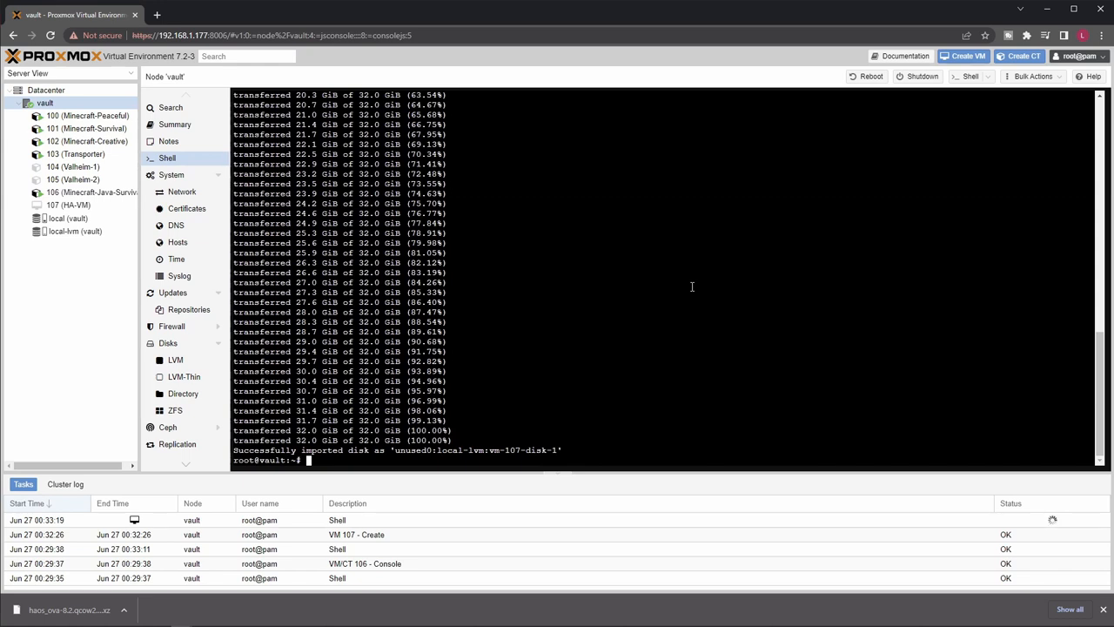
{"action": "left_click", "coordinate": [70, 205]}
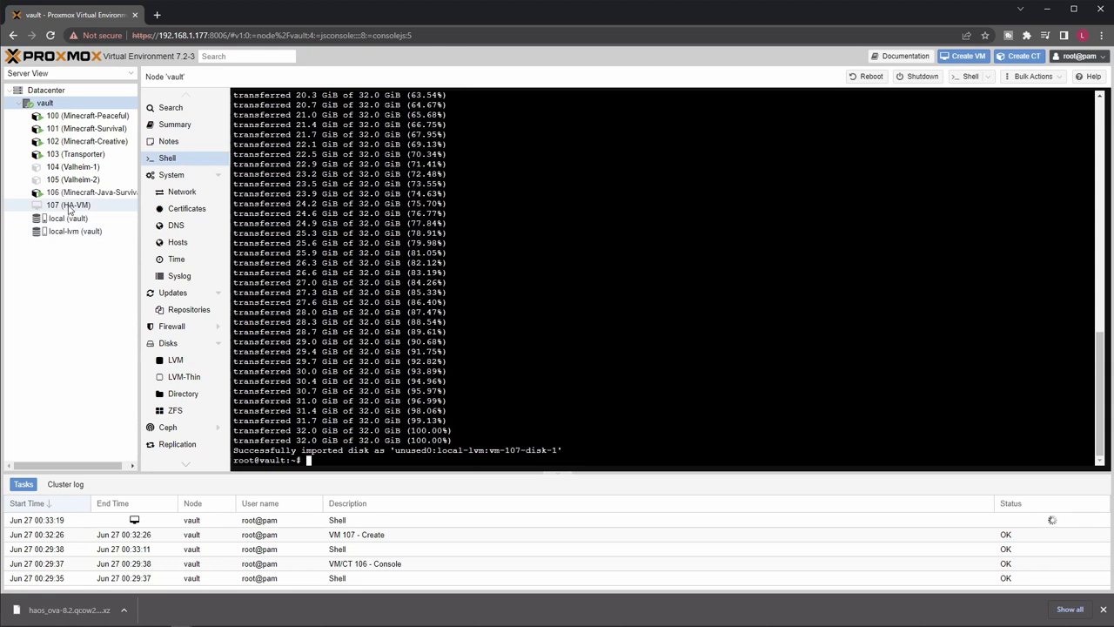
In VM 107's hardware, attach Unused Disk 0 as its 32G SCSI hard disk.
{"action": "left_click", "coordinate": [69, 206]}
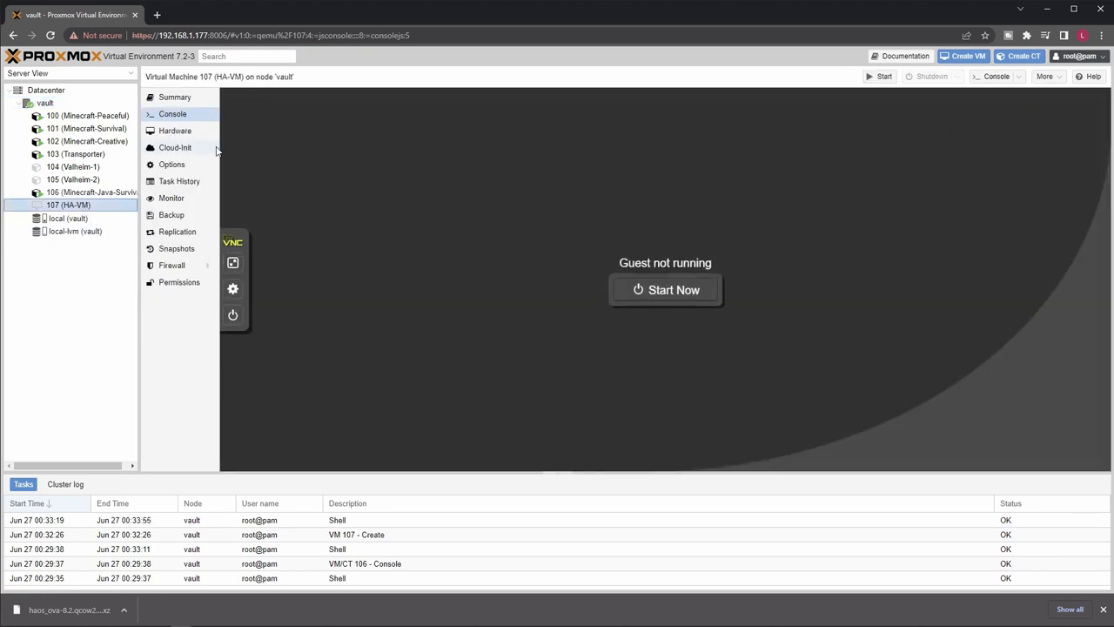
{"action": "left_click", "coordinate": [174, 130]}
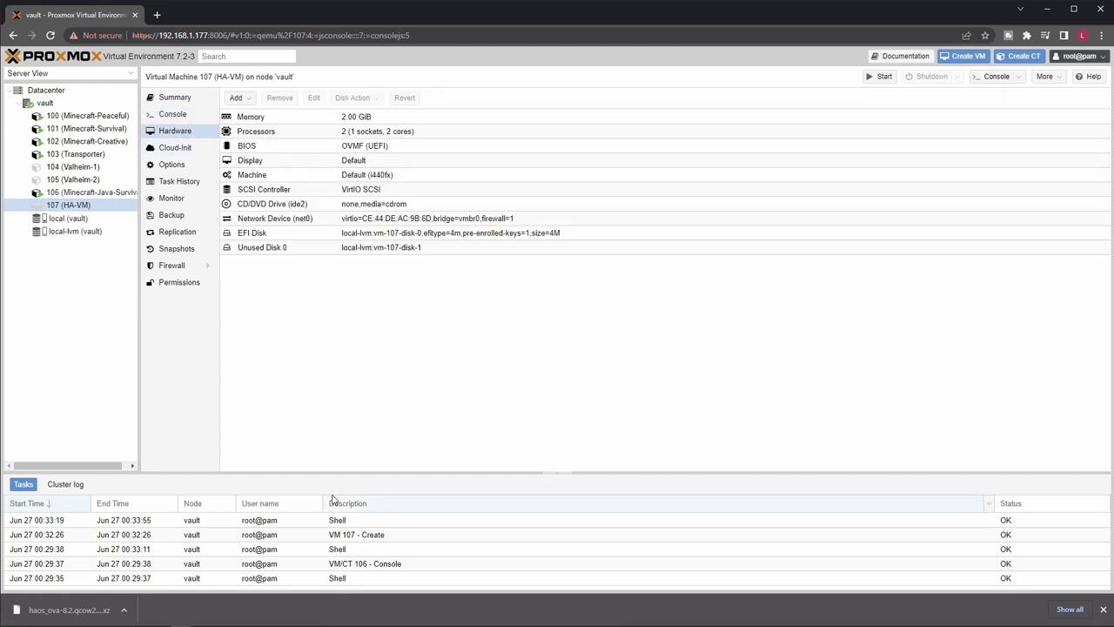
{"action": "left_click", "coordinate": [272, 203]}
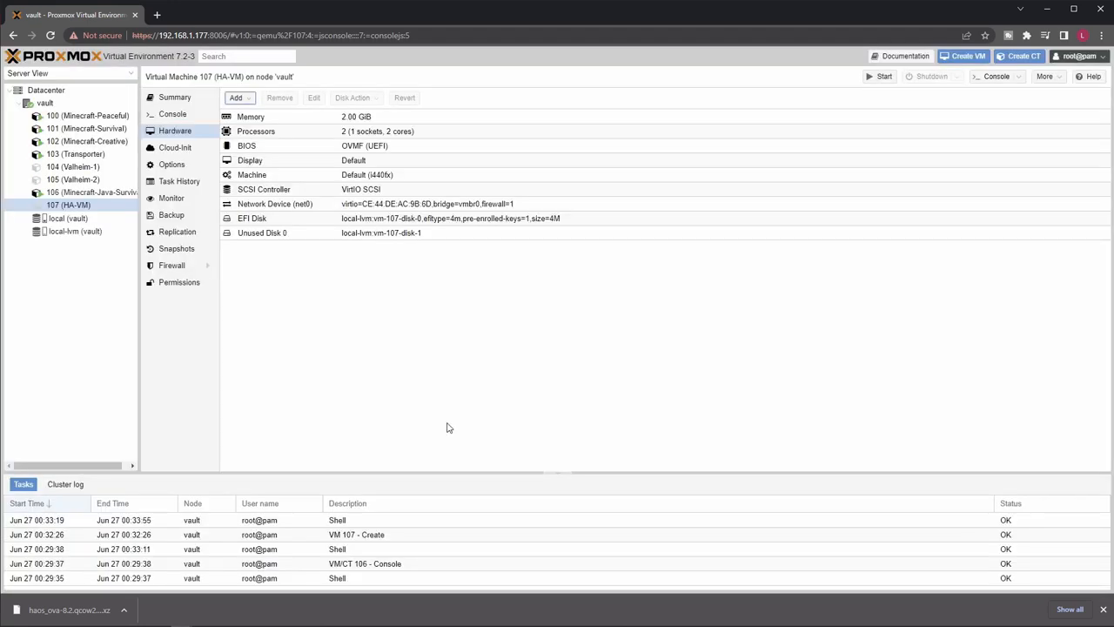
{"action": "left_click", "coordinate": [279, 233]}
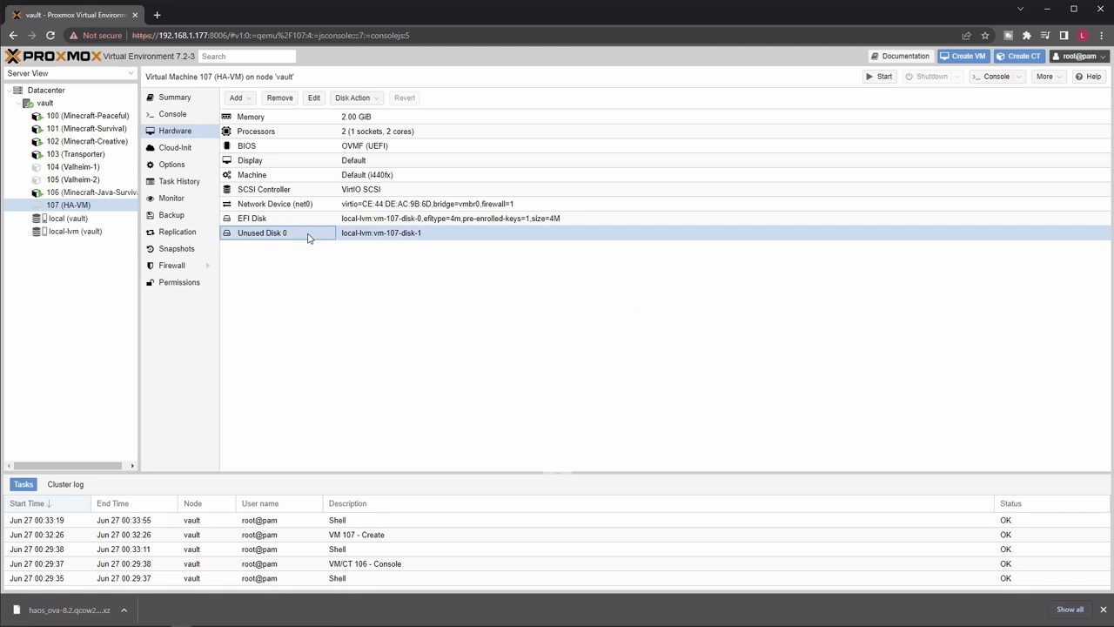
{"action": "mouse_move", "coordinate": [411, 257]}
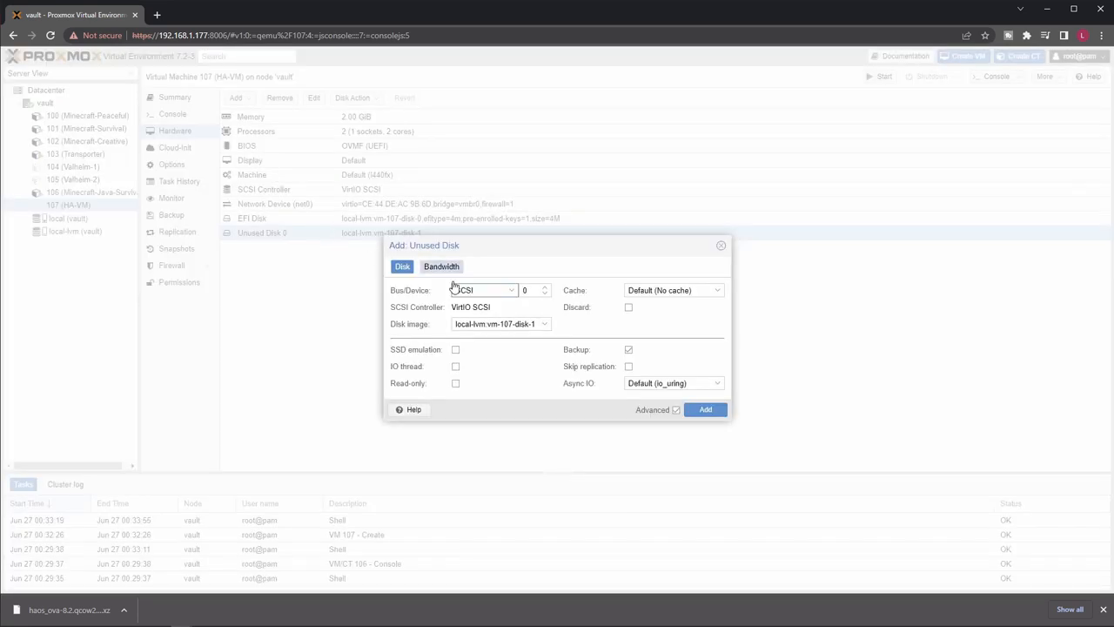
{"action": "left_click", "coordinate": [705, 409]}
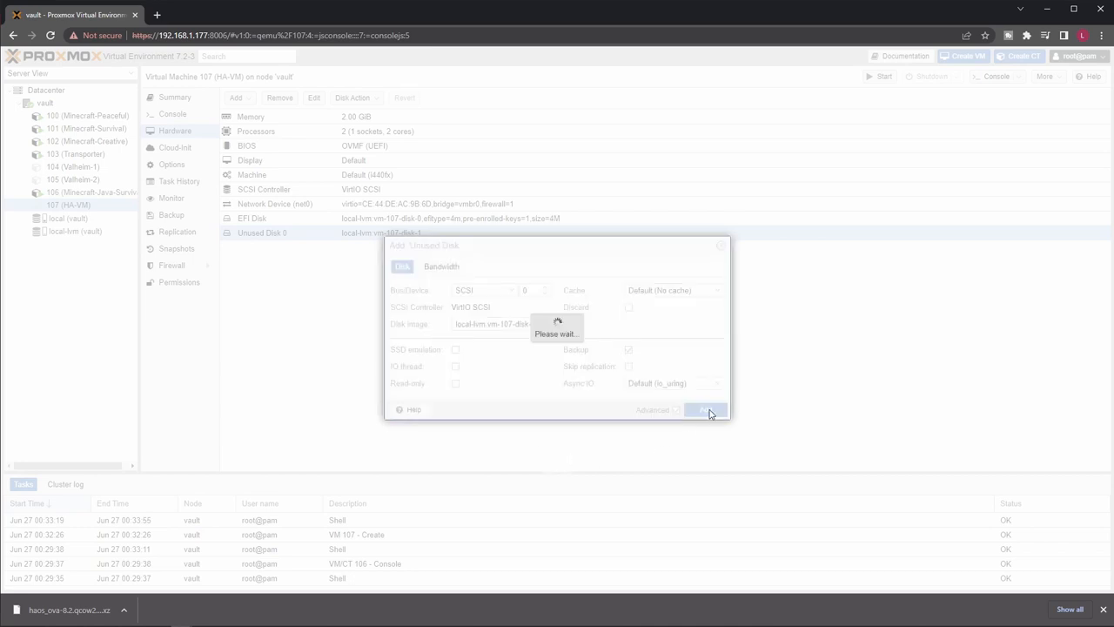
{"action": "left_click", "coordinate": [706, 409]}
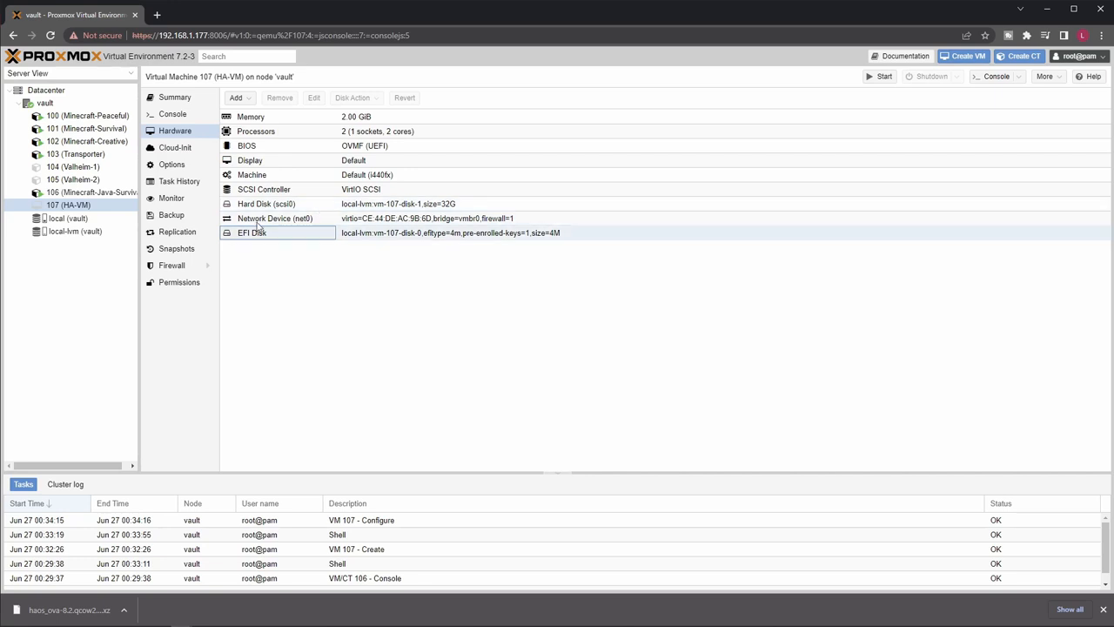
{"action": "left_click", "coordinate": [171, 164]}
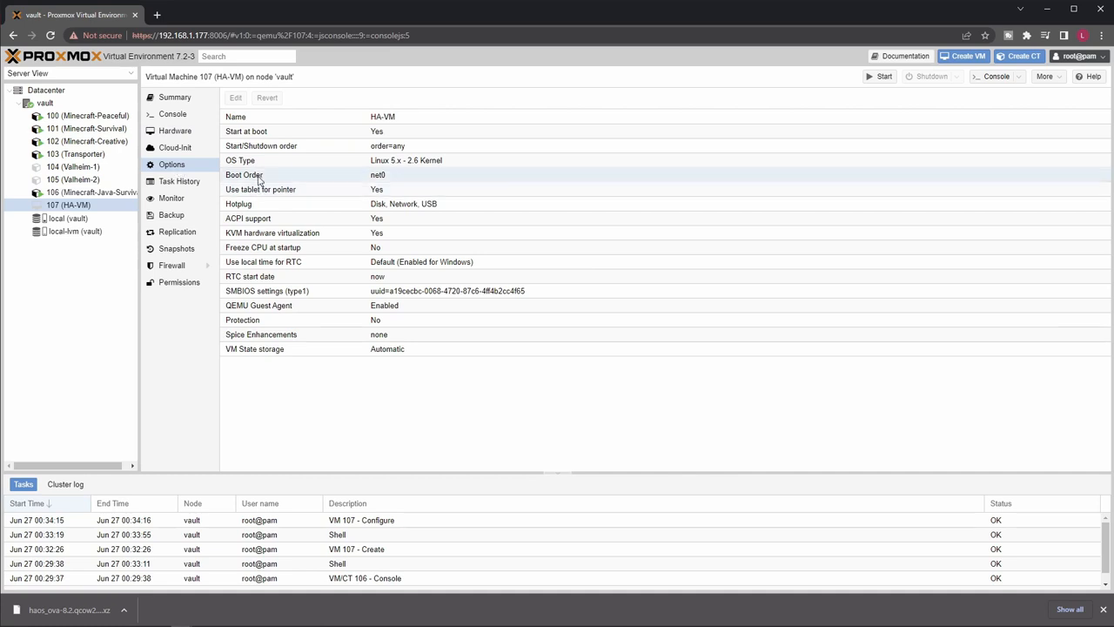
Change the boot order to untick net0 and tick the scsi0 disk, then confirm.
{"action": "double_click", "coordinate": [262, 174]}
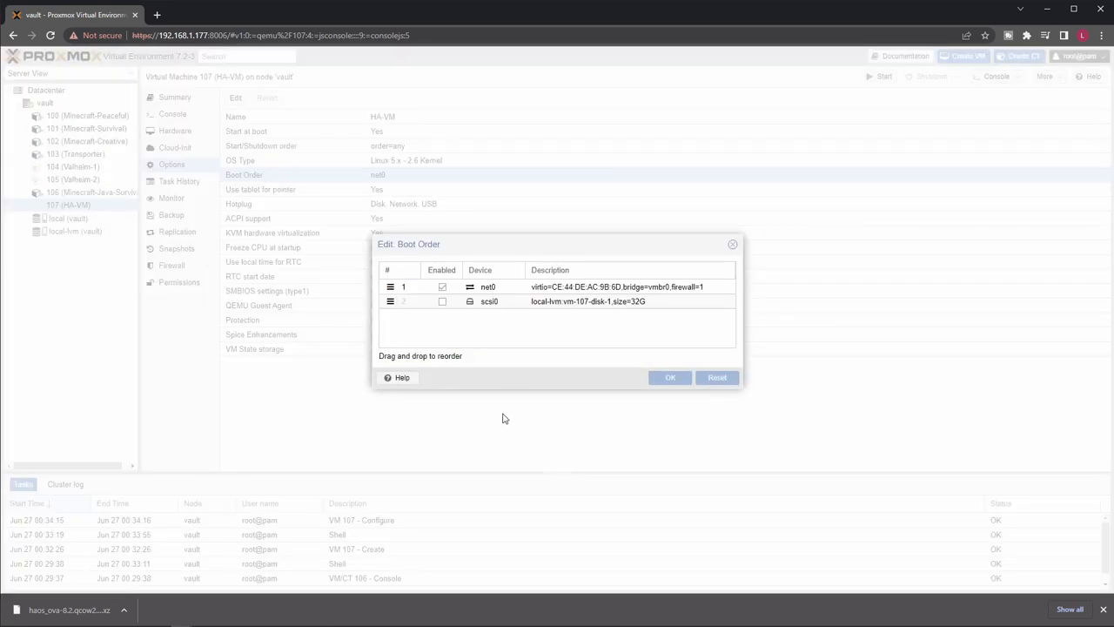
{"action": "left_click", "coordinate": [442, 285]}
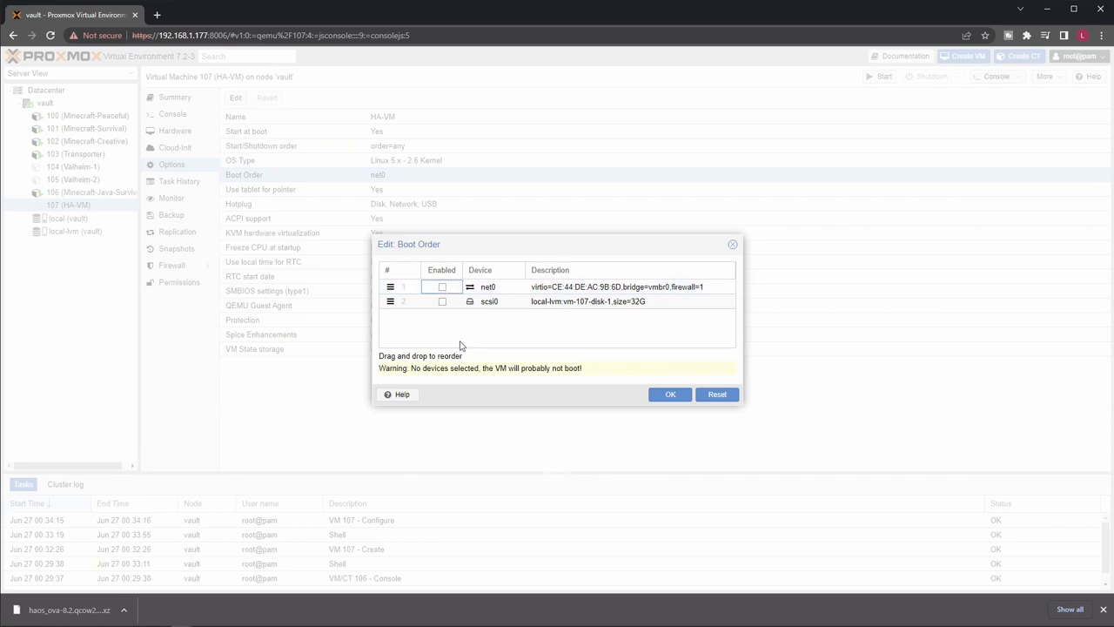
{"action": "left_click", "coordinate": [442, 301]}
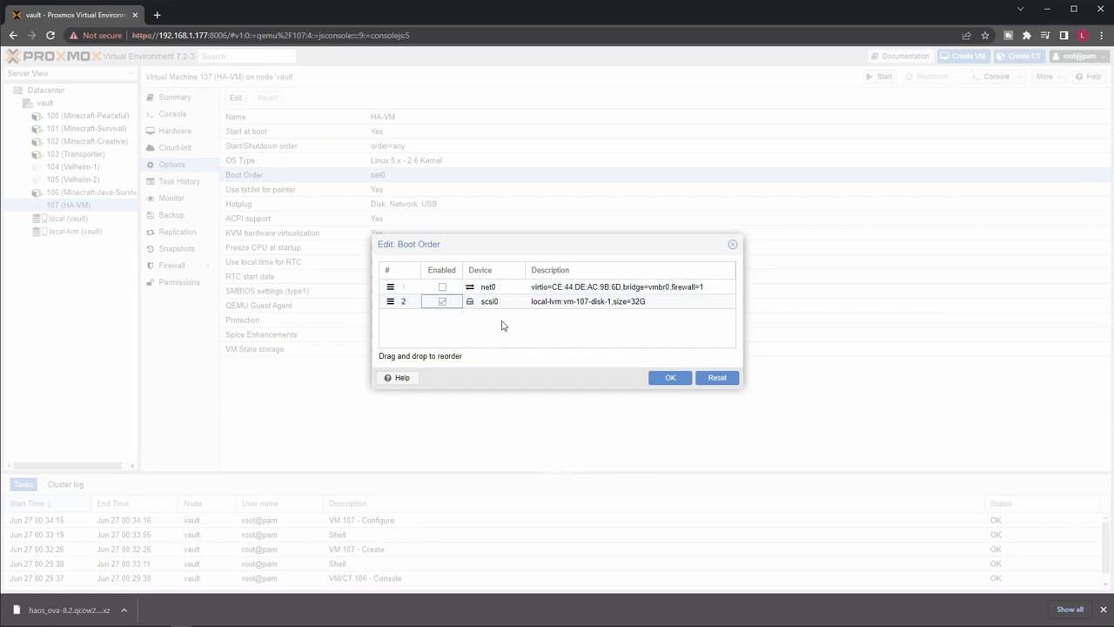
{"action": "mouse_move", "coordinate": [508, 321]}
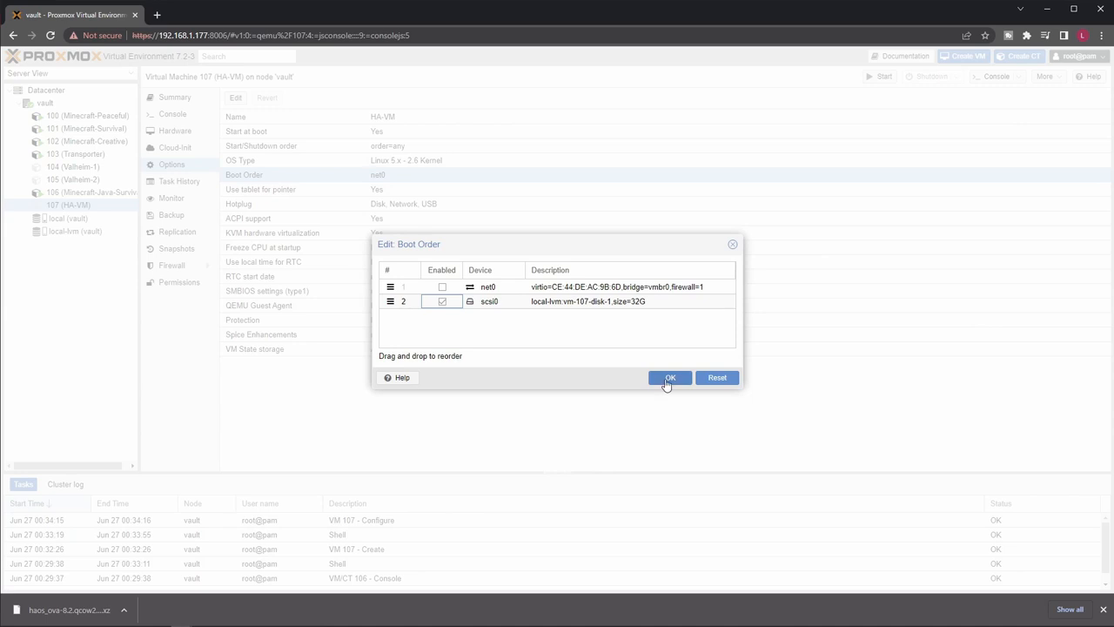
{"action": "left_click", "coordinate": [669, 376]}
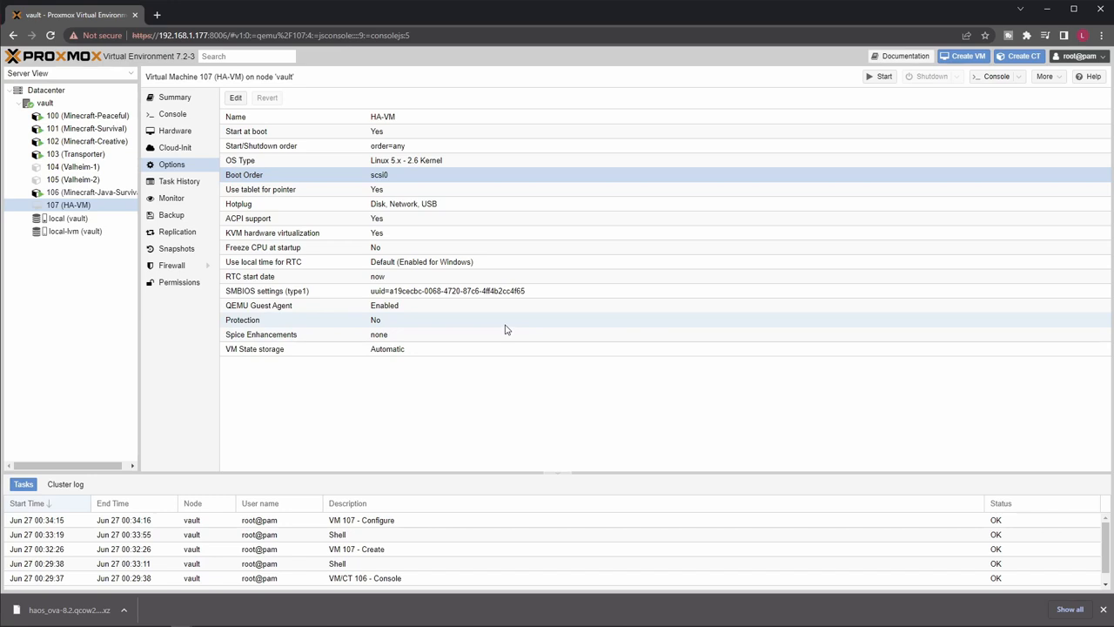
{"action": "mouse_move", "coordinate": [495, 326]}
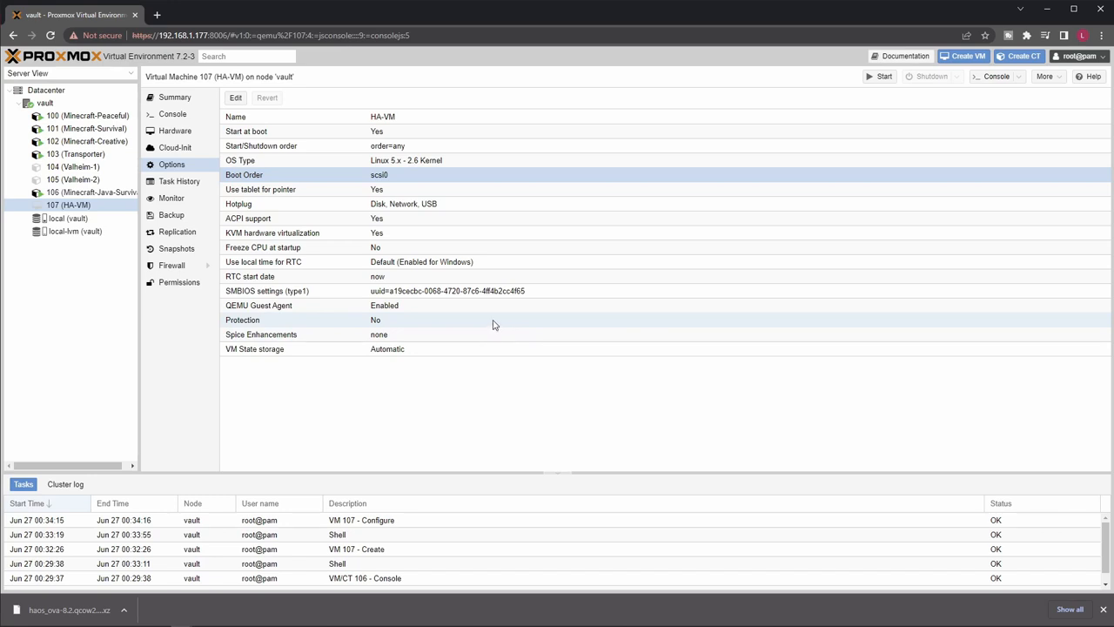
{"action": "mouse_move", "coordinate": [634, 425]}
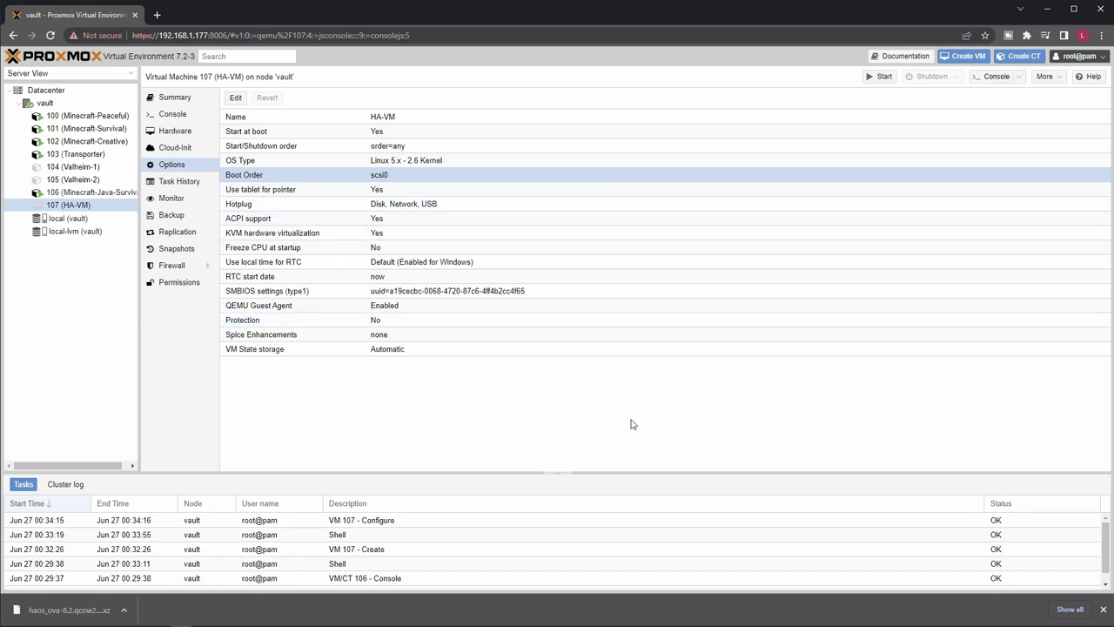
{"action": "mouse_move", "coordinate": [329, 216]}
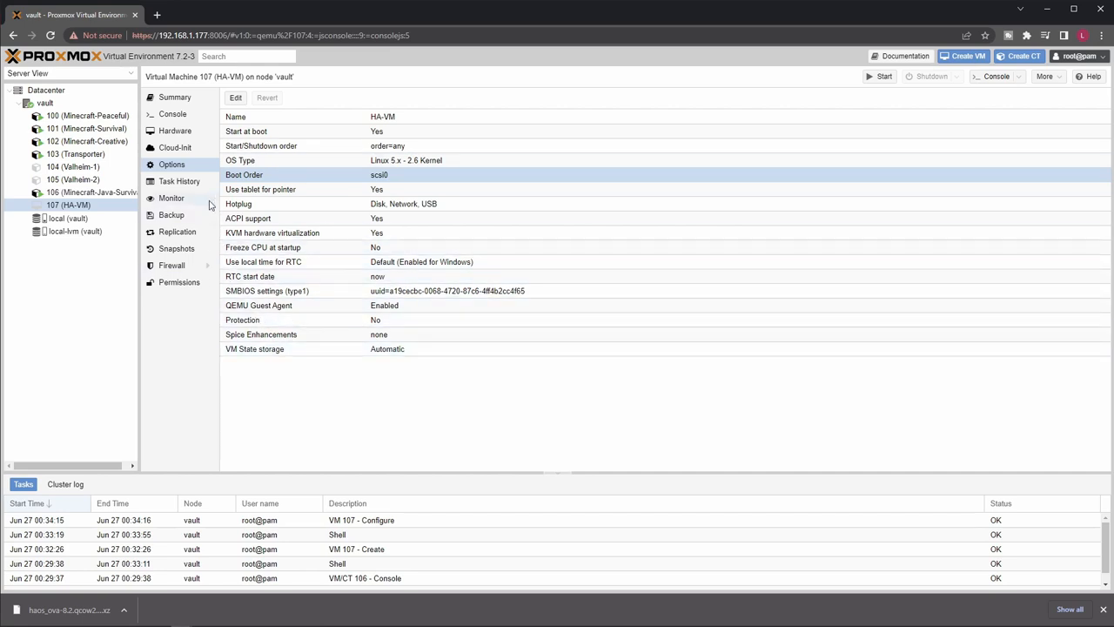
{"action": "left_click", "coordinate": [174, 131]}
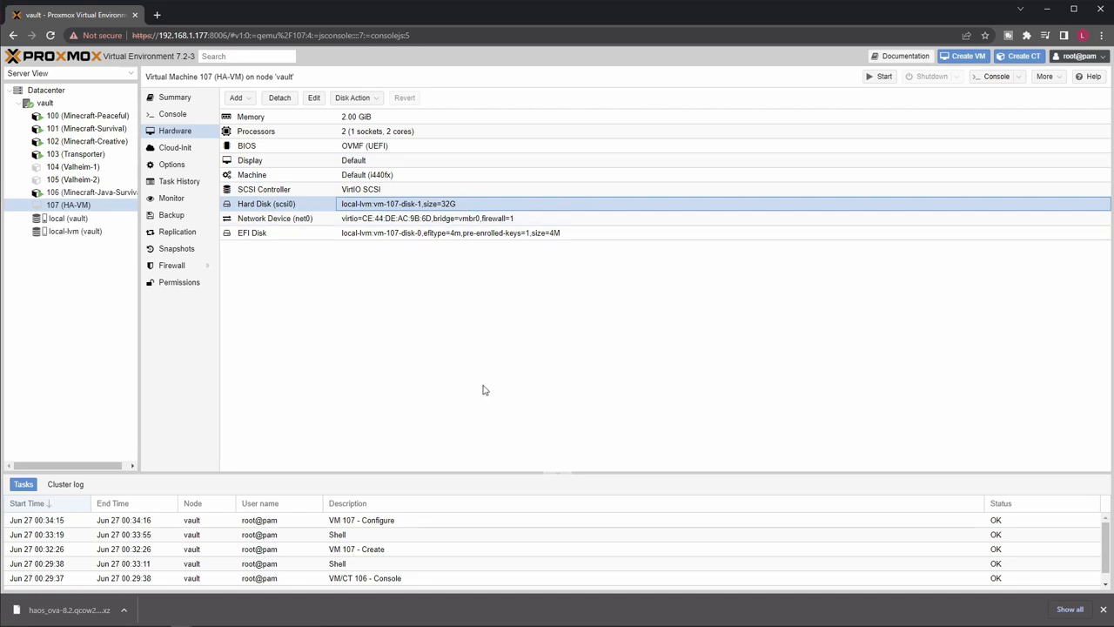
{"action": "mouse_move", "coordinate": [421, 253]}
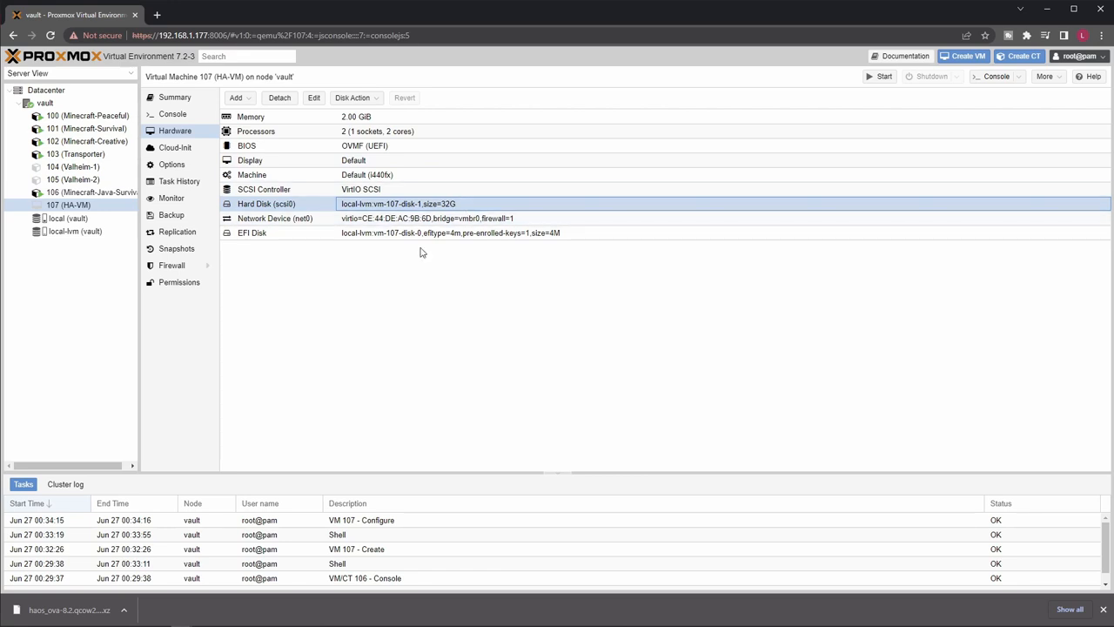
{"action": "mouse_move", "coordinate": [409, 254]}
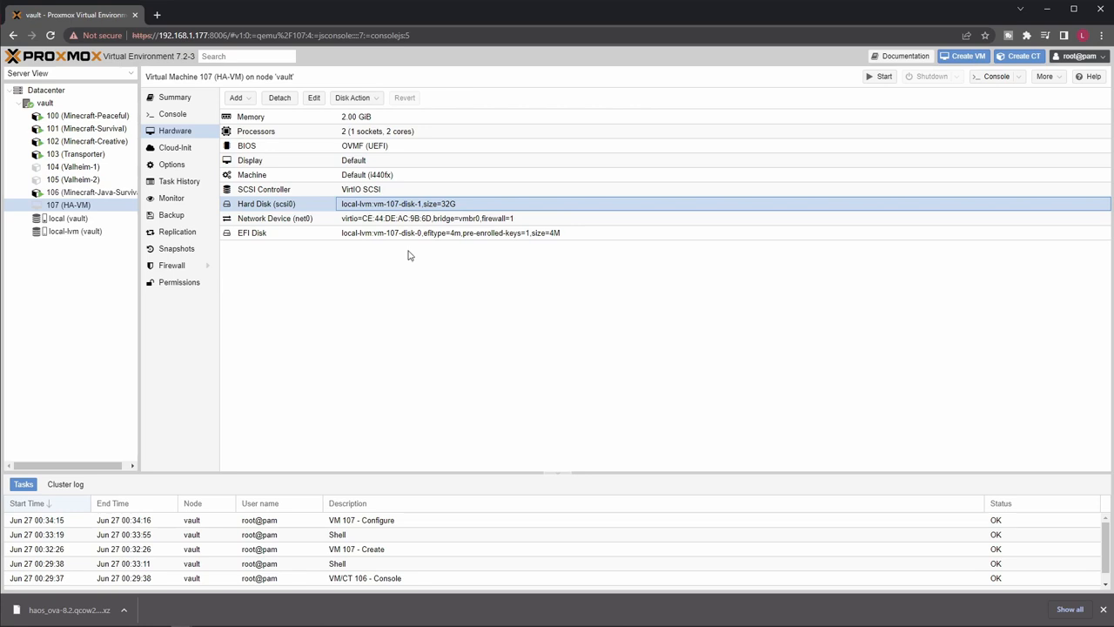
{"action": "mouse_move", "coordinate": [443, 204]}
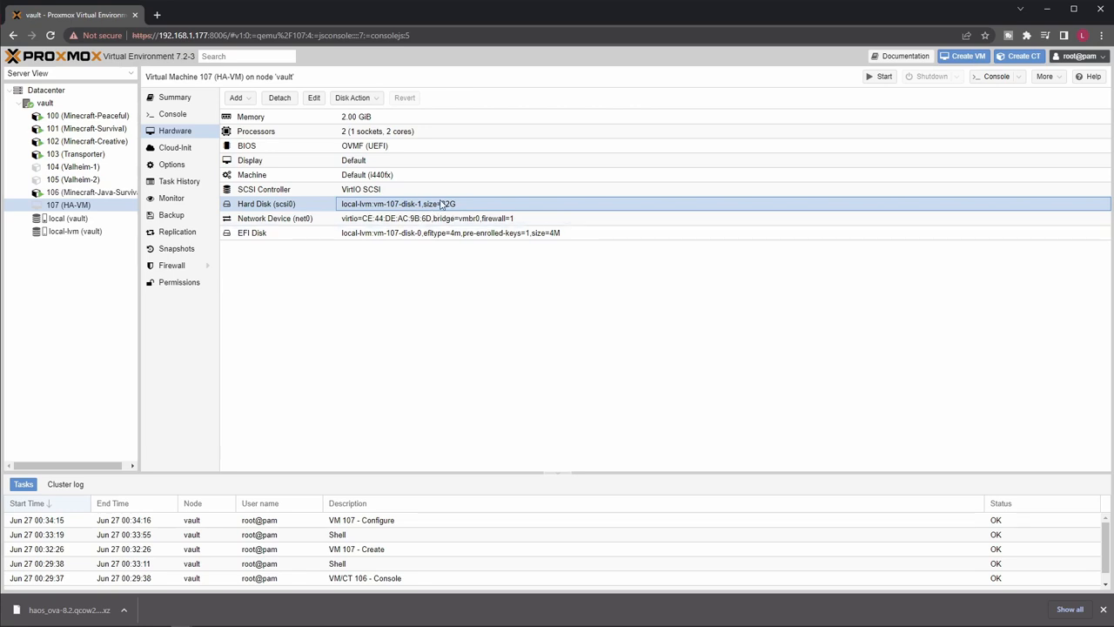
Resize the hard disk by a 32 GB increment so it shows 64G.
{"action": "left_click", "coordinate": [355, 97]}
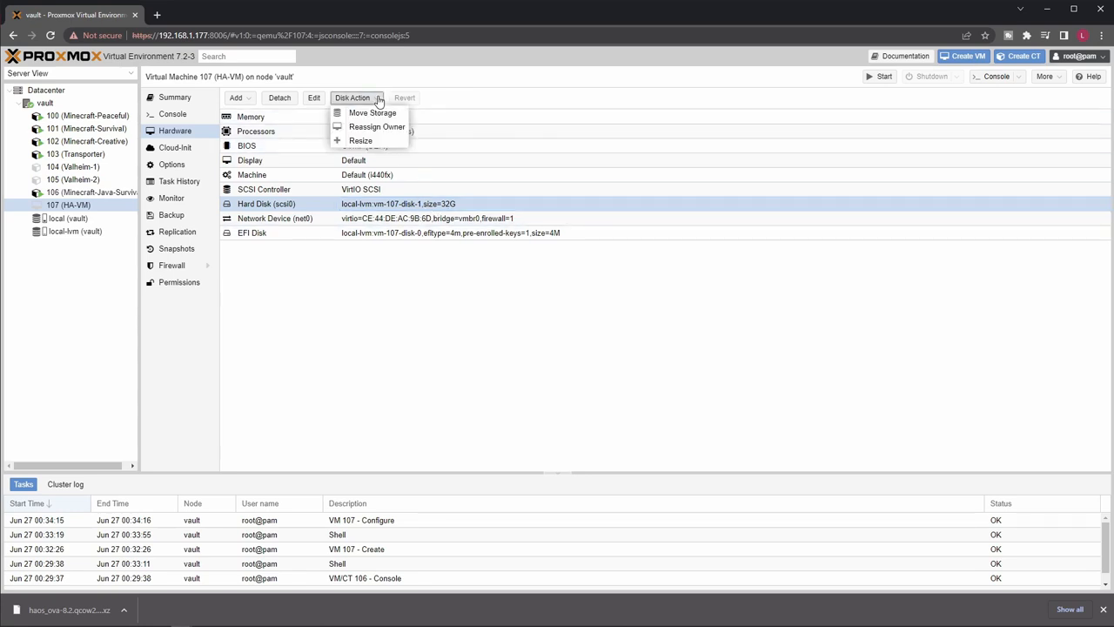
{"action": "left_click", "coordinate": [360, 139]}
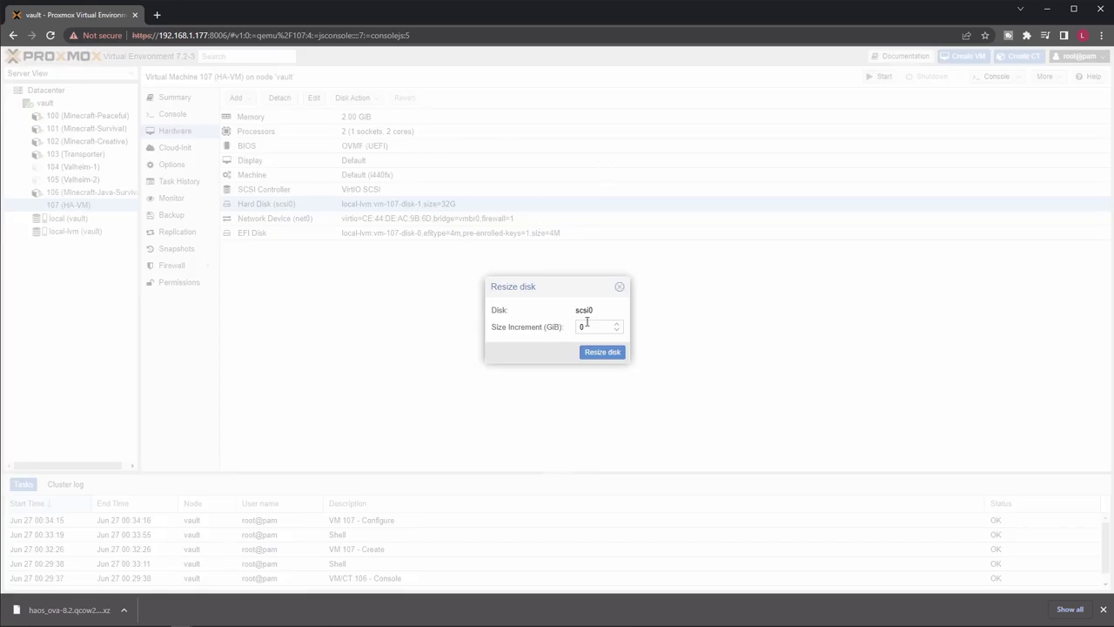
{"action": "left_click", "coordinate": [598, 327]}
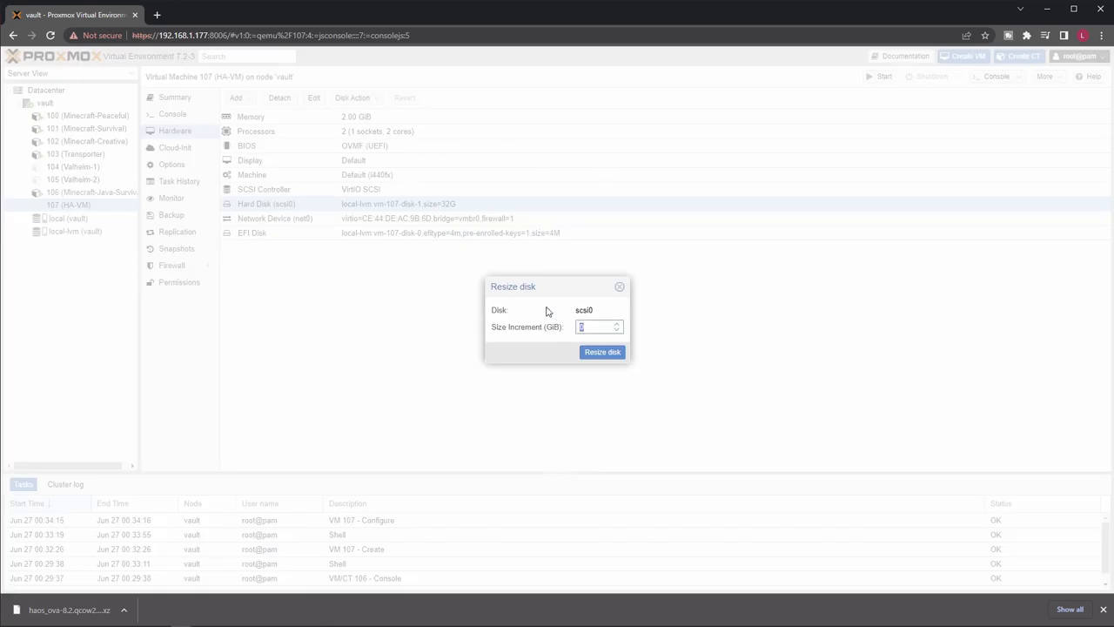
{"action": "type", "text": "32"}
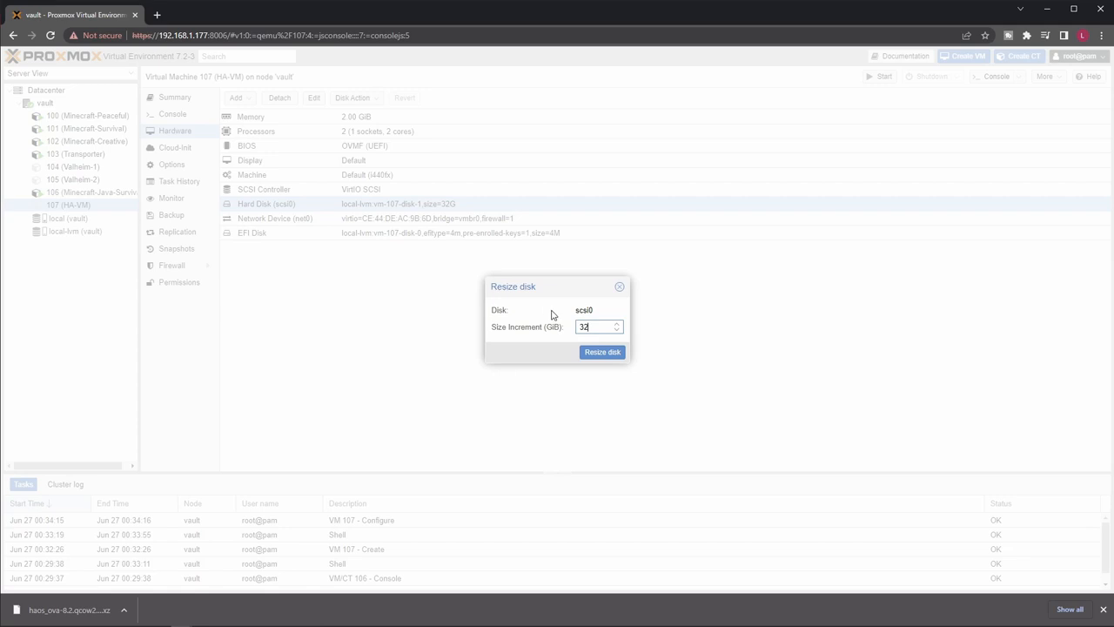
{"action": "mouse_move", "coordinate": [549, 379]}
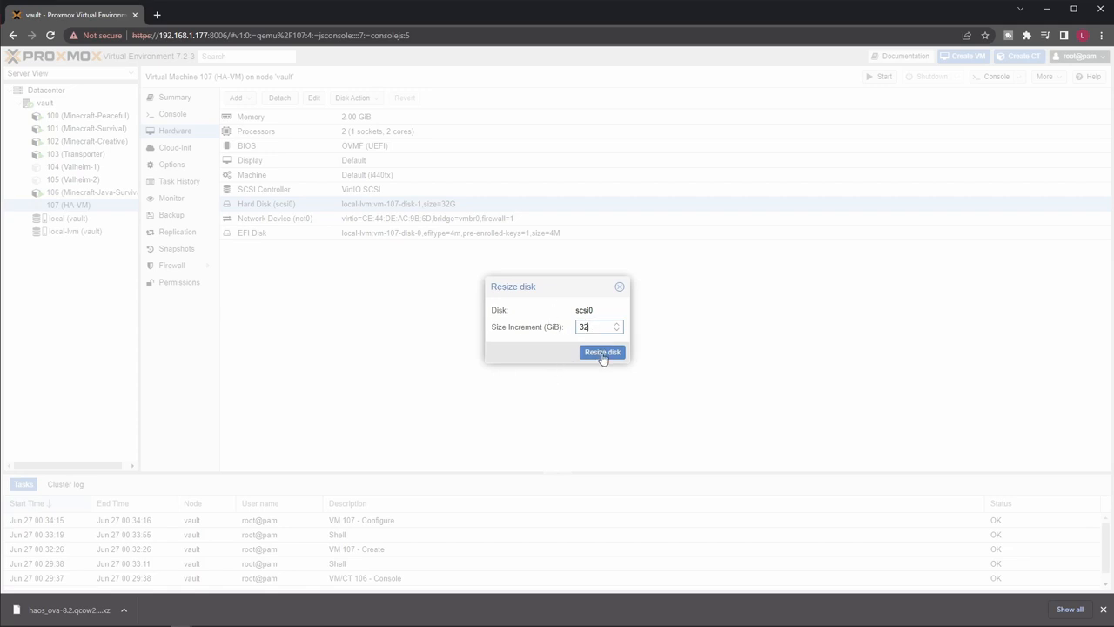
{"action": "left_click", "coordinate": [602, 352]}
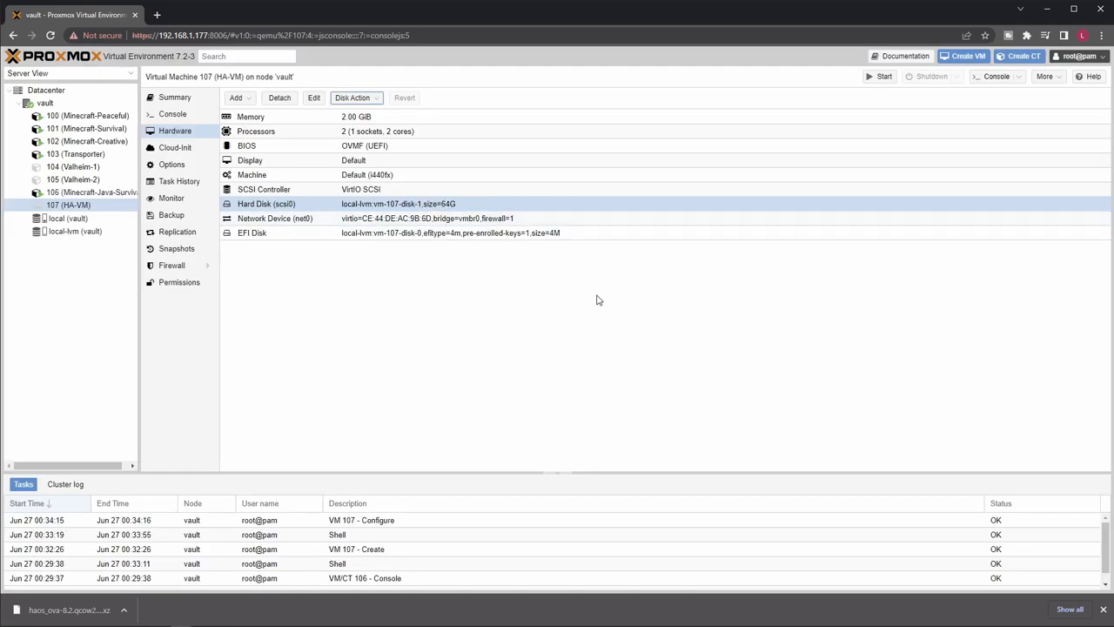
{"action": "left_click", "coordinate": [391, 233]}
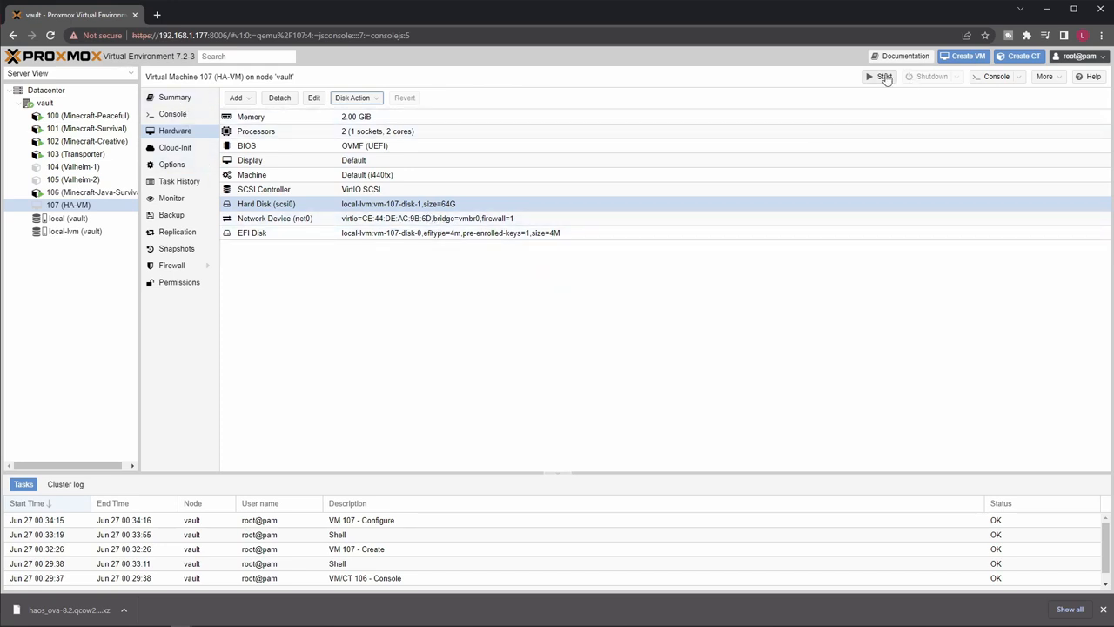
Start the HA-VM and show its console with the UEFI shell prompt.
{"action": "left_click", "coordinate": [884, 76]}
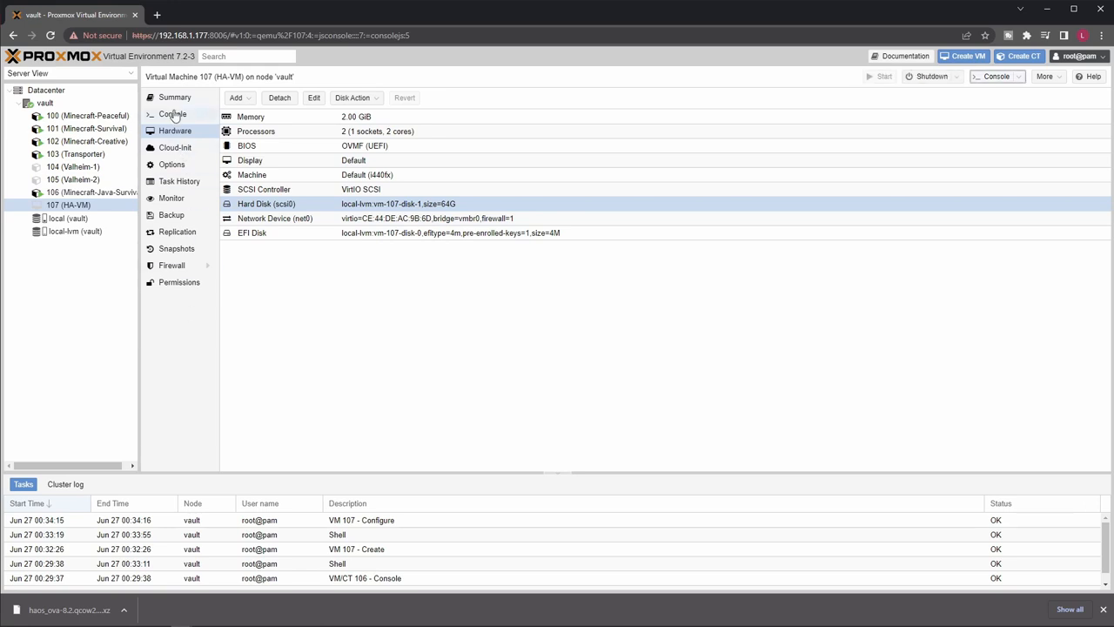
{"action": "left_click", "coordinate": [173, 115]}
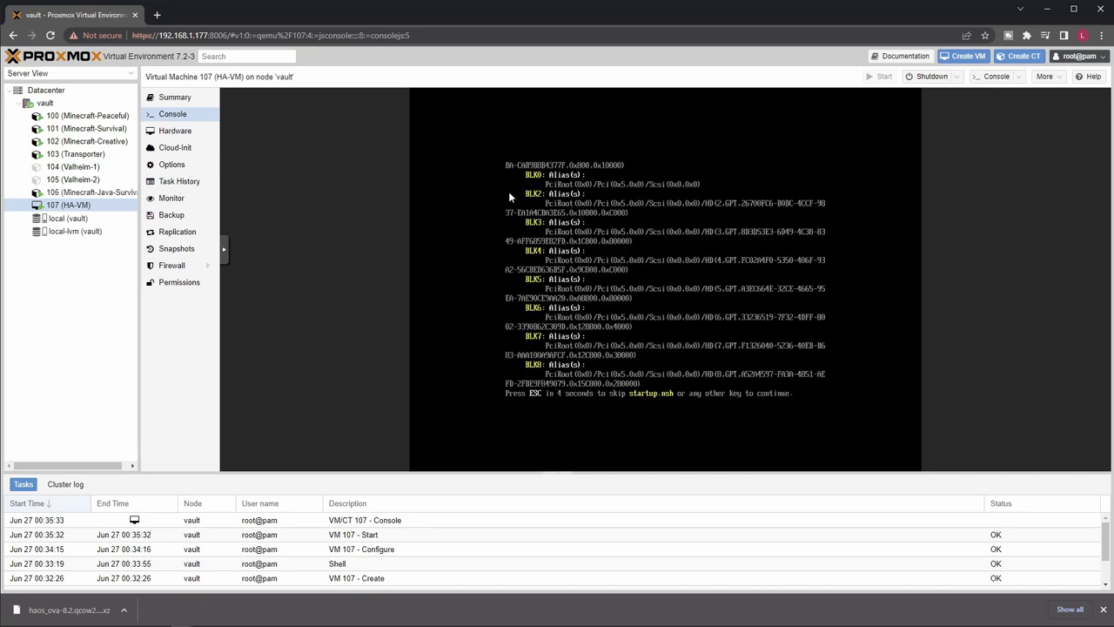
{"action": "mouse_move", "coordinate": [874, 339]}
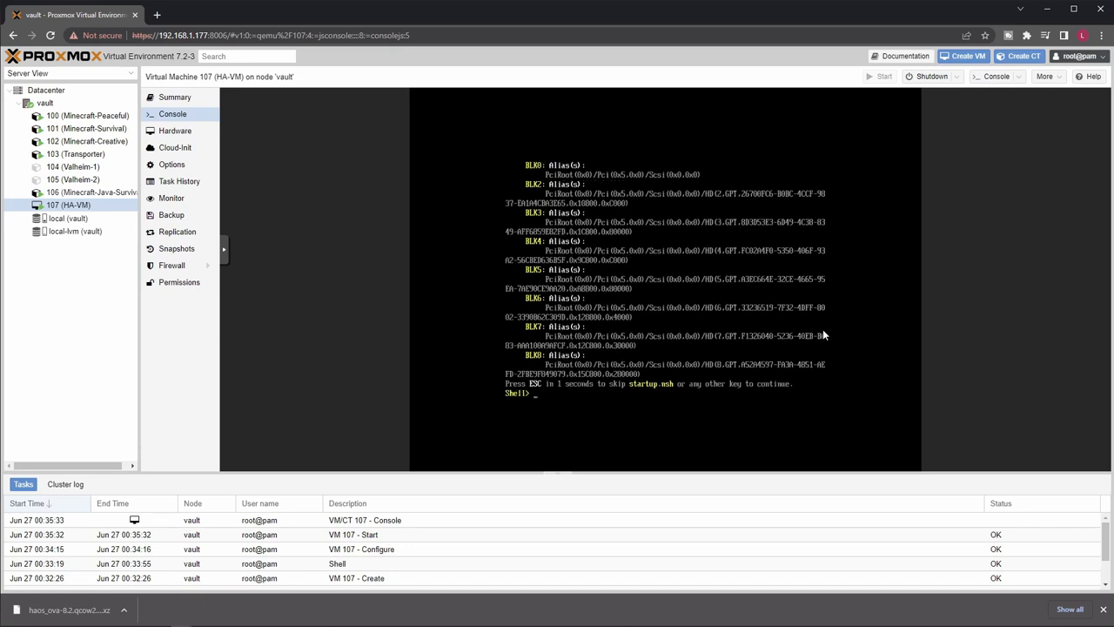
Exit the UEFI shell, leave the Secure Boot and Device Manager menus so the VM boots Home Assistant.
{"action": "type", "text": "exit"}
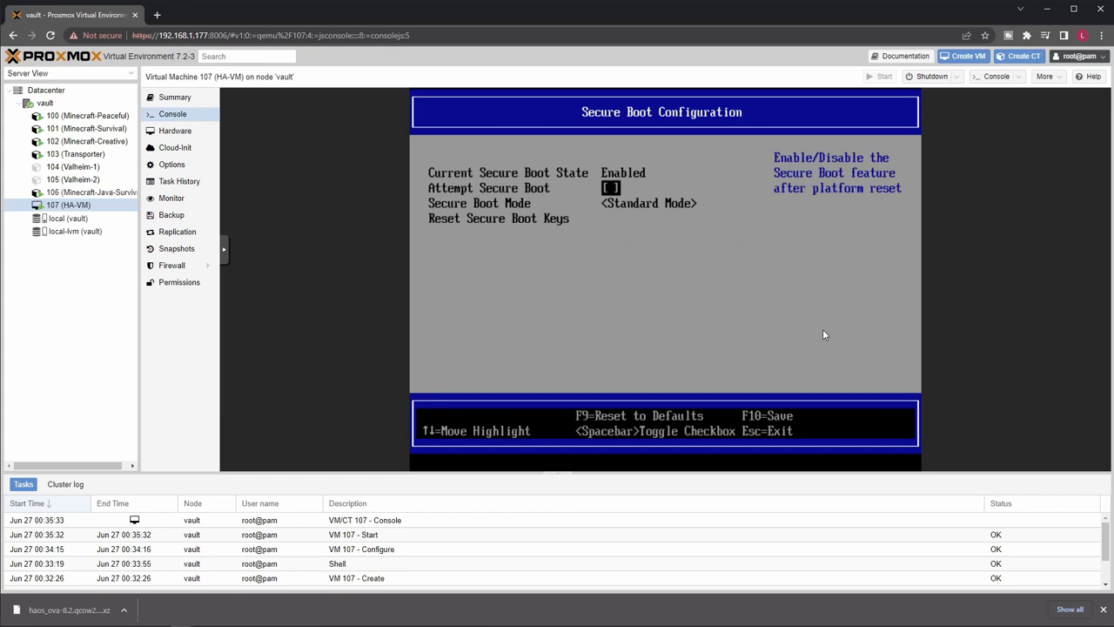
{"action": "key", "text": "Escape"}
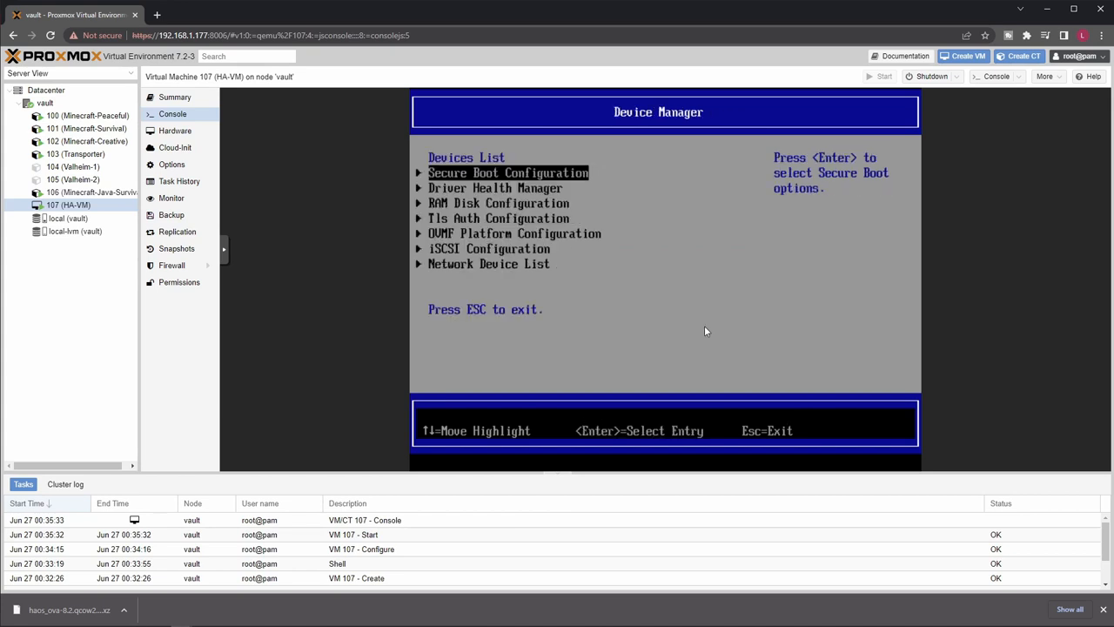
{"action": "key", "text": "Escape"}
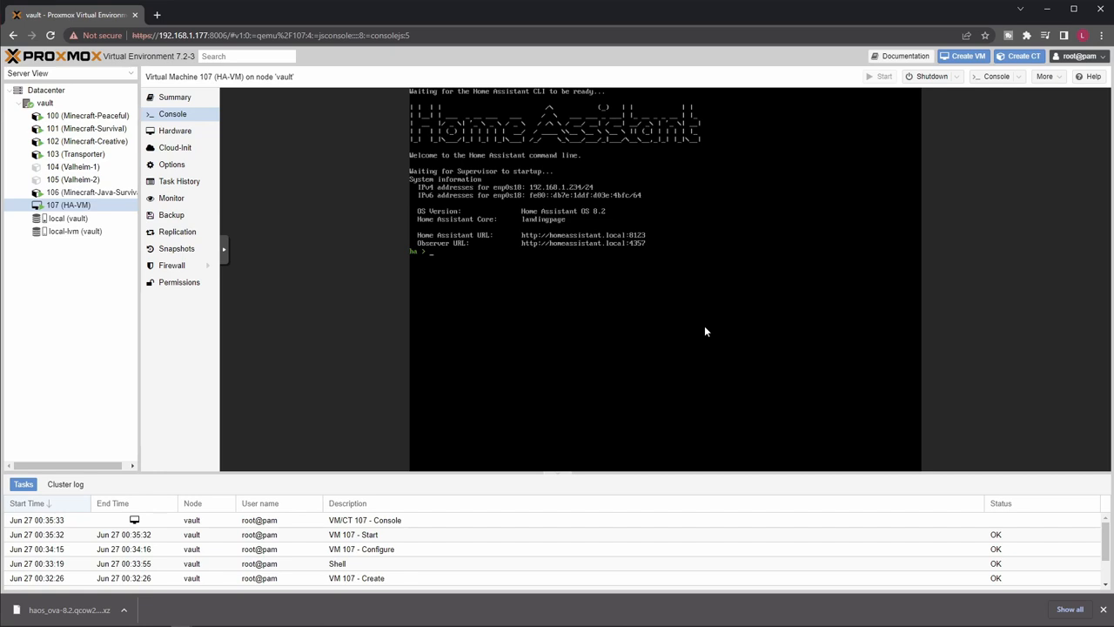
Run host info at the ha > prompt to list disk totals and features.
{"action": "type", "text": "host info"}
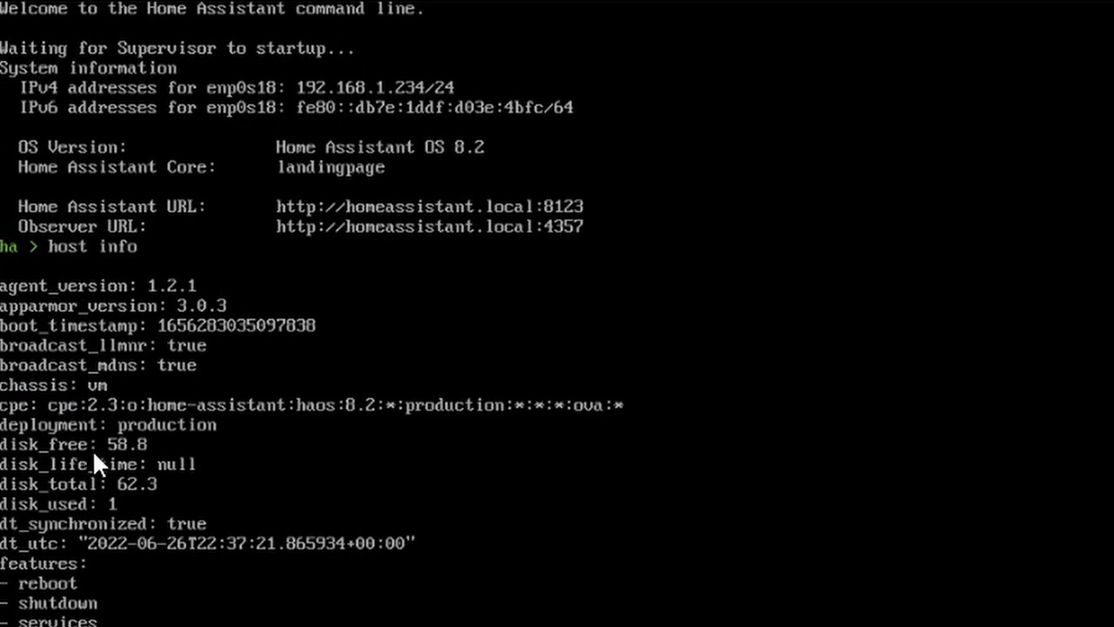
{"action": "mouse_move", "coordinate": [160, 522]}
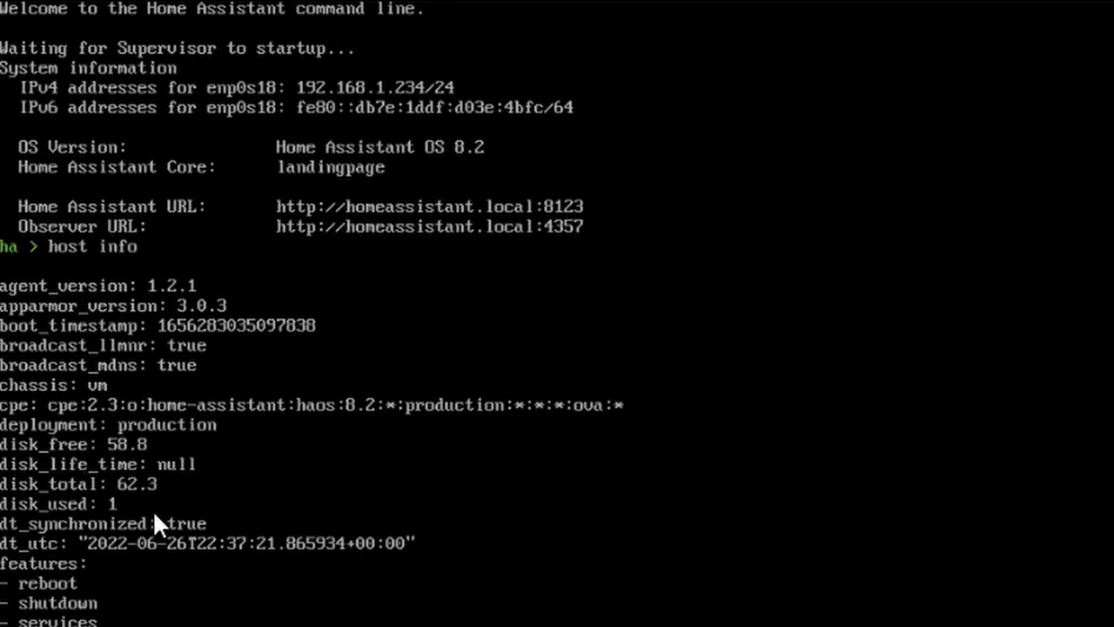
{"action": "mouse_move", "coordinate": [171, 397]}
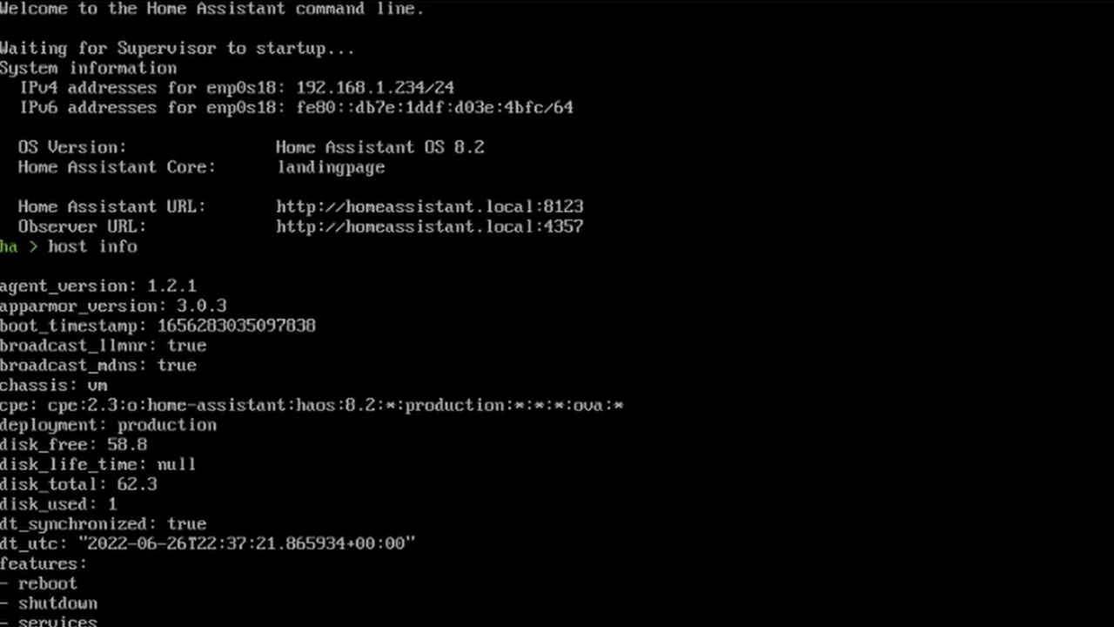
{"action": "mouse_move", "coordinate": [397, 549]}
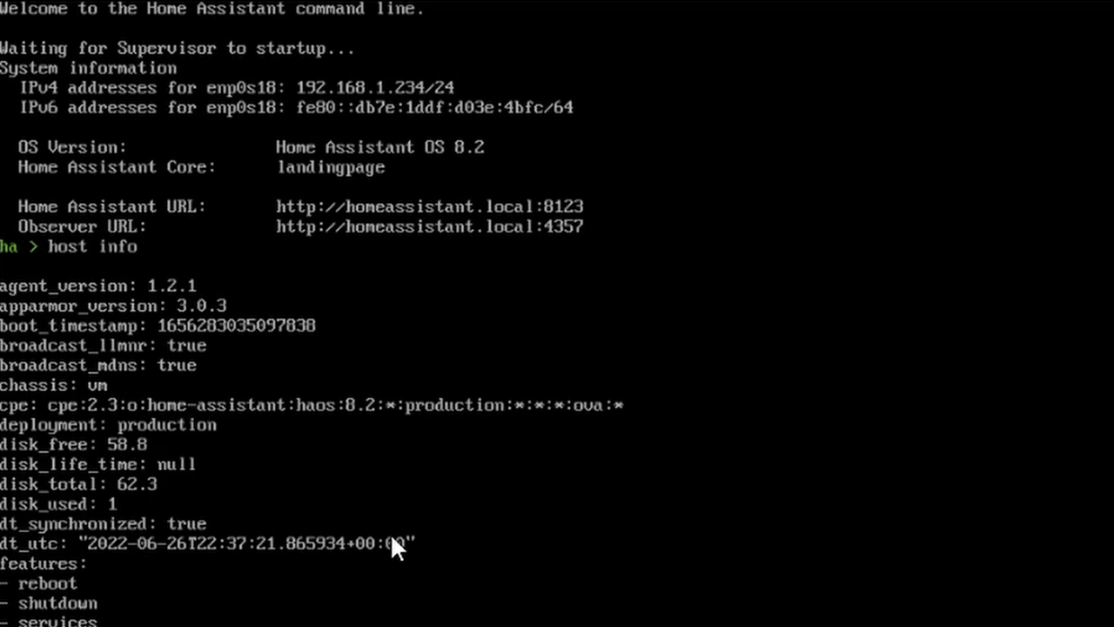
{"action": "mouse_move", "coordinate": [397, 99]}
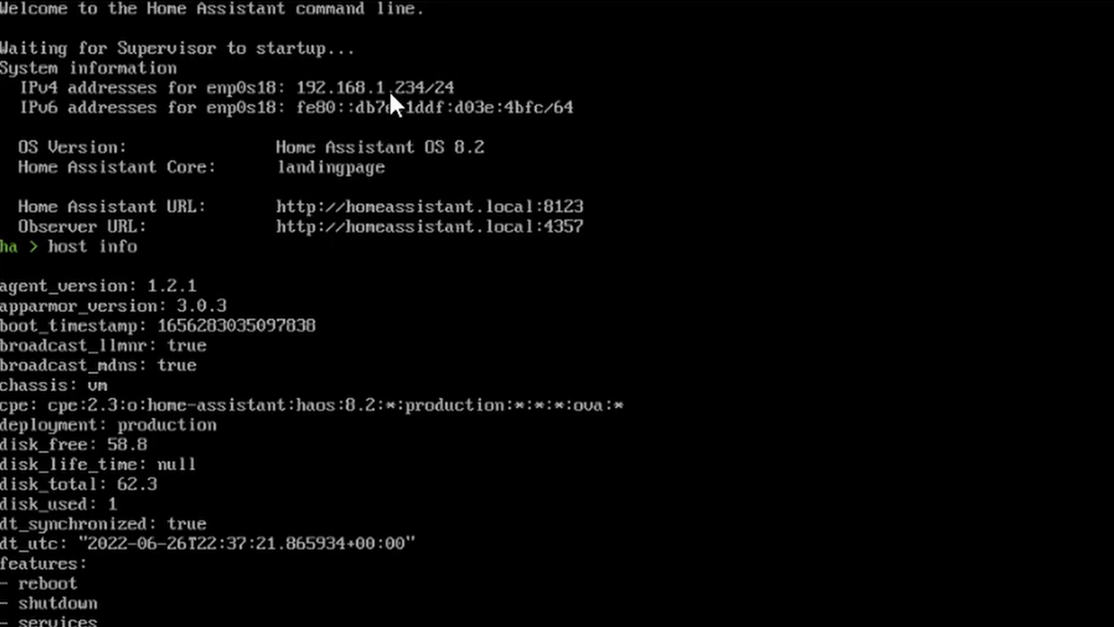
{"action": "mouse_move", "coordinate": [414, 226]}
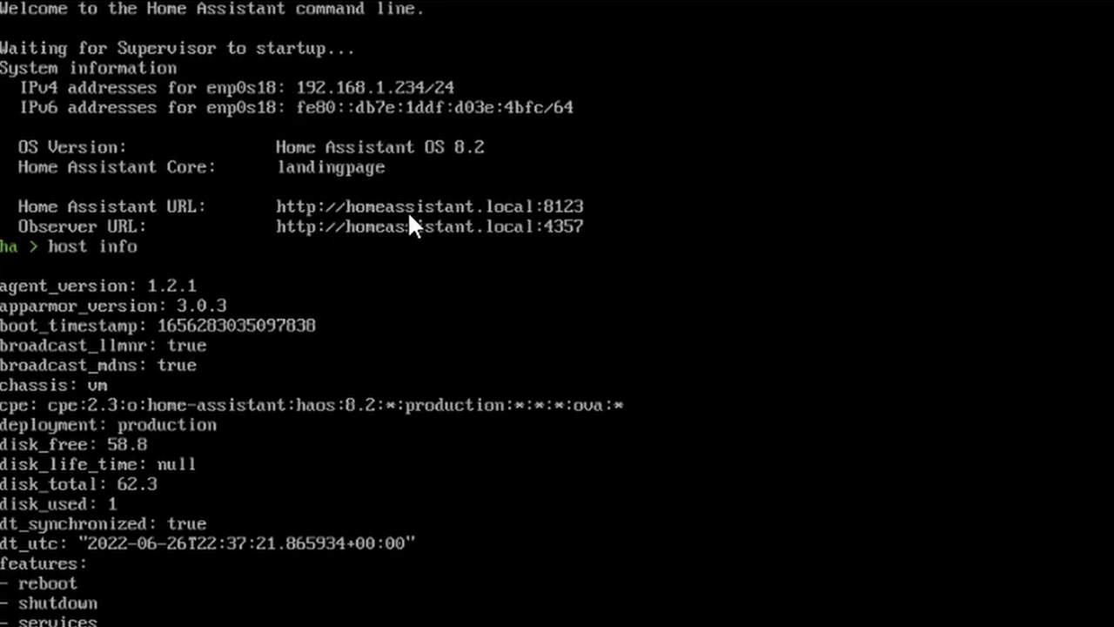
{"action": "mouse_move", "coordinate": [425, 449]}
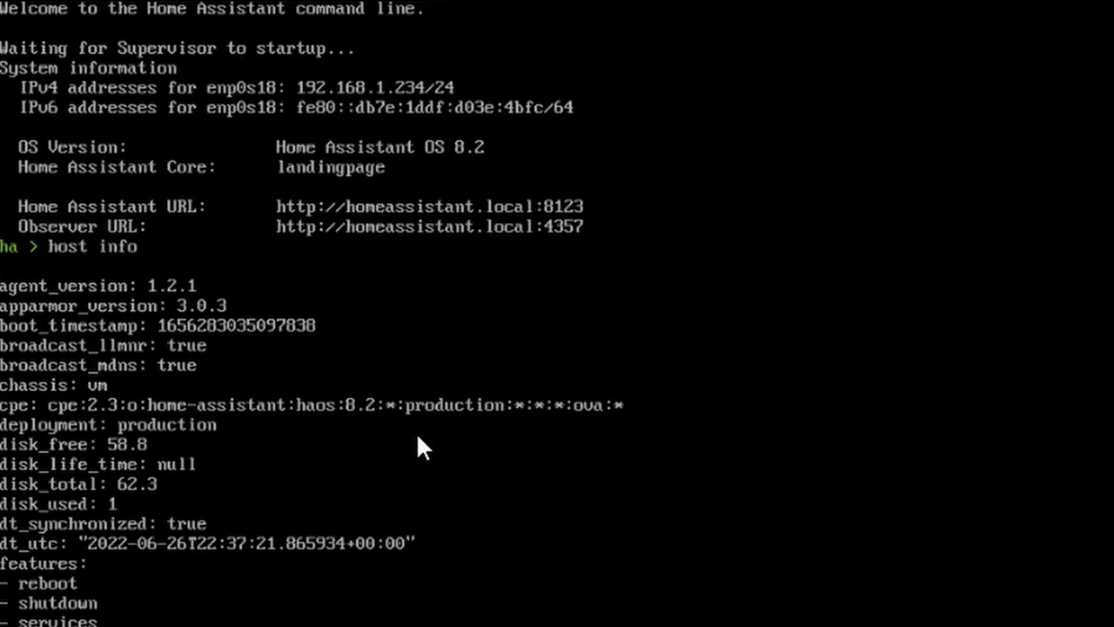
{"action": "mouse_move", "coordinate": [566, 366]}
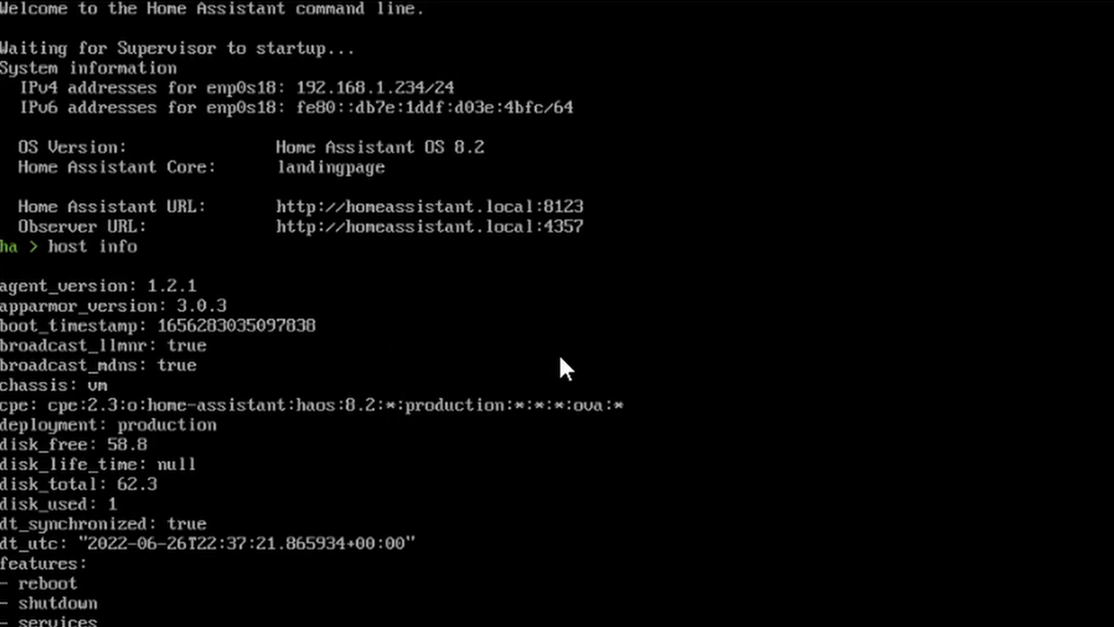
{"action": "mouse_move", "coordinate": [414, 108]}
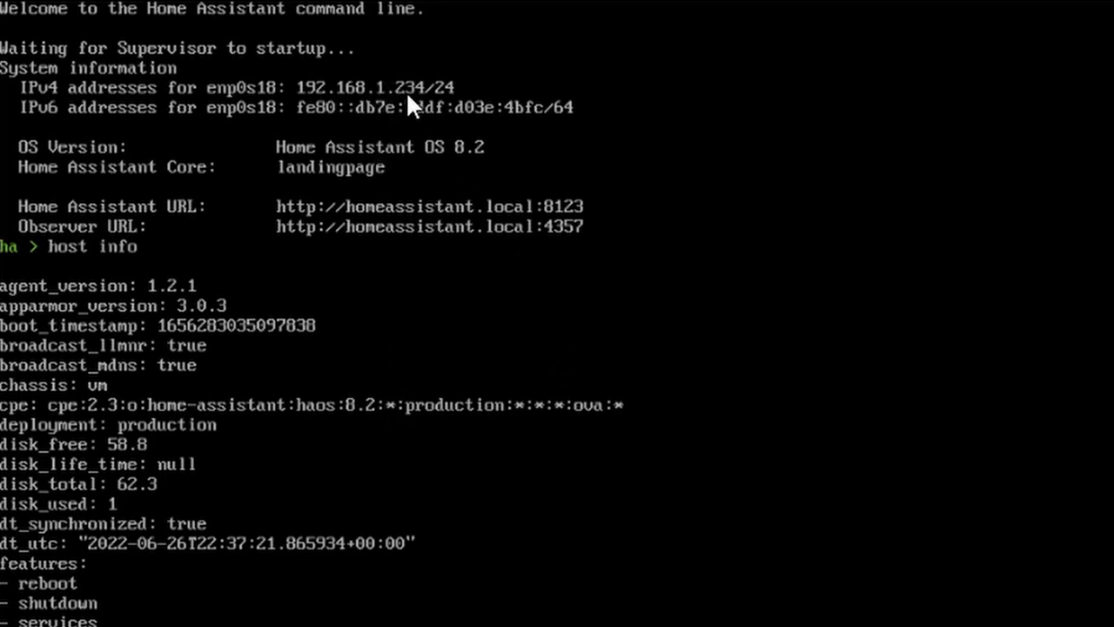
{"action": "mouse_move", "coordinate": [61, 157]}
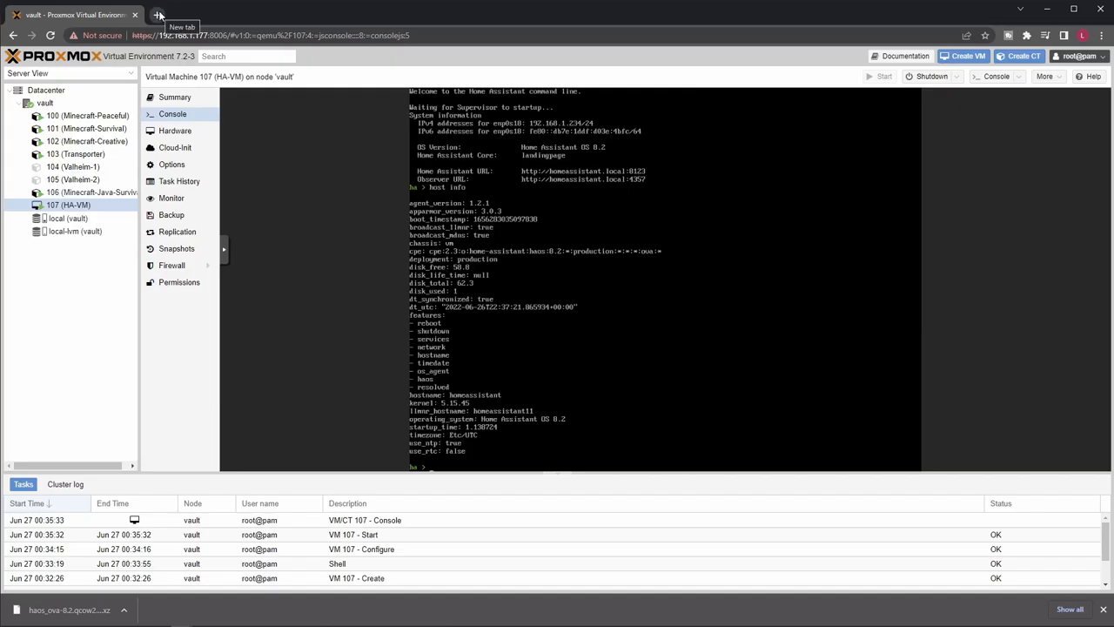
Start a new browser tab for the Home Assistant page at 192.168.1.234:8123.
{"action": "left_click", "coordinate": [158, 14]}
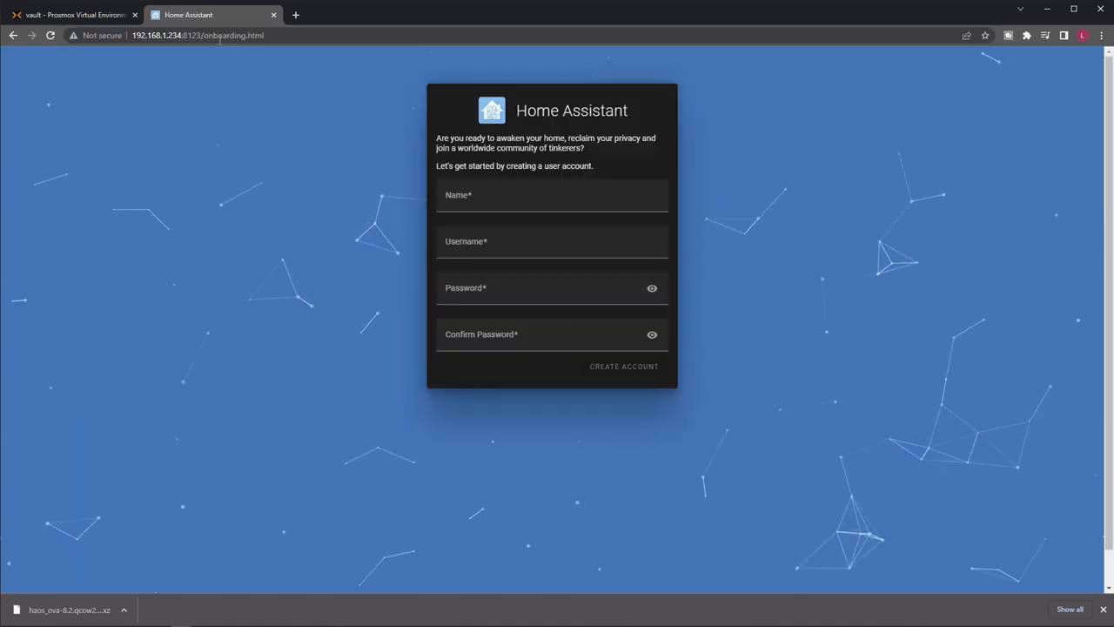
{"action": "mouse_move", "coordinate": [416, 153]}
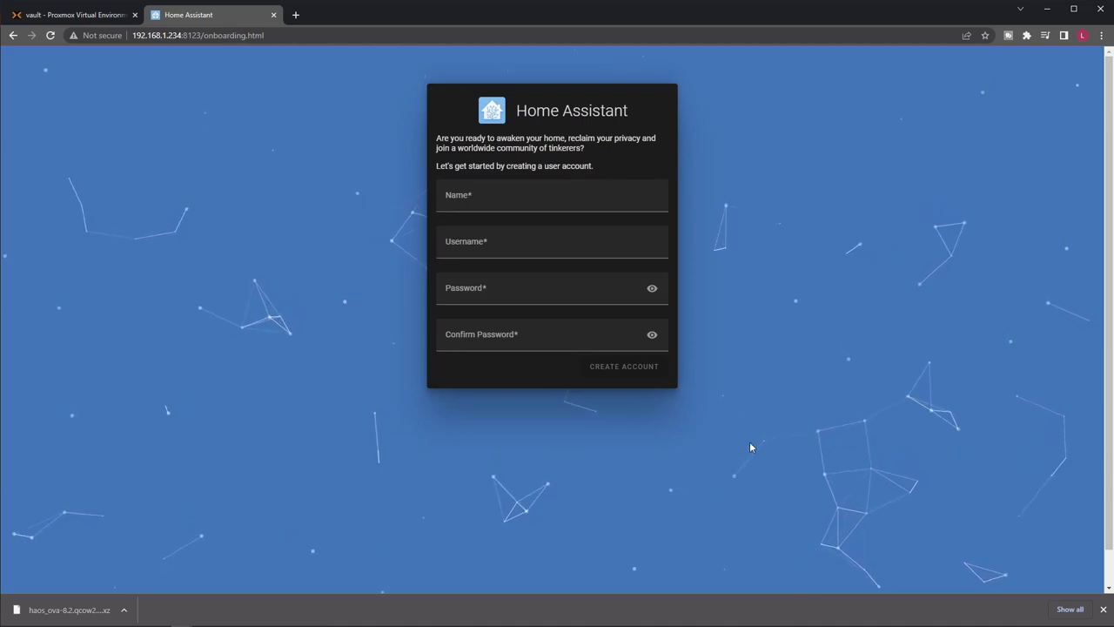
{"action": "mouse_move", "coordinate": [564, 390]}
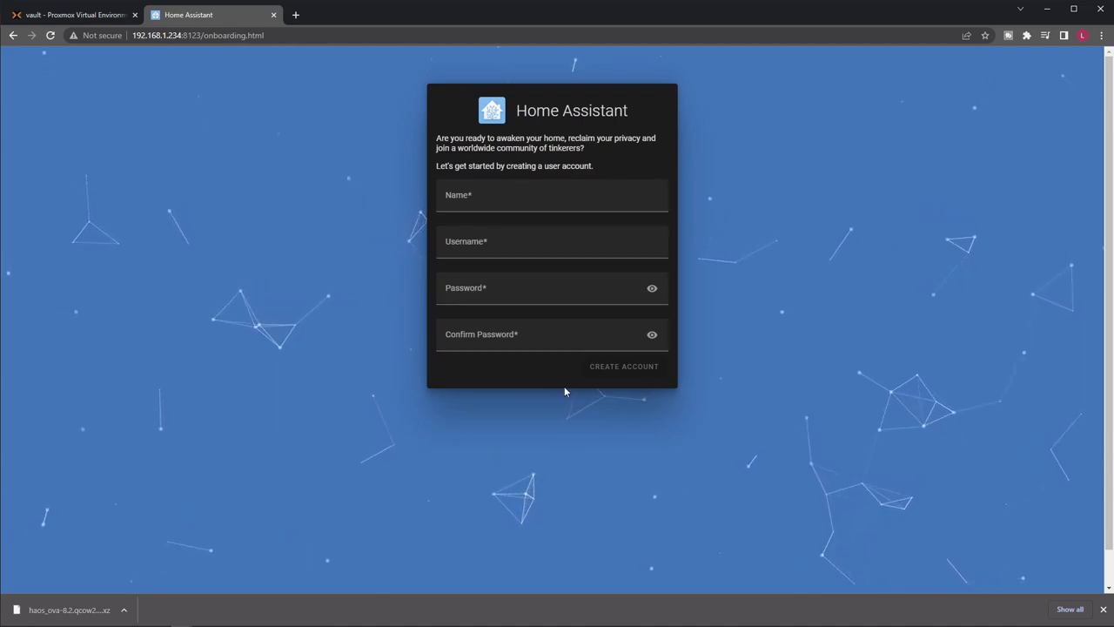